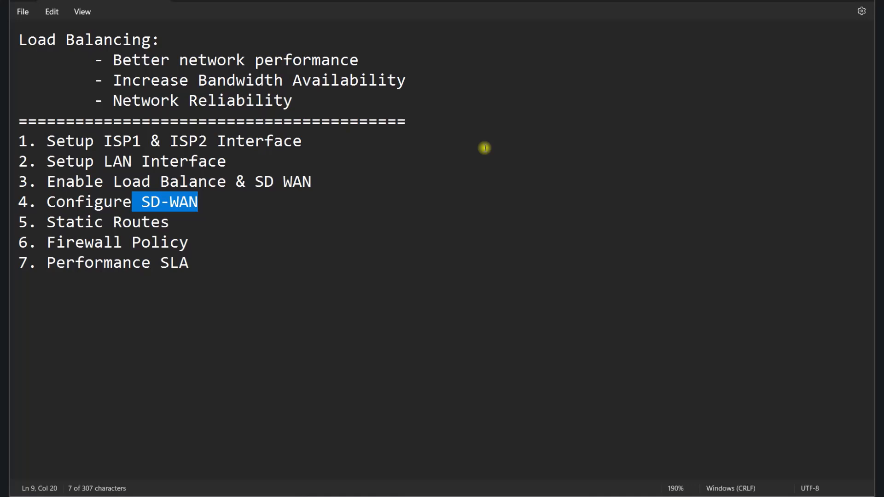
mouse_move(225, 108)
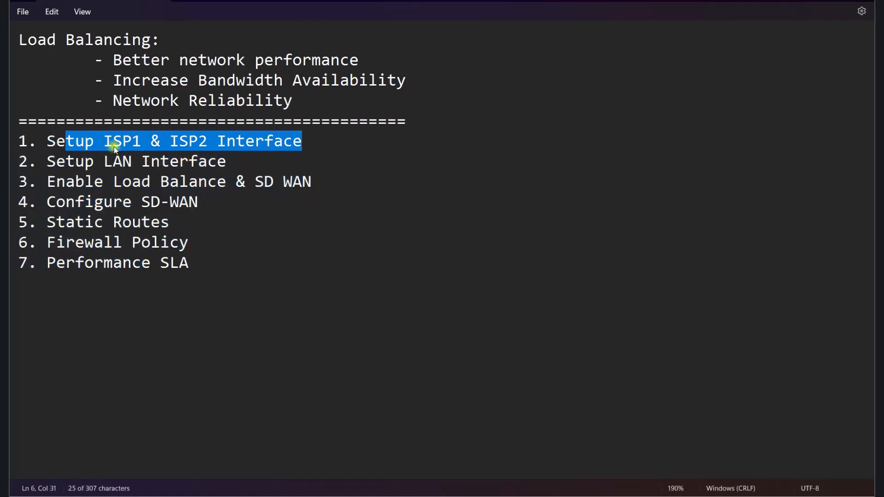
mouse_move(186, 153)
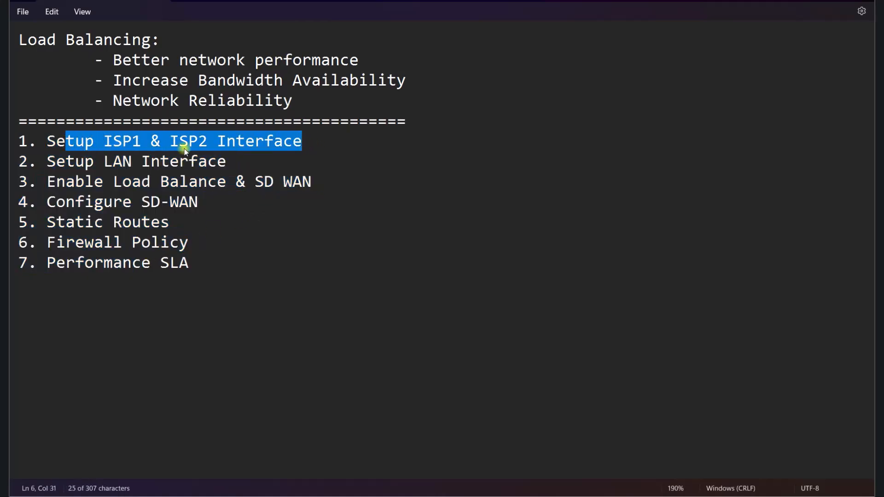
mouse_move(624, 487)
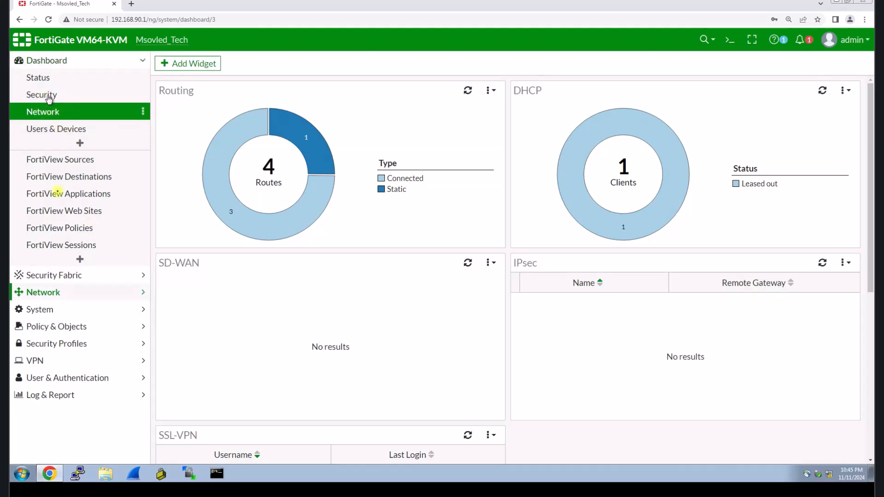
Step: Show the Network > Interfaces list with LAN, port1, port2 and port3
click(42, 111)
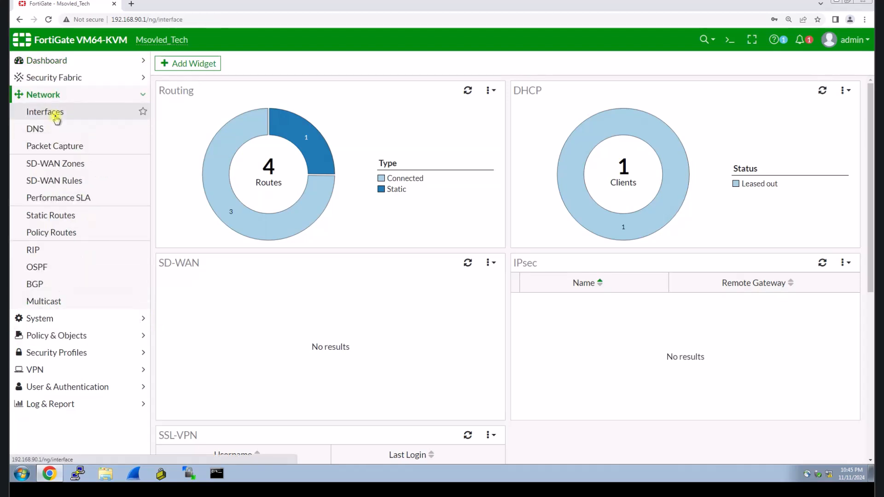
click(45, 111)
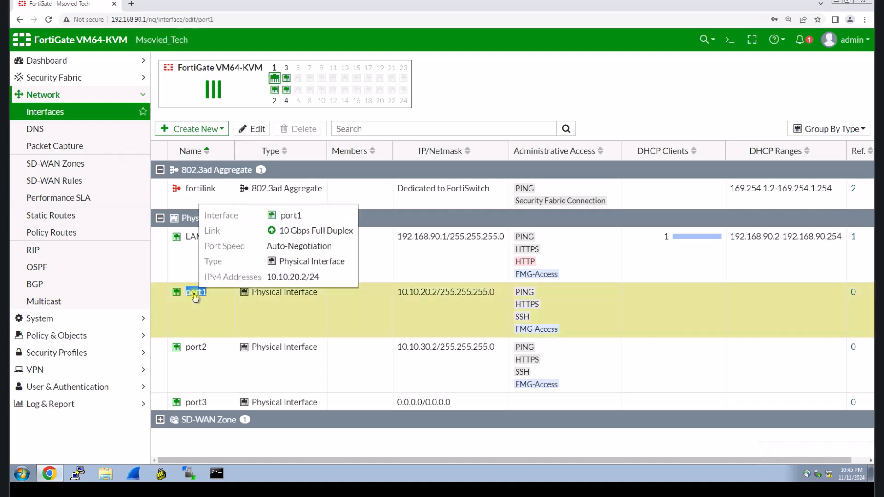
Step: Give port1 the alias ISP1 and WAN role, keeping DHCP at 10.10.20.2, and save it
double_click(195, 291)
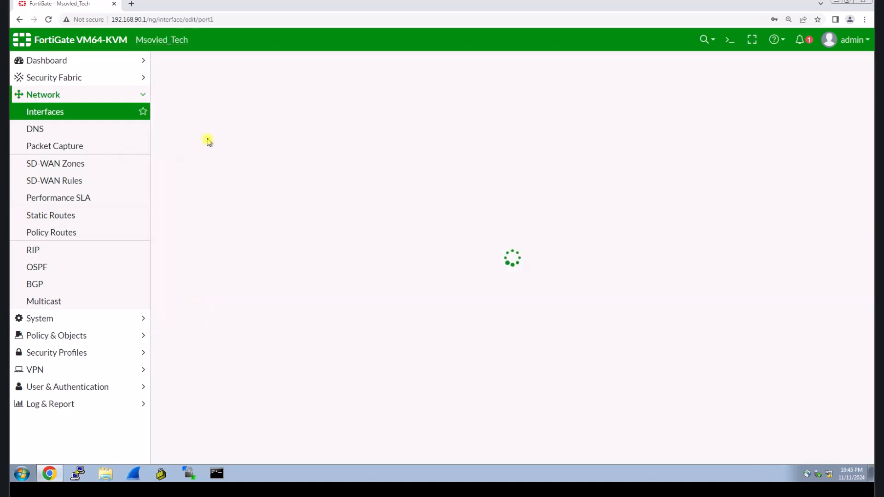
mouse_move(315, 145)
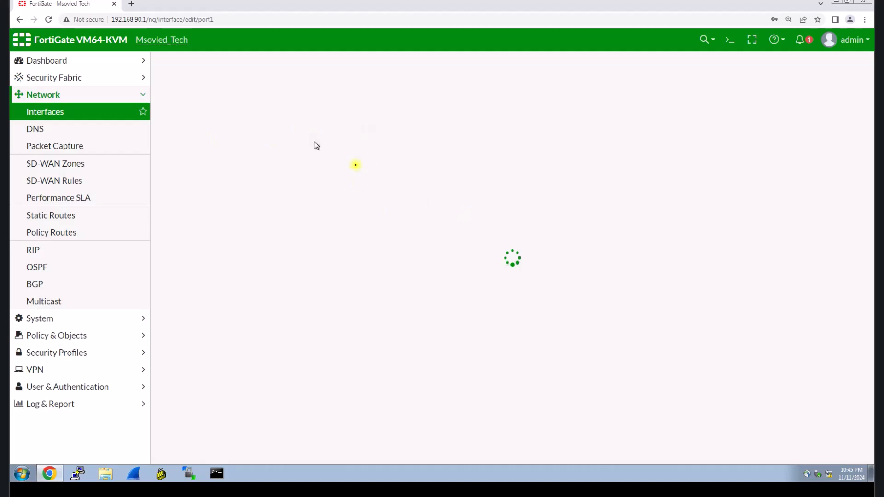
mouse_move(339, 94)
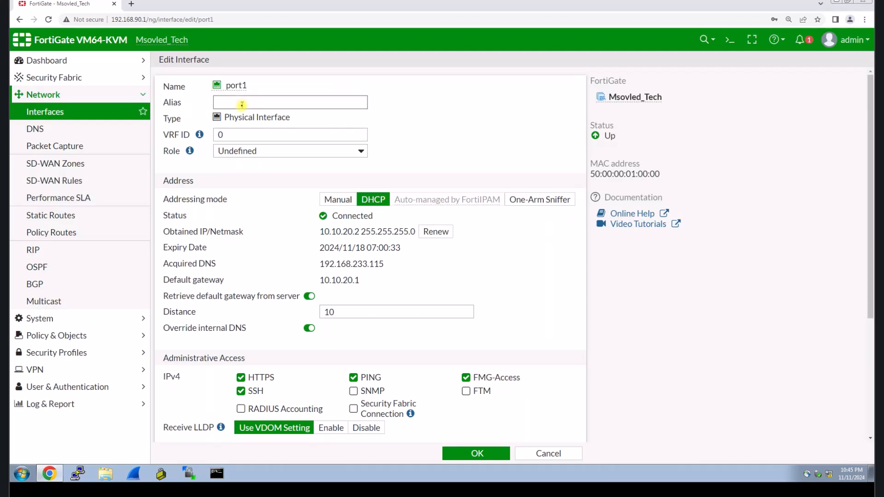
click(289, 102)
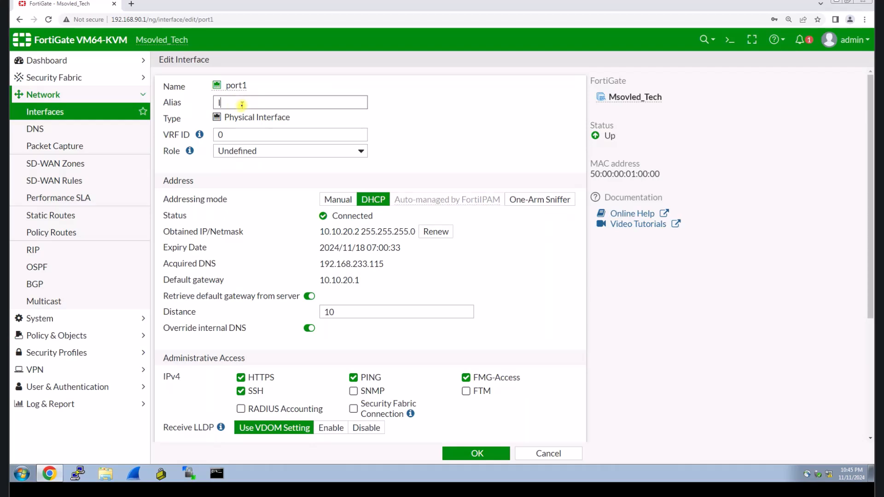
text(ISP)
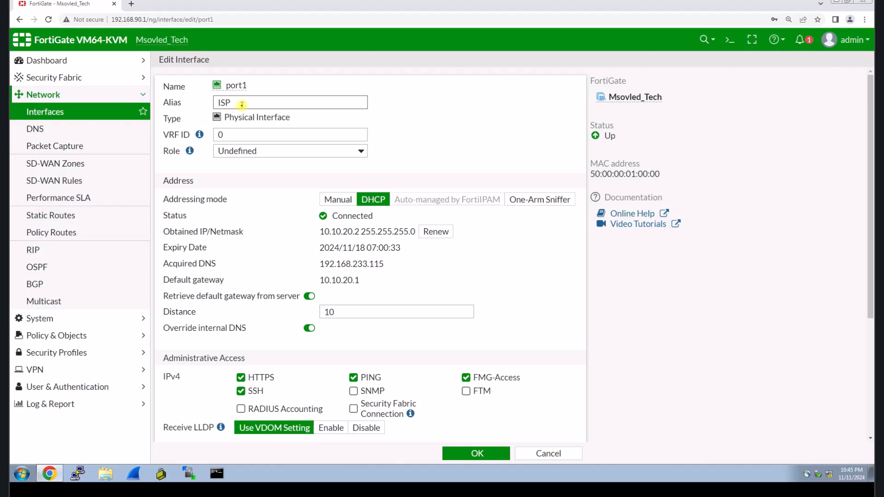
text(1)
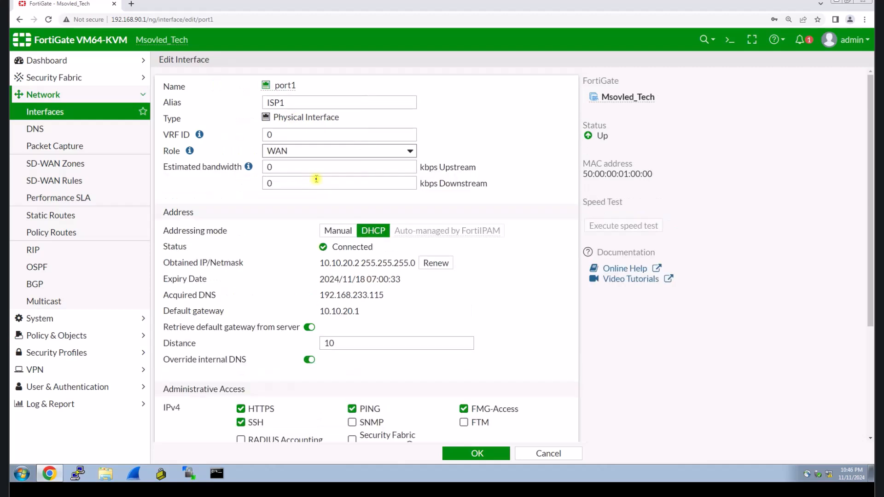
scroll(down, 3)
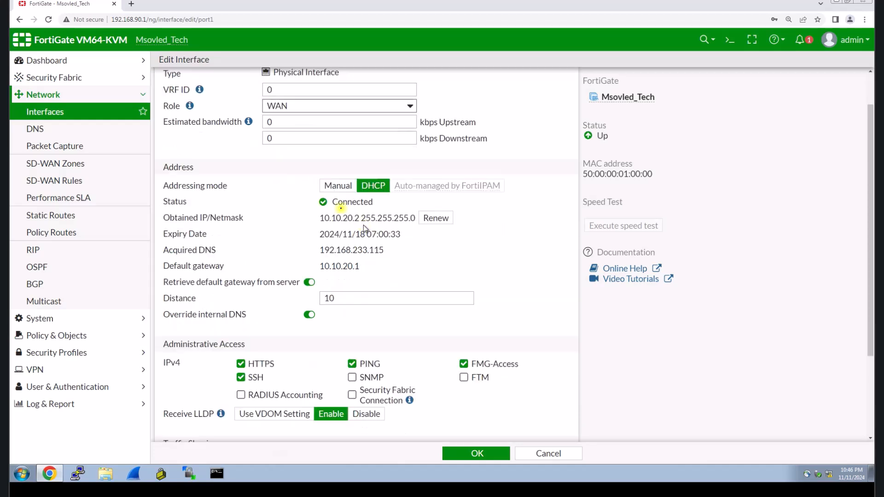
scroll(down, 3)
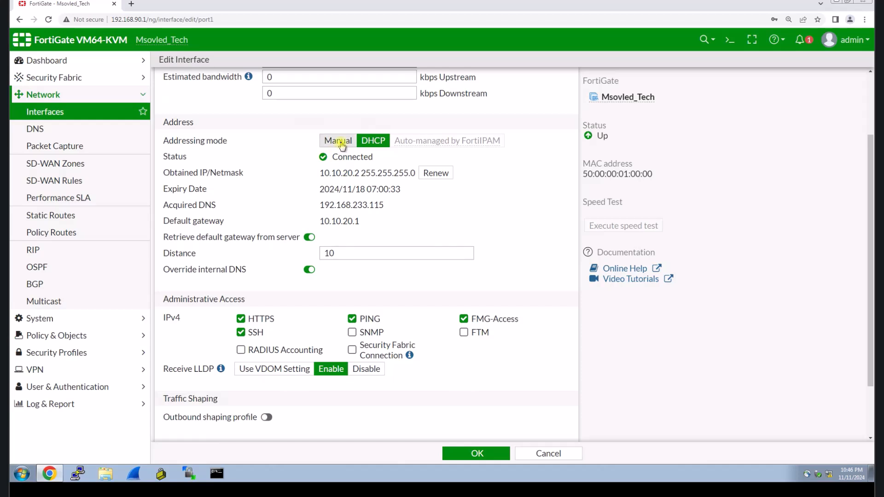
click(336, 140)
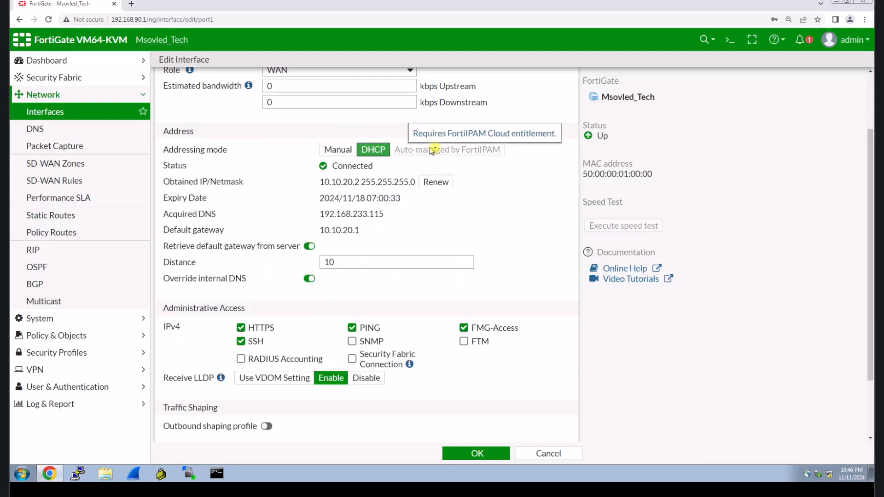
mouse_move(466, 149)
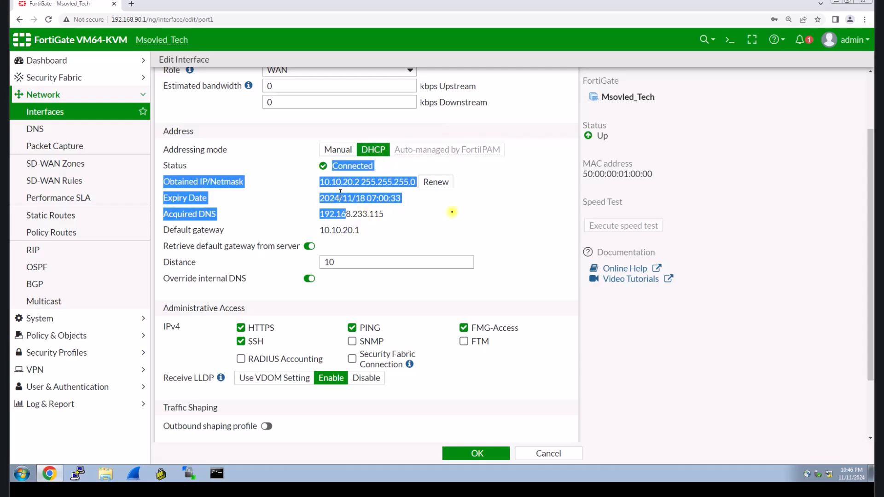
scroll(down, 3)
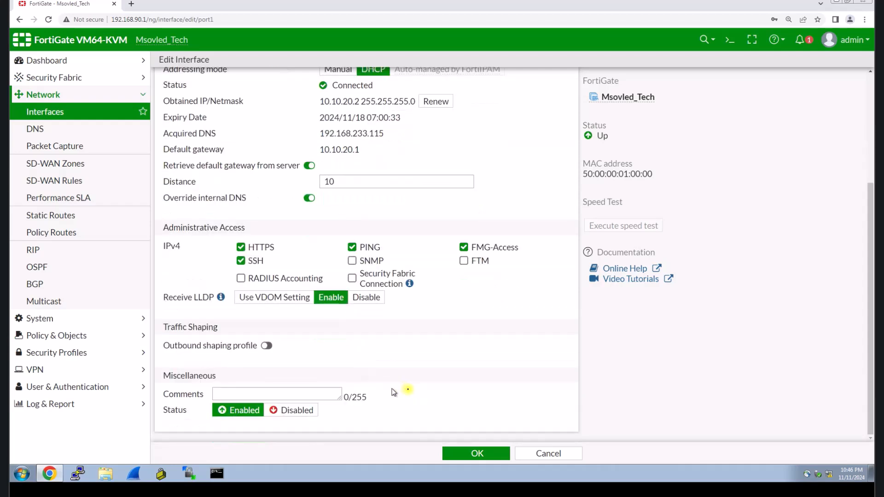
click(475, 453)
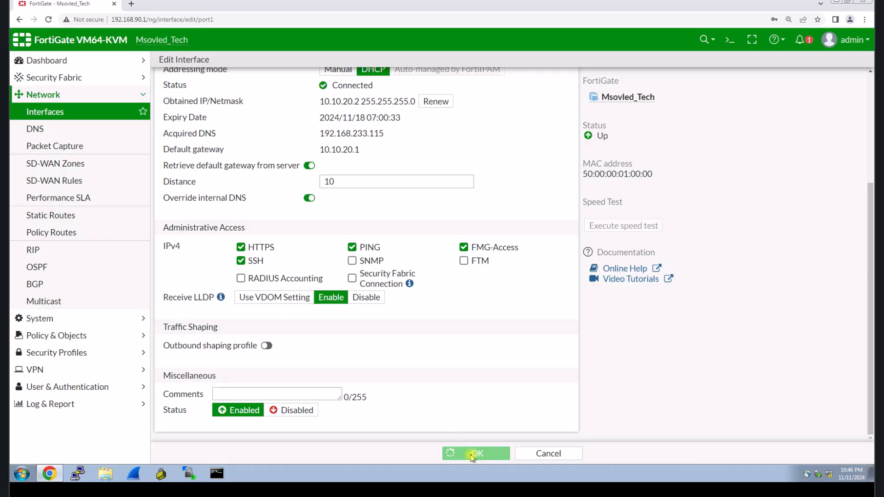
Step: Confirm port1, then give port2 the alias ISP2 and WAN role, keeping DHCP at 10.10.30.2, and save
click(475, 453)
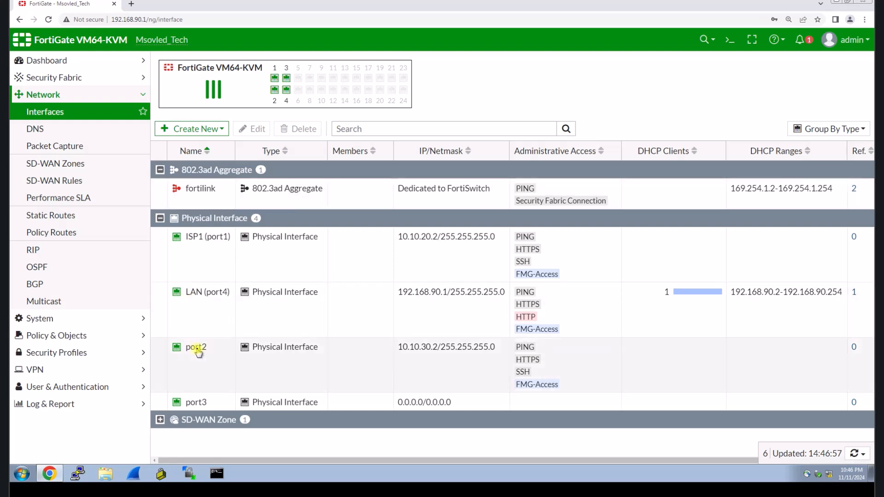
double_click(195, 347)
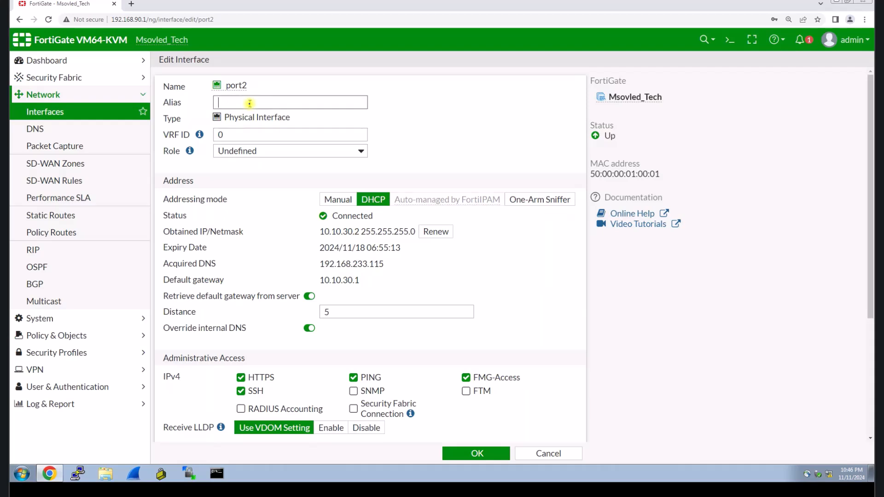
text(ISP2)
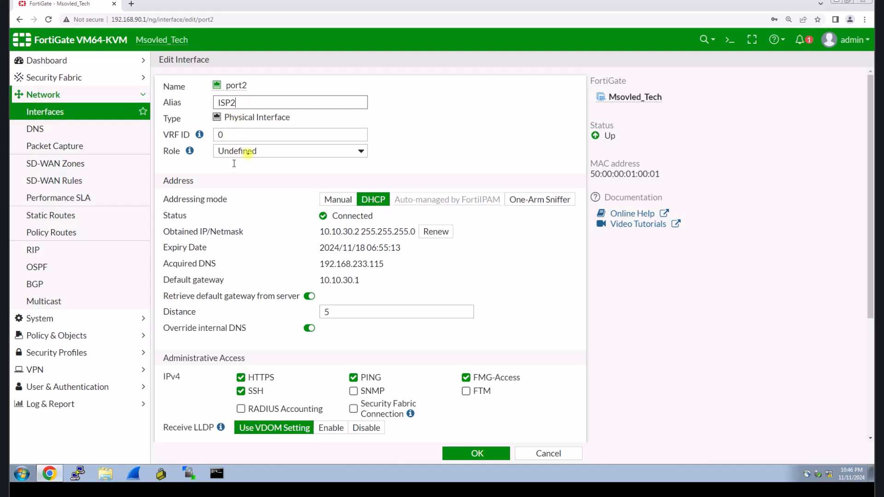
click(289, 150)
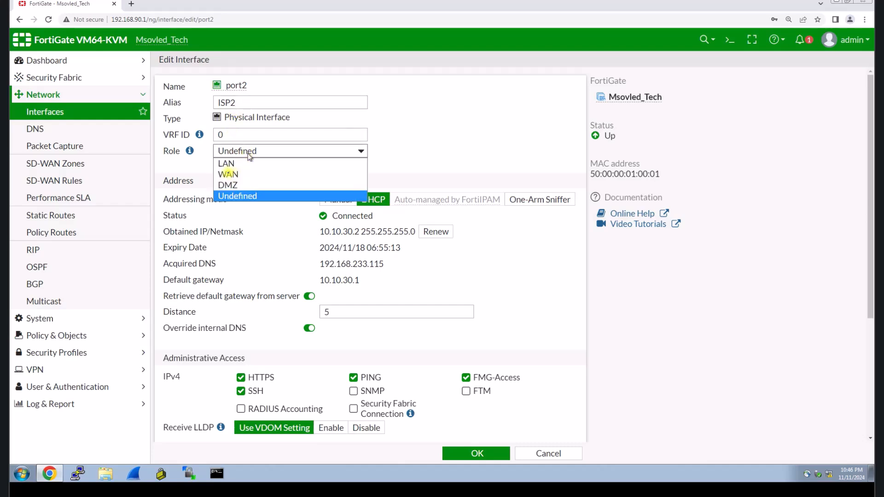
click(228, 173)
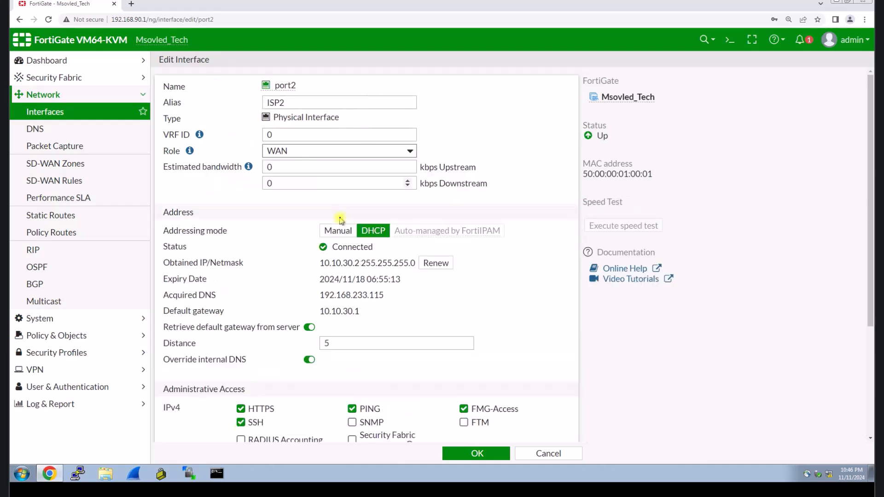
scroll(down, 3)
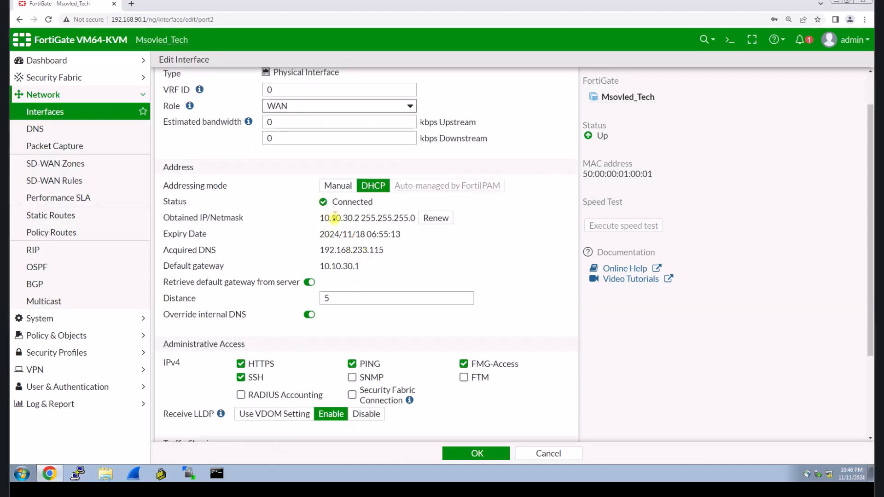
double_click(346, 217)
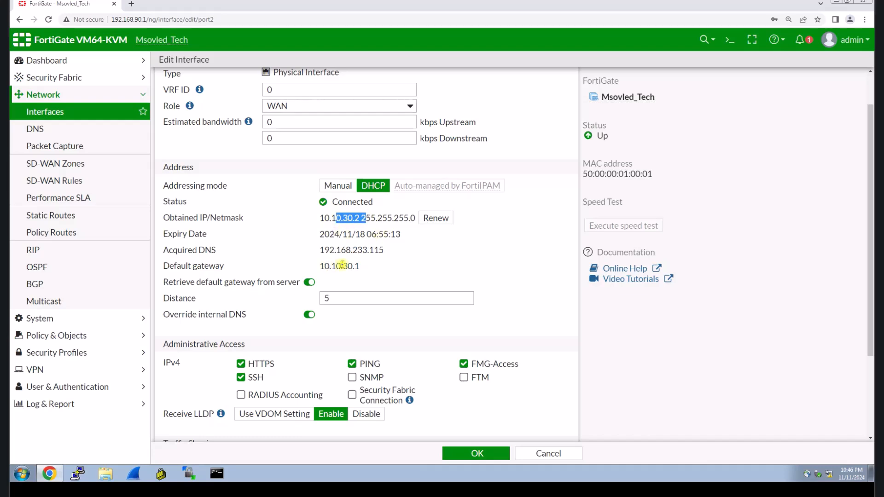
scroll(down, 3)
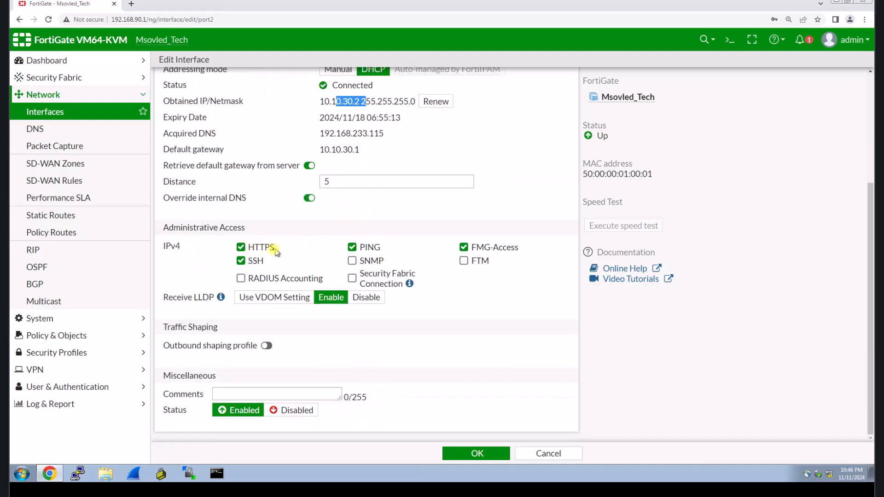
mouse_move(332, 326)
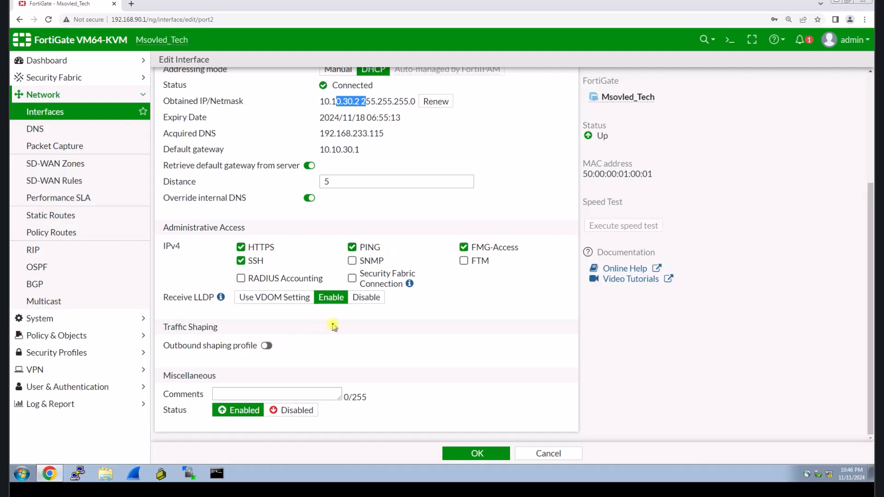
click(475, 453)
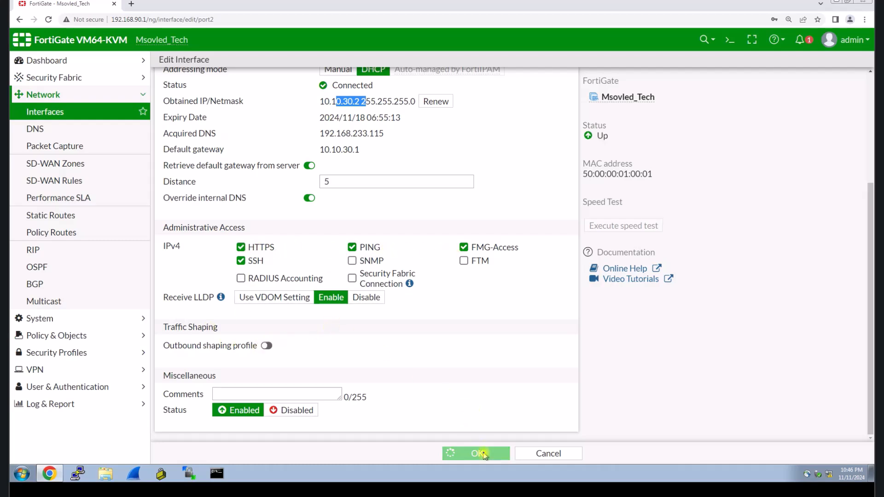
Step: Confirm port2, then review LAN (port4) at 192.168.90.1/24 with DHCP range 192.168.90.2–254
click(475, 453)
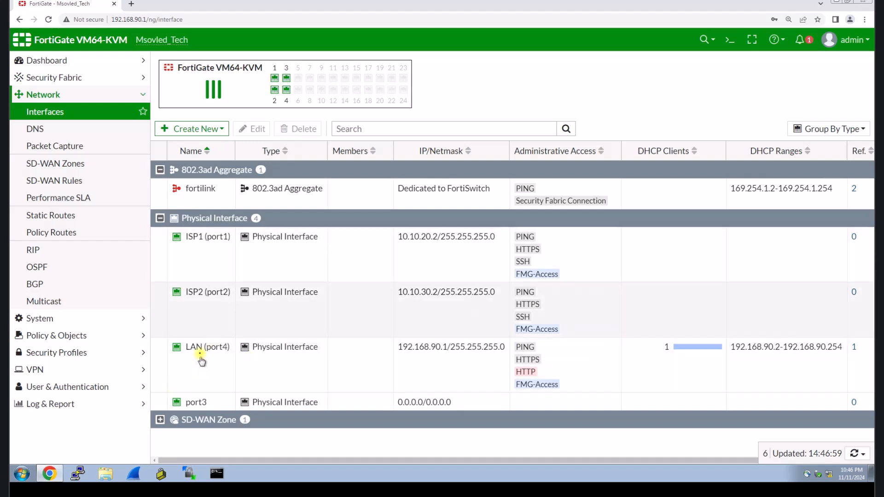
click(201, 346)
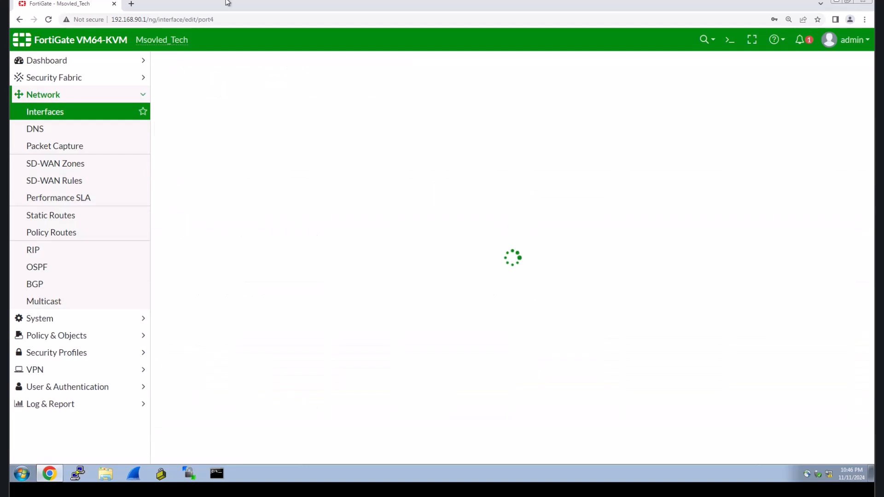
mouse_move(316, 146)
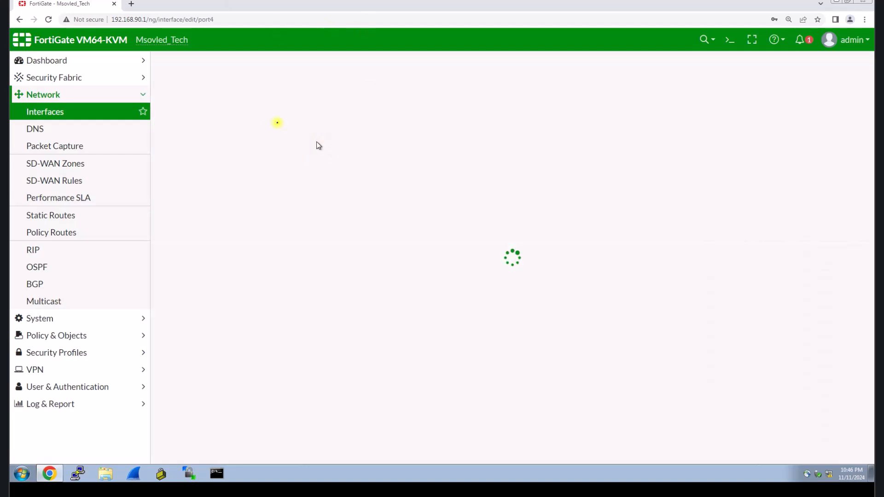
mouse_move(289, 115)
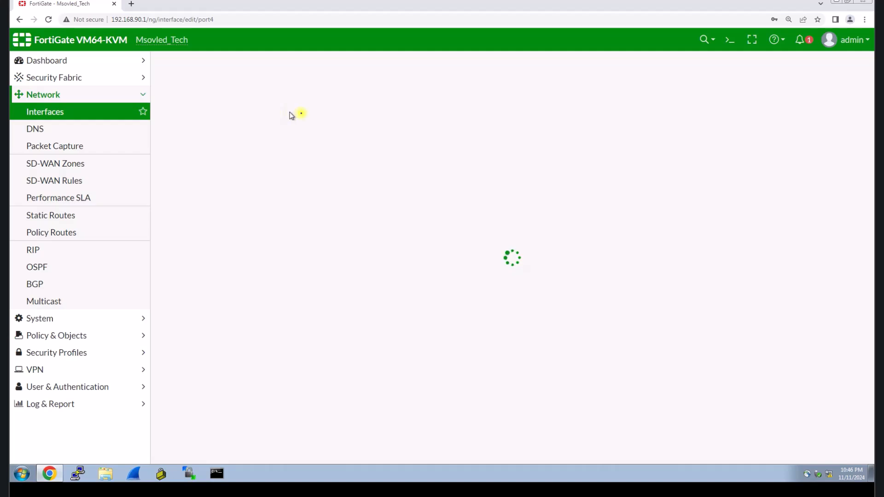
mouse_move(302, 117)
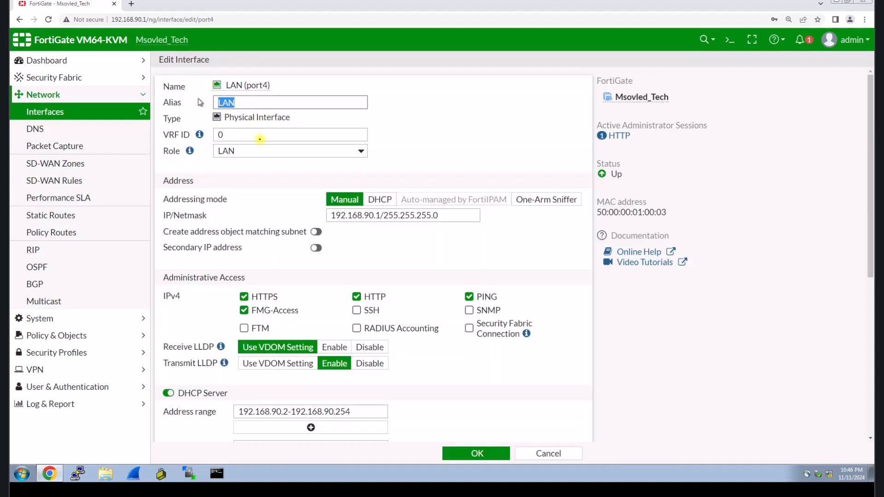
mouse_move(396, 209)
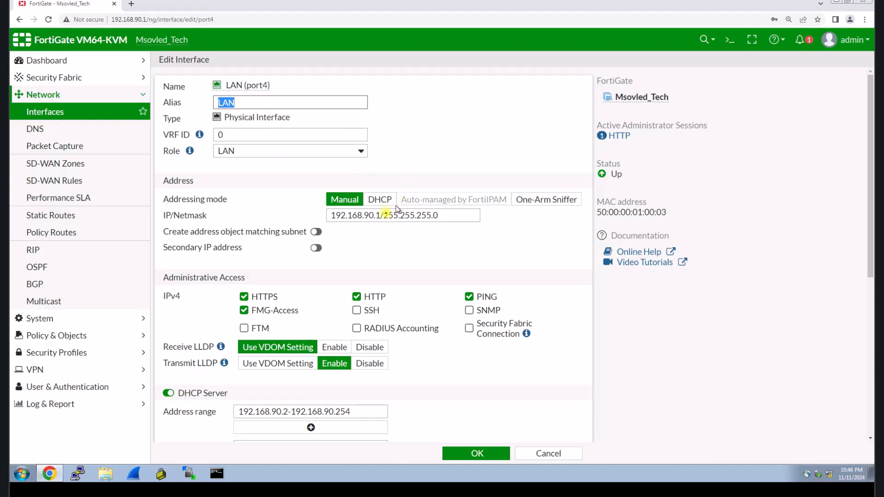
scroll(down, 3)
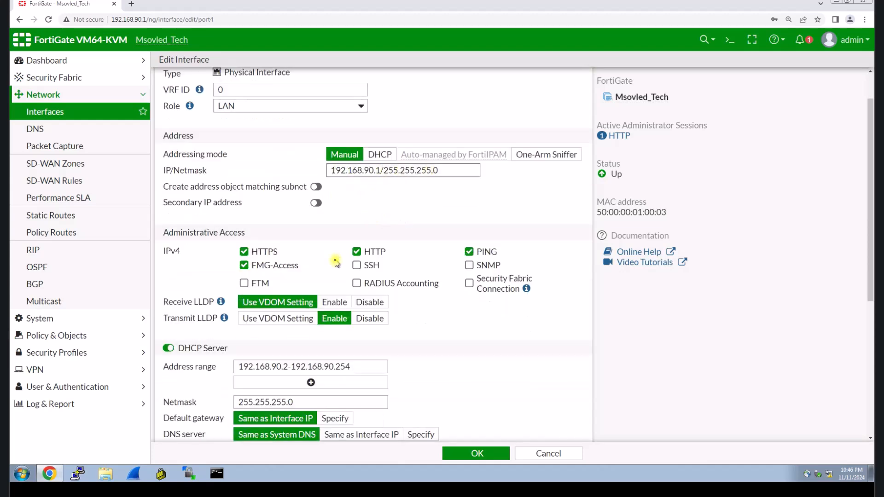
scroll(down, 3)
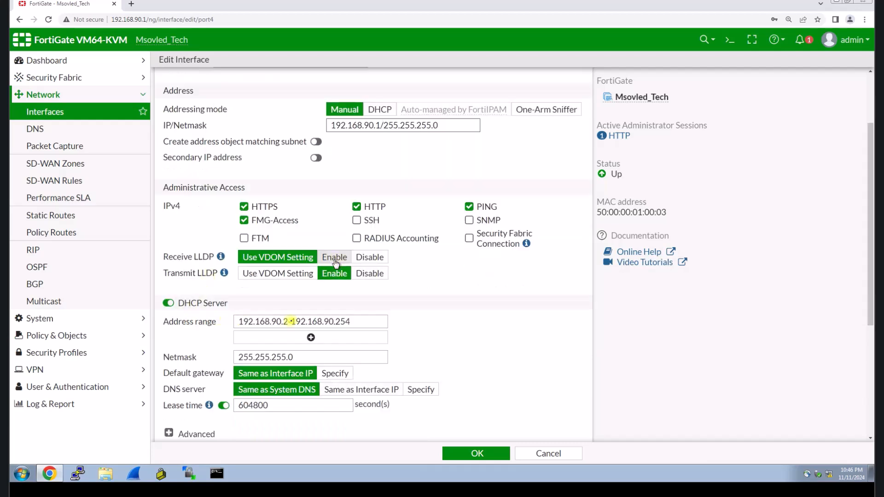
scroll(down, 3)
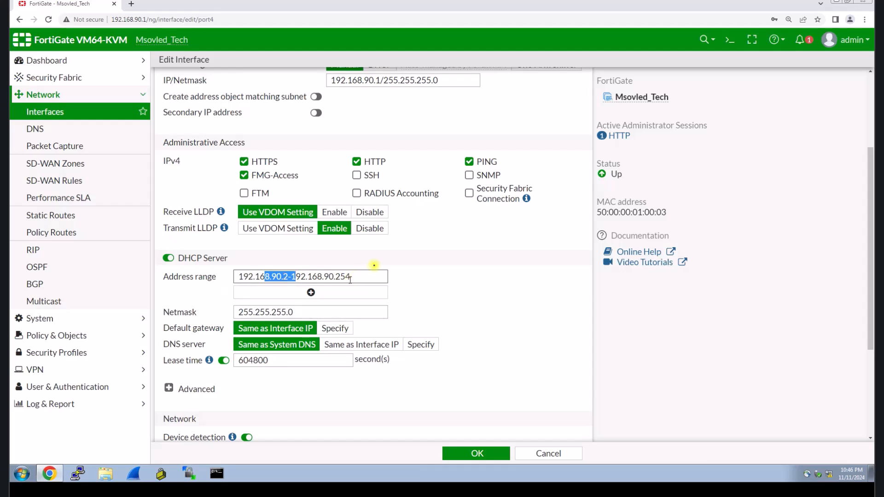
scroll(down, 3)
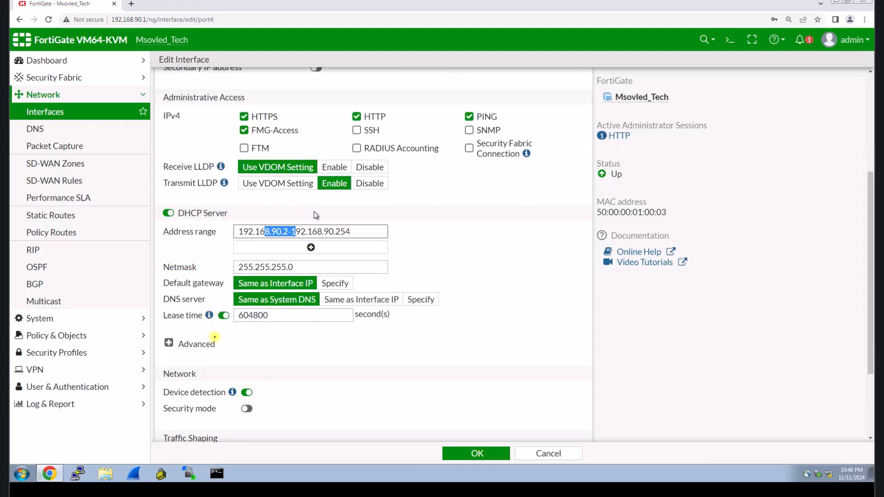
mouse_move(495, 258)
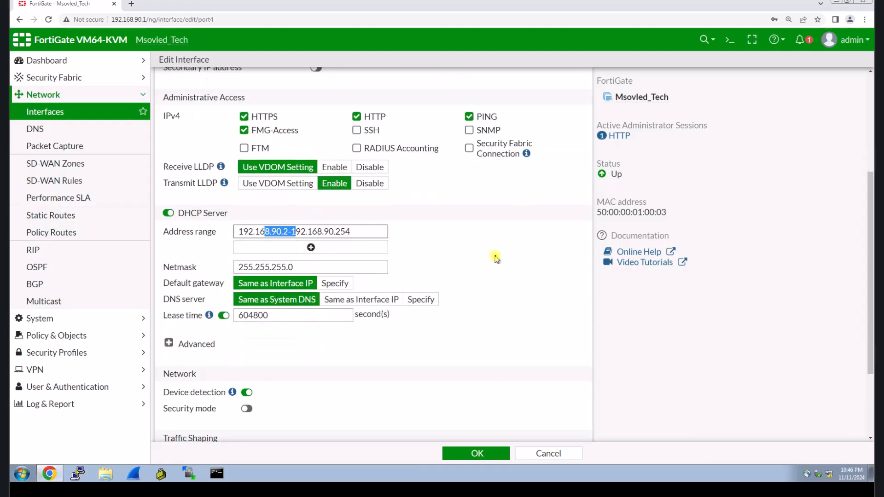
scroll(down, 3)
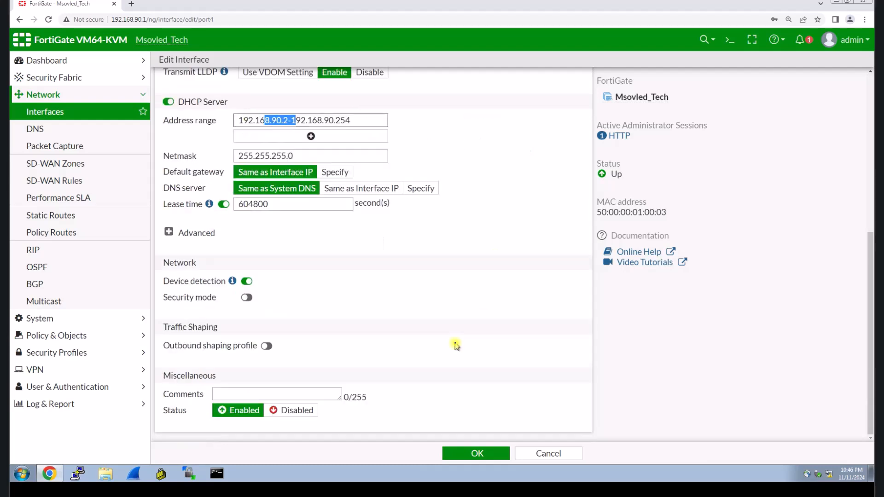
mouse_move(430, 274)
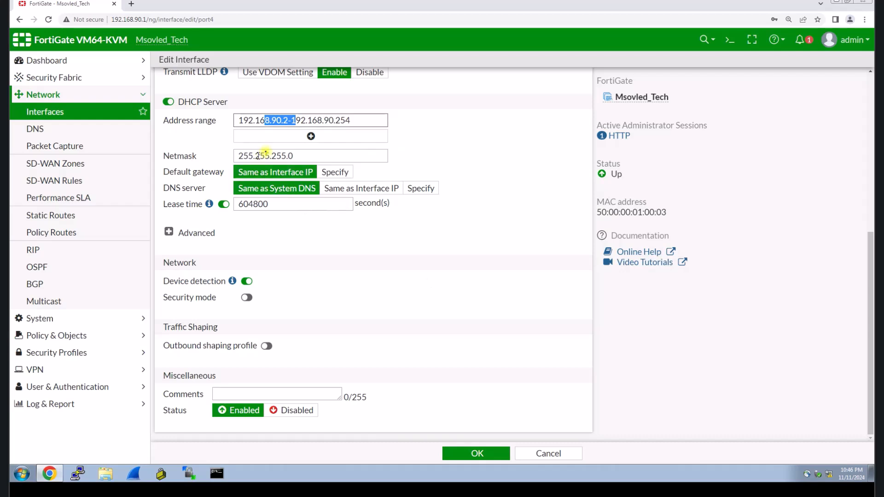
mouse_move(475, 452)
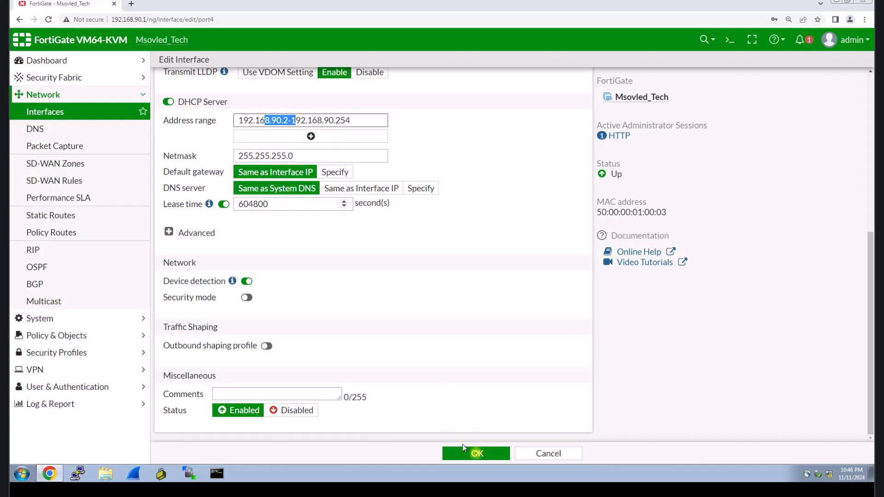
mouse_move(423, 326)
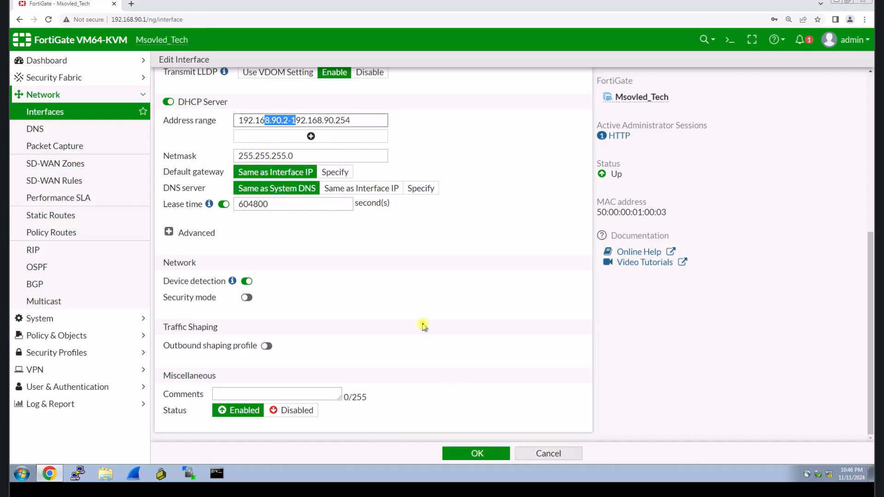
Step: Save the LAN interface and return to the list showing ISP1, ISP2 and LAN (port4)
click(475, 453)
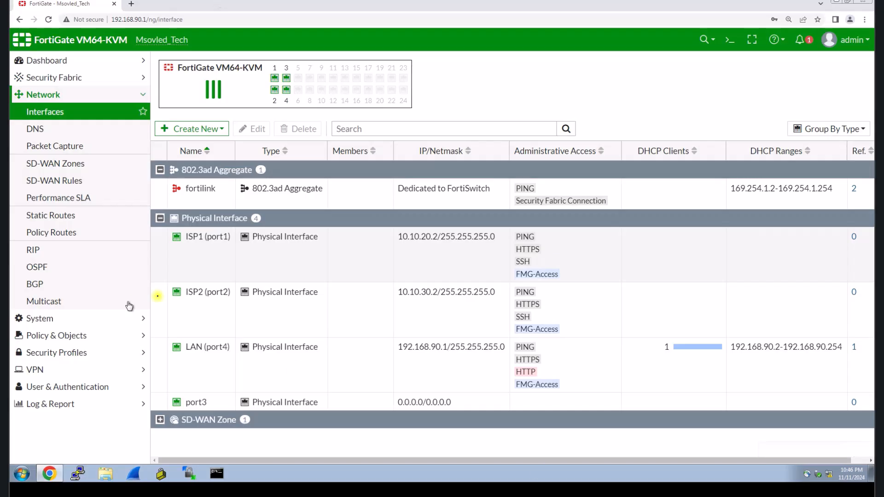
mouse_move(112, 289)
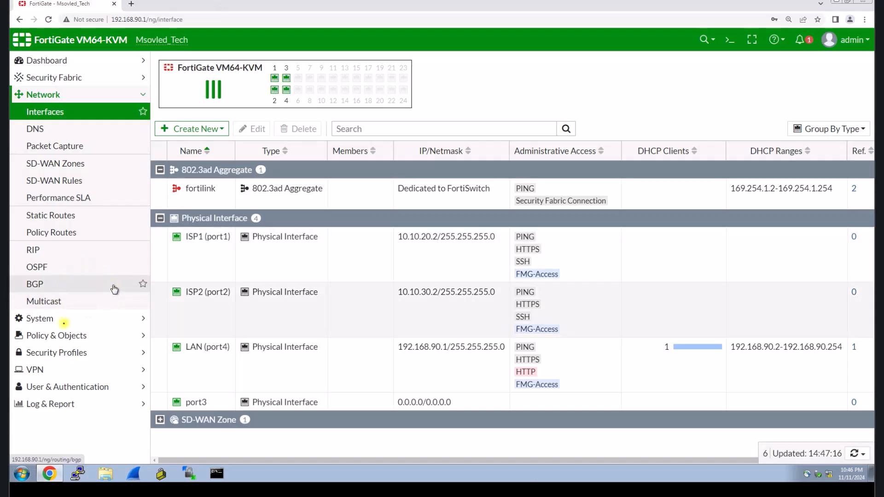
click(40, 318)
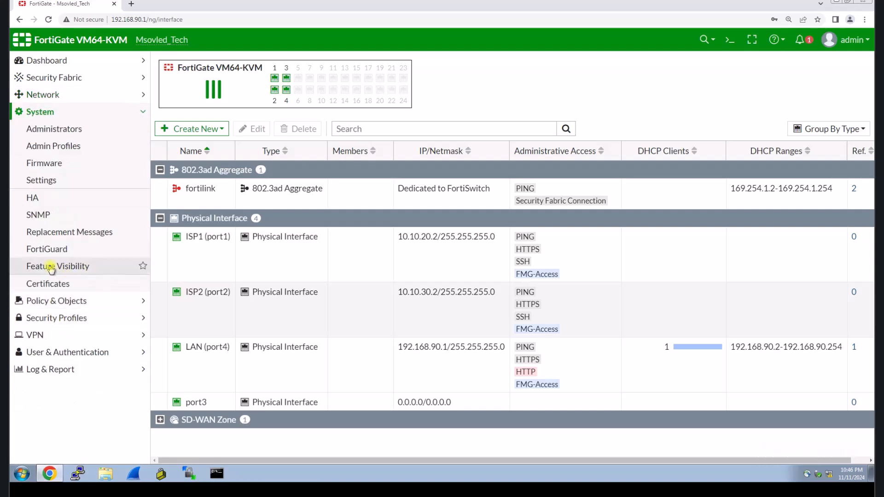
Step: In Feature Visibility keep Load Balance and SD-WAN Interface enabled and apply the settings
click(57, 266)
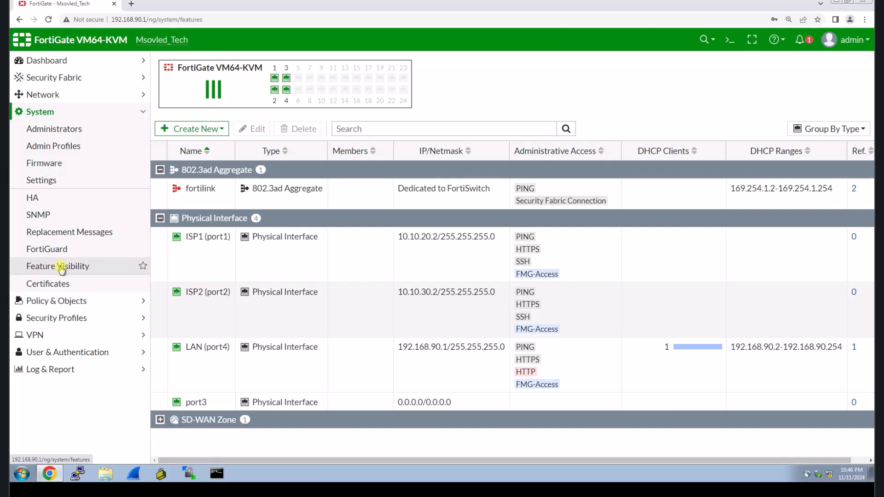
click(58, 266)
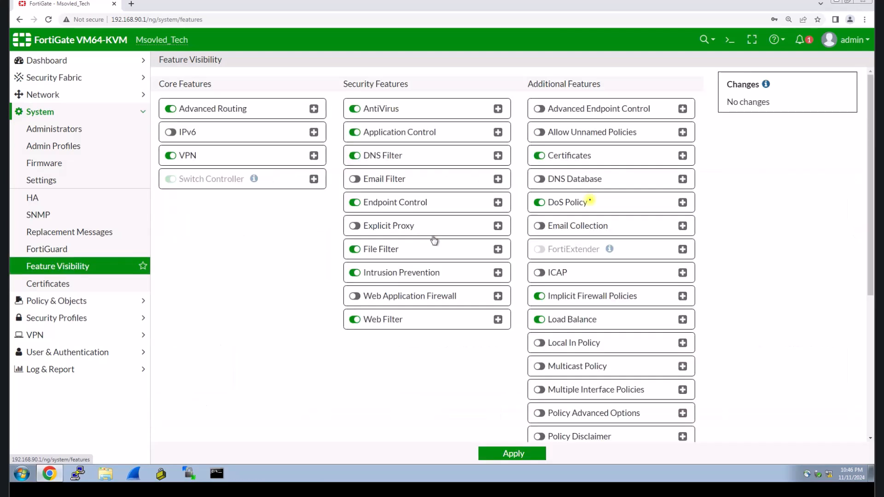
mouse_move(624, 246)
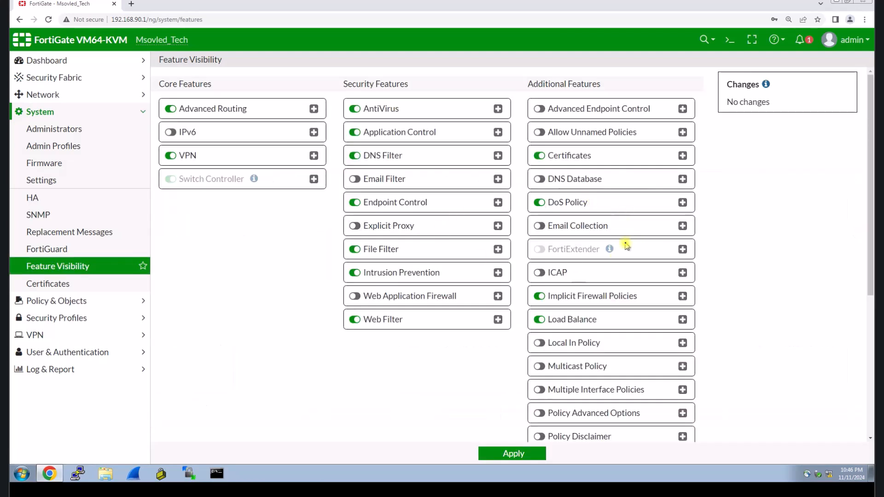
scroll(down, 3)
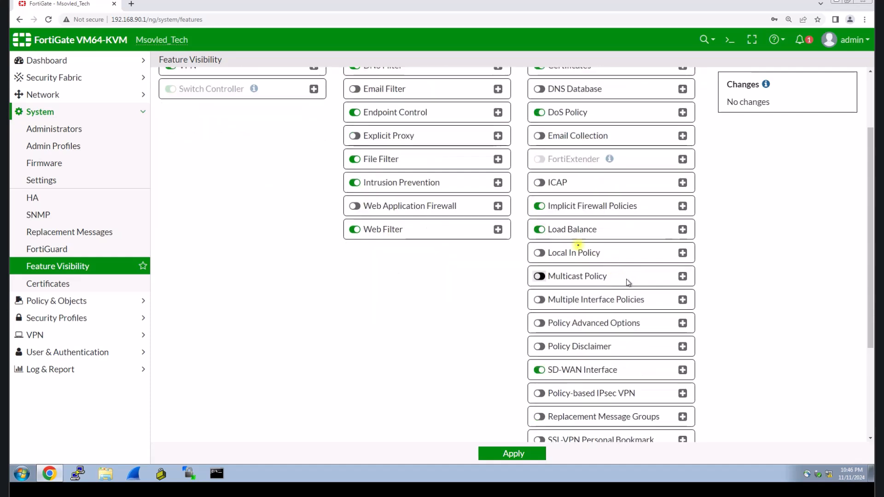
click(538, 230)
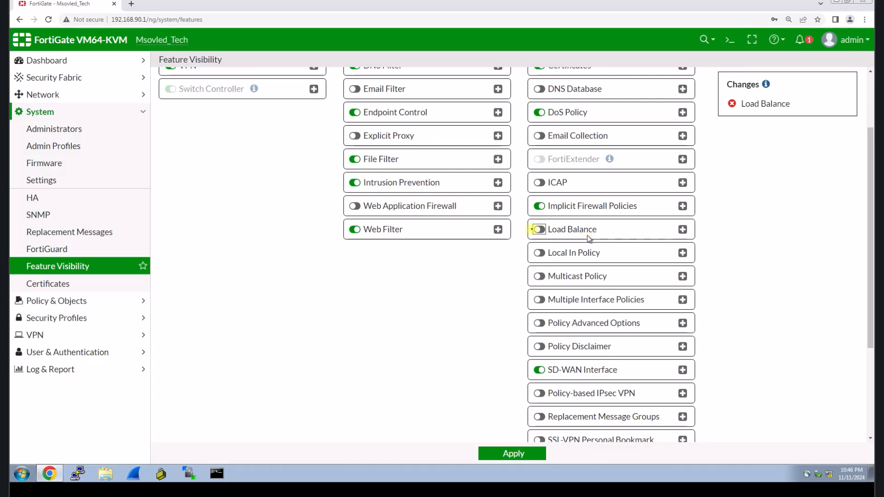
click(537, 229)
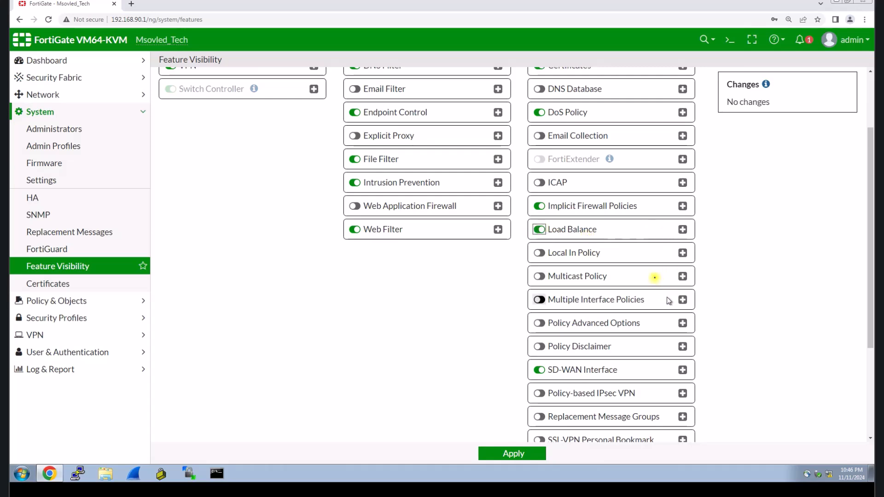
scroll(down, 3)
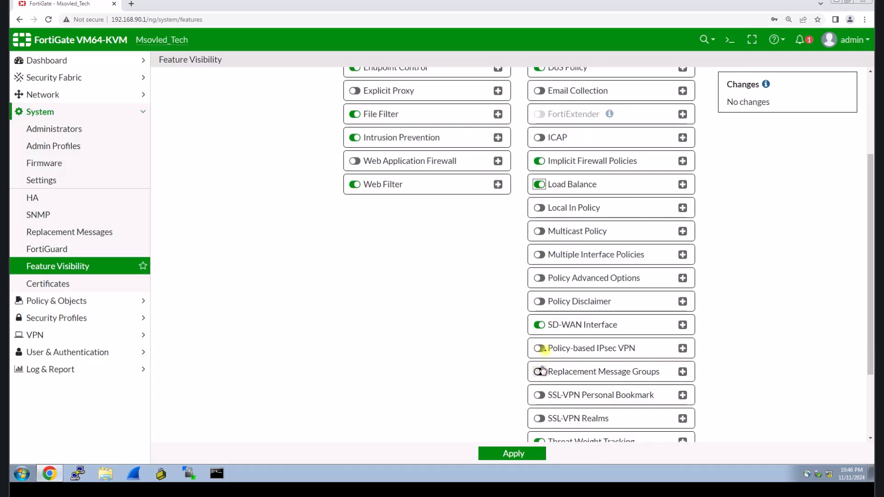
click(539, 324)
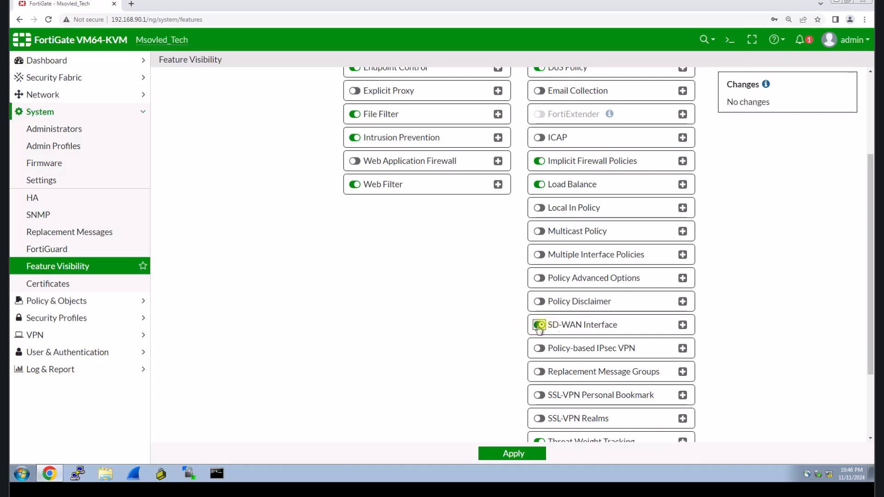
click(538, 324)
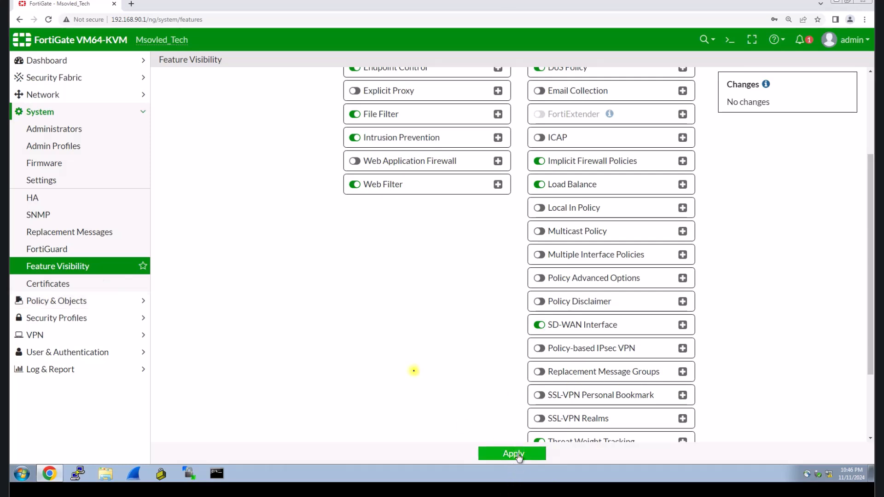
click(512, 452)
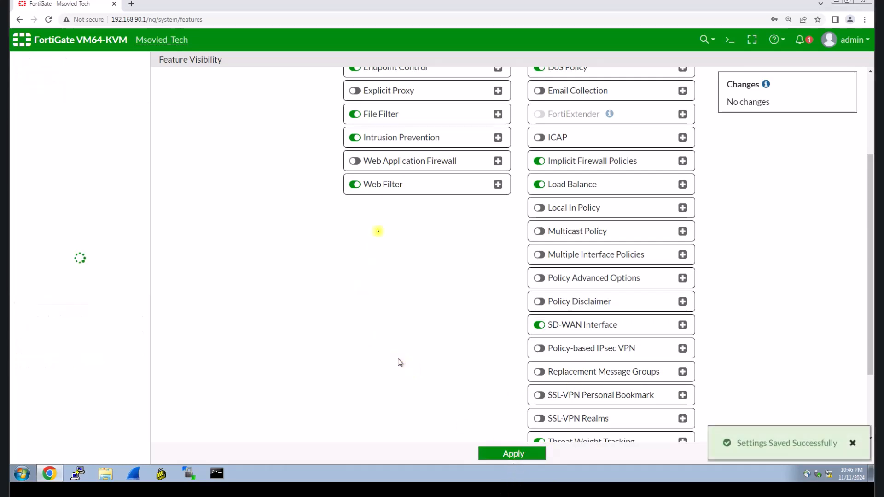
mouse_move(636, 94)
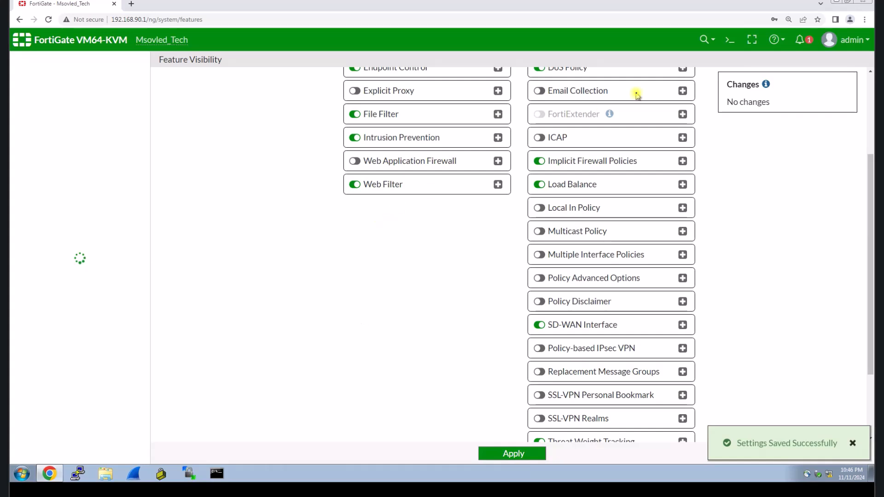
mouse_move(843, 14)
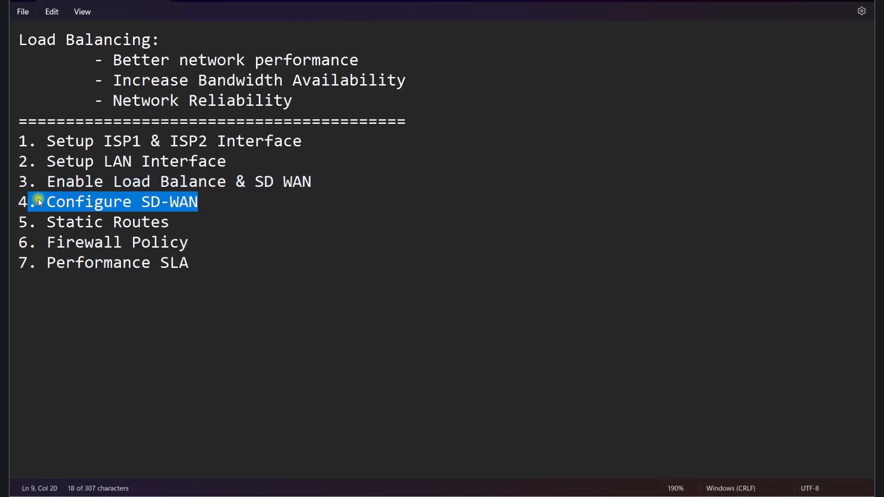
mouse_move(647, 489)
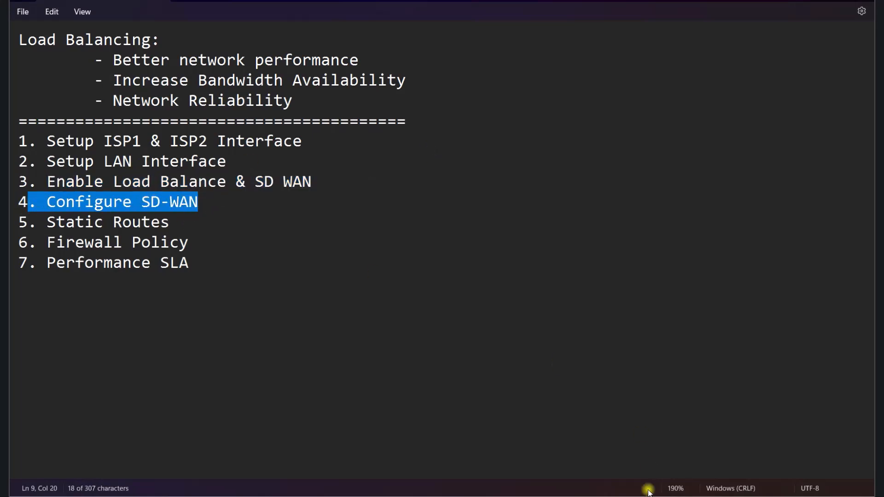
Step: Minimize the Notepad checklist to return to the FortiGate page
click(49, 473)
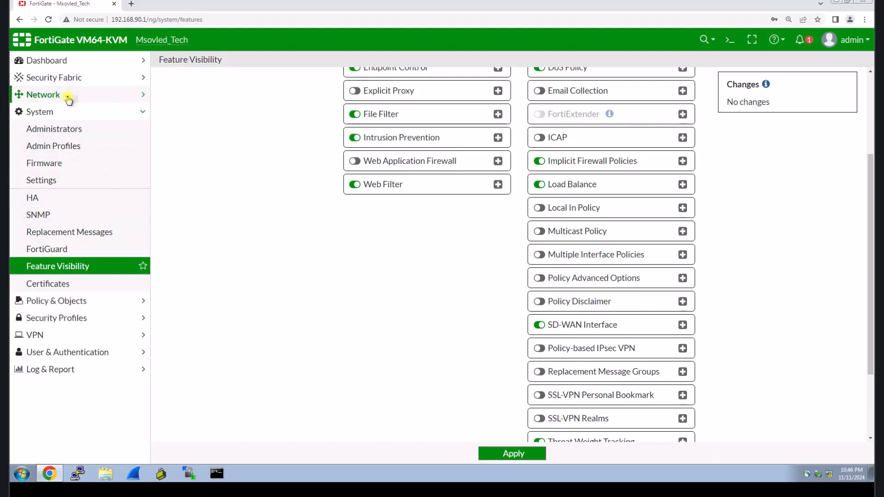
Step: Go to Network > SD-WAN Zones and start creating a new SD-WAN Zone
click(44, 93)
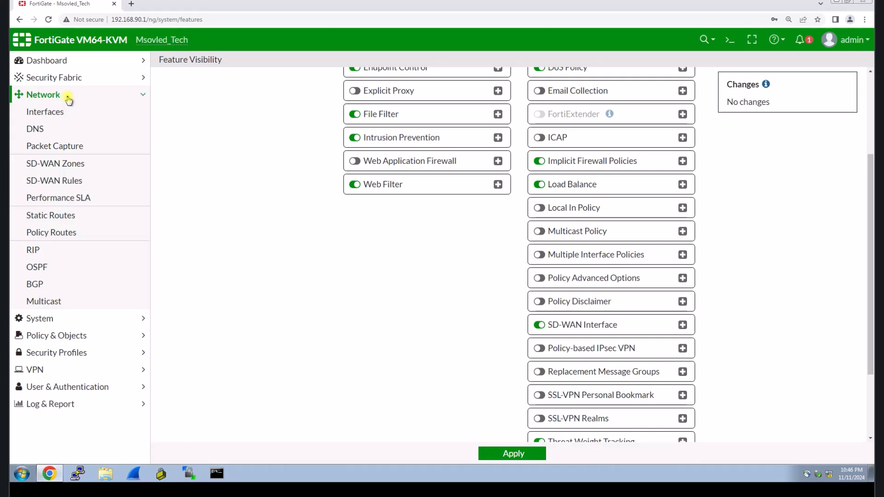
mouse_move(56, 163)
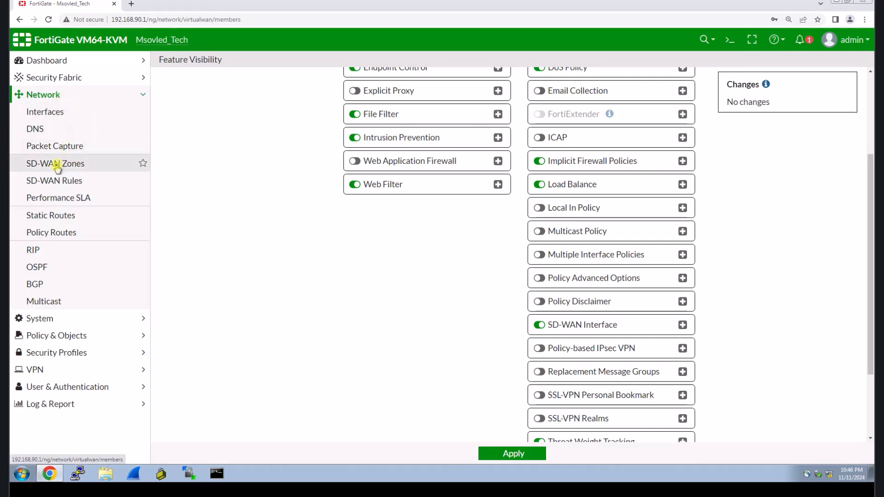
click(55, 163)
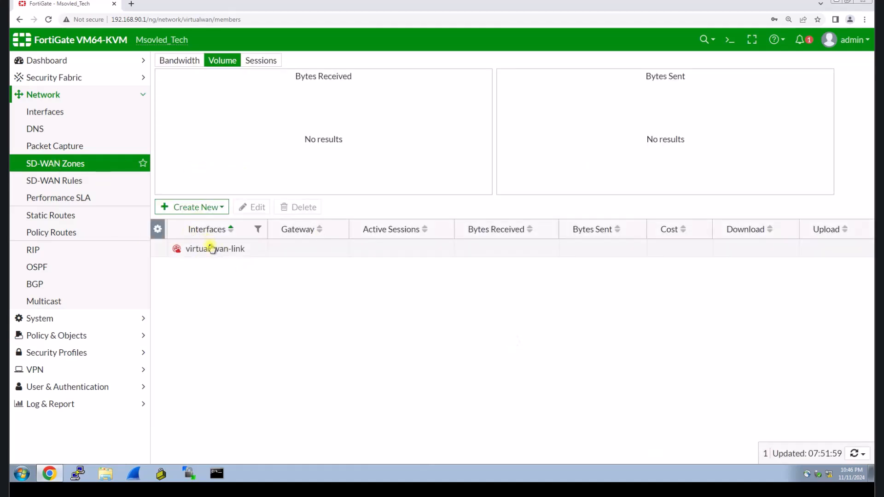
click(191, 207)
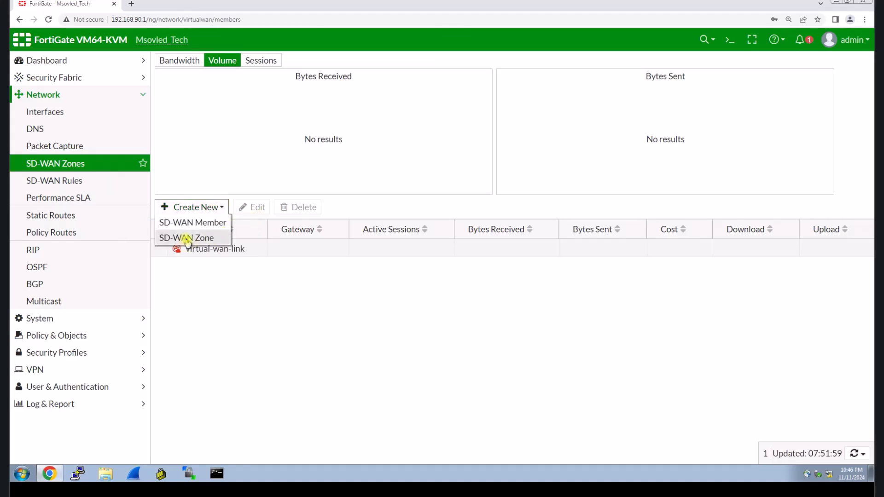
click(186, 237)
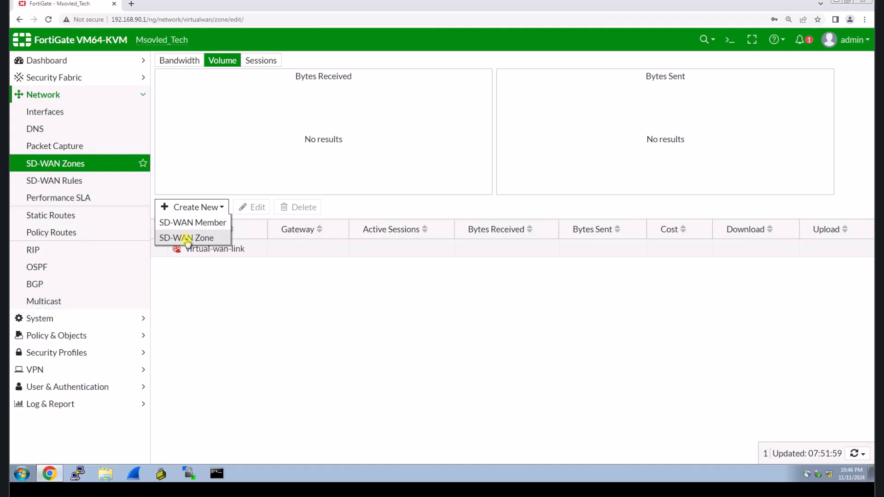
Step: Create an SD-WAN zone named Internet-SDWAN with no interface members and save it
click(186, 237)
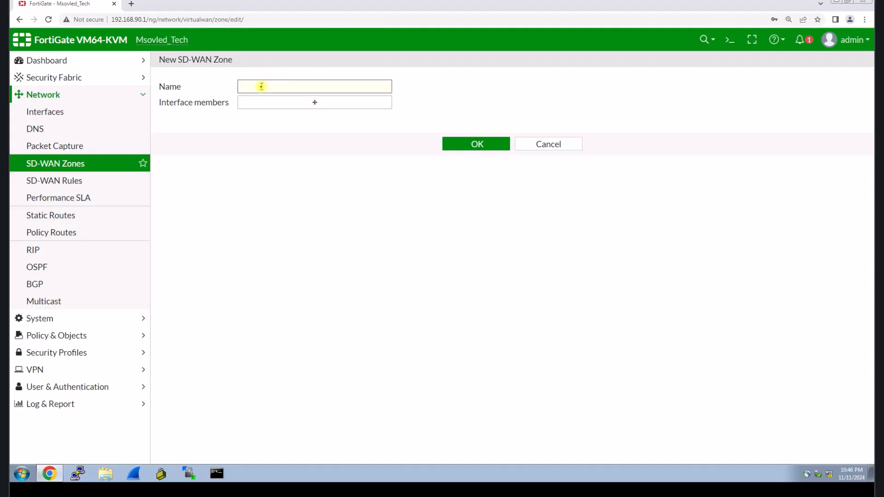
text(l)
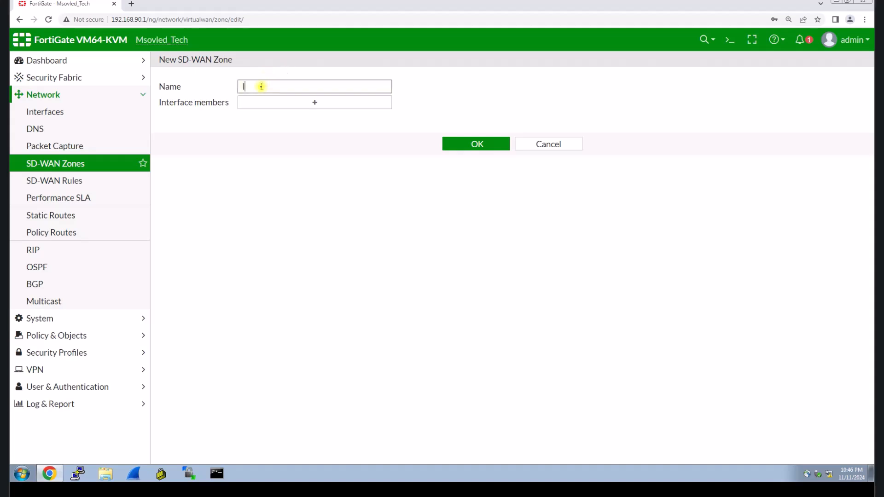
text(In)
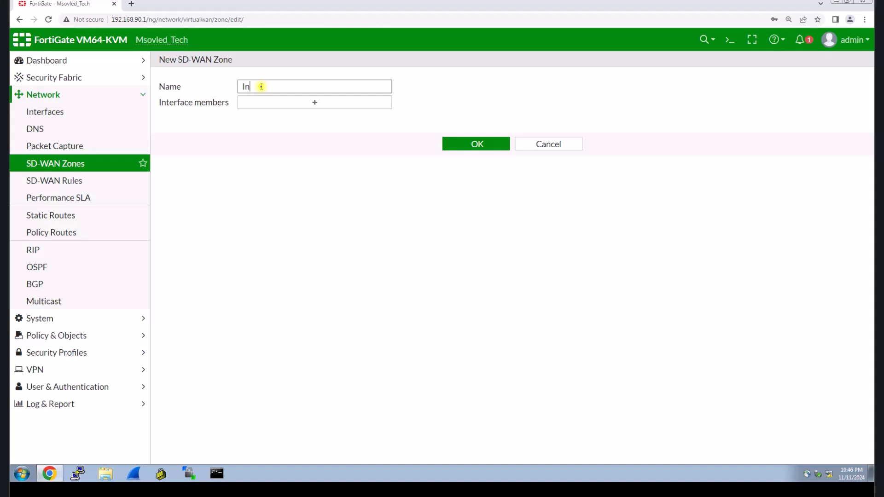
text(ter)
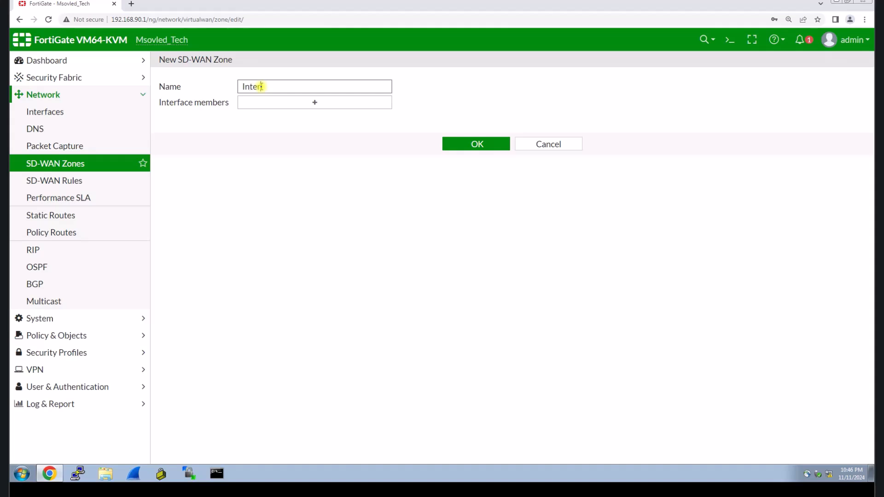
text(nest)
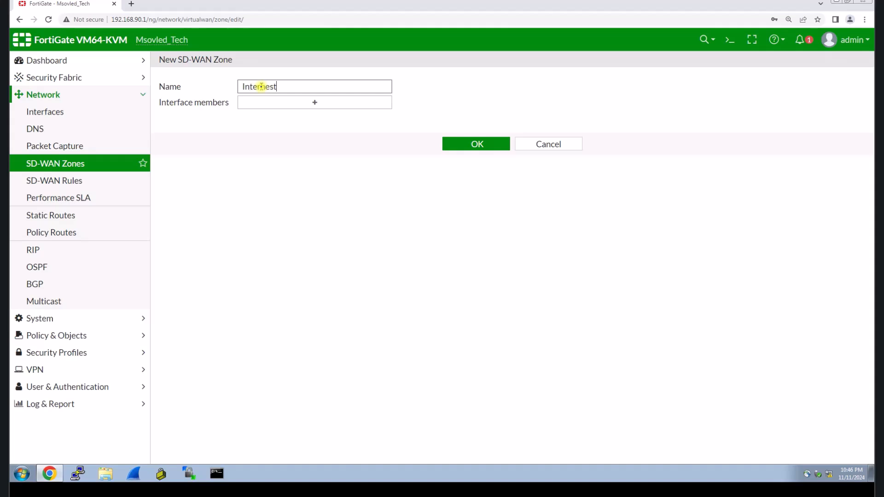
text(-S)
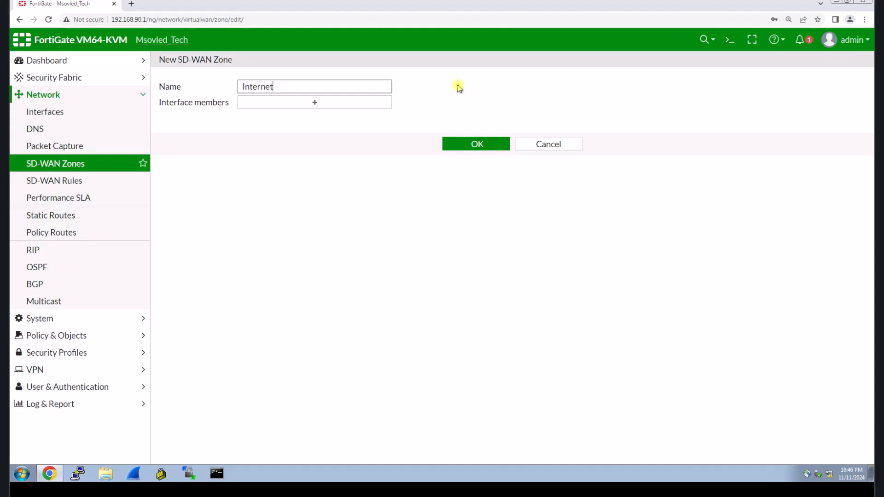
text(-SDWAN)
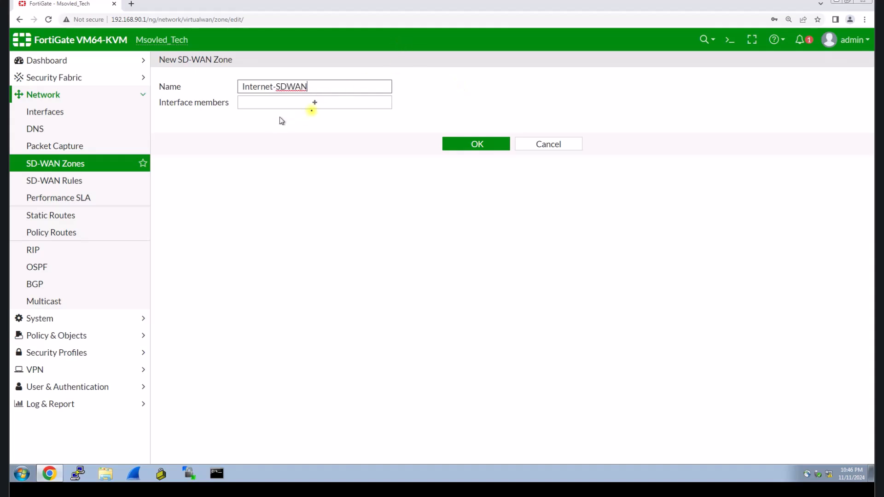
click(314, 102)
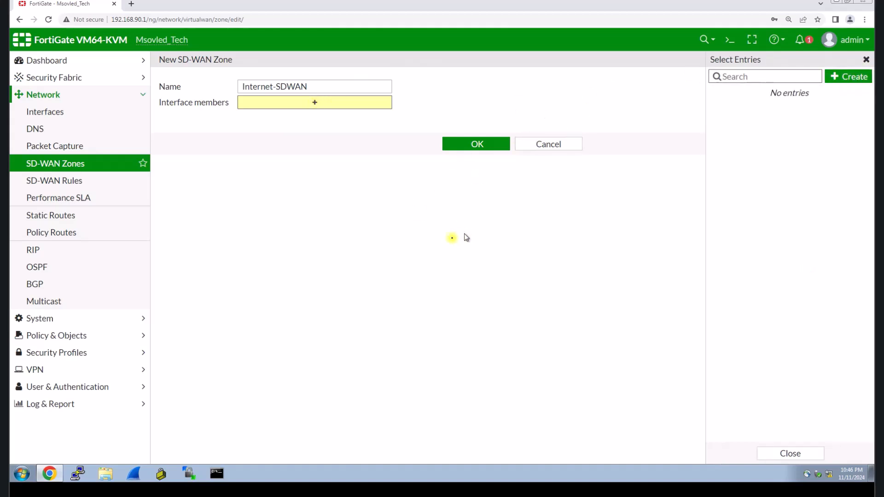
click(475, 144)
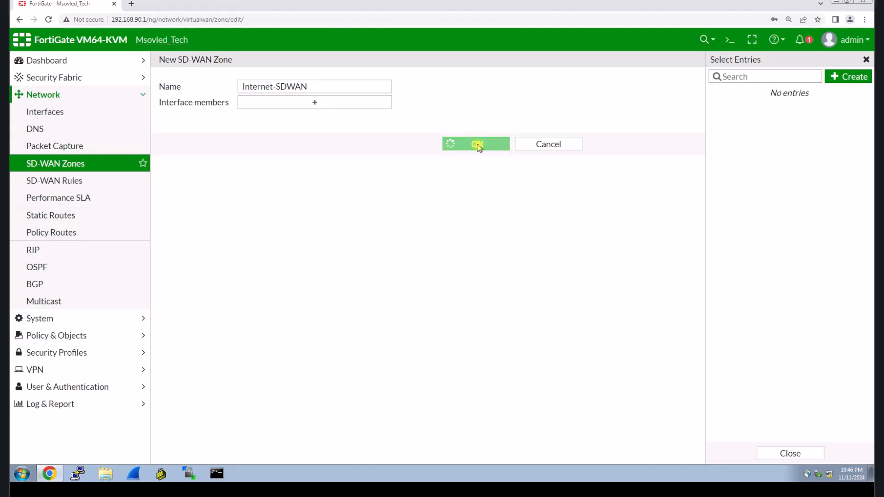
click(475, 143)
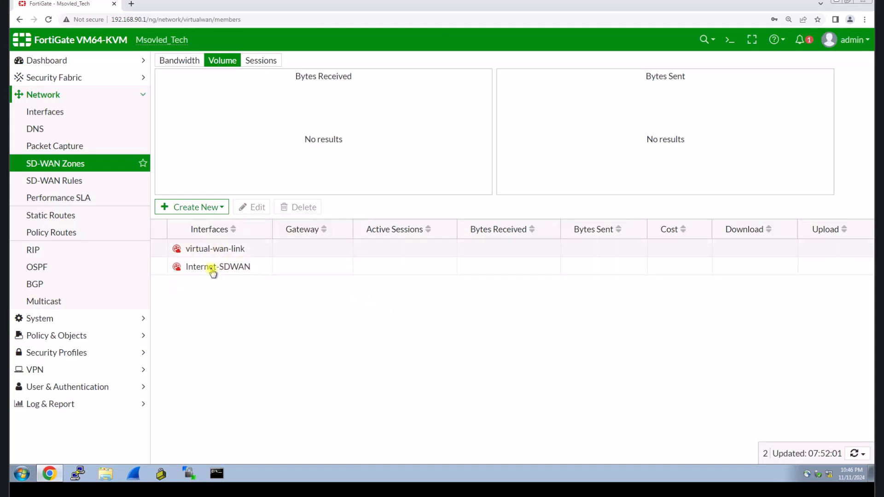
Step: Add SD-WAN member ISP1 (port1) to Internet-SDWAN with dynamic gateway, enabled, and save
click(191, 207)
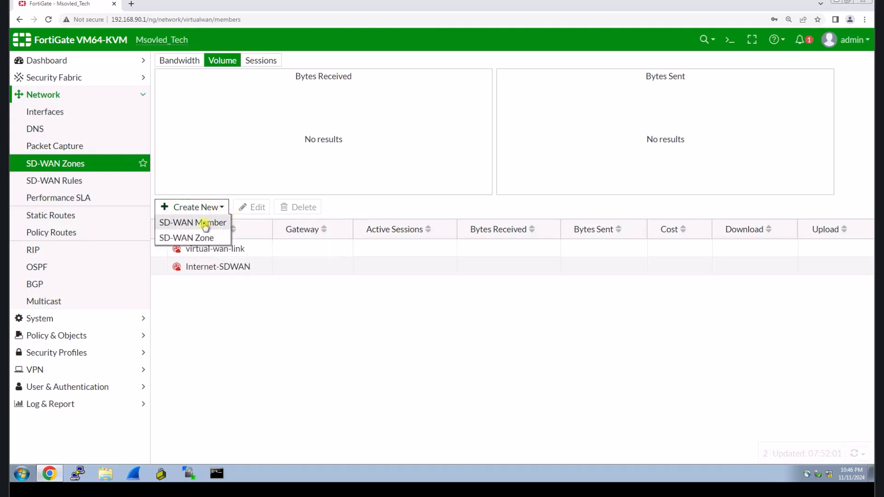
click(192, 221)
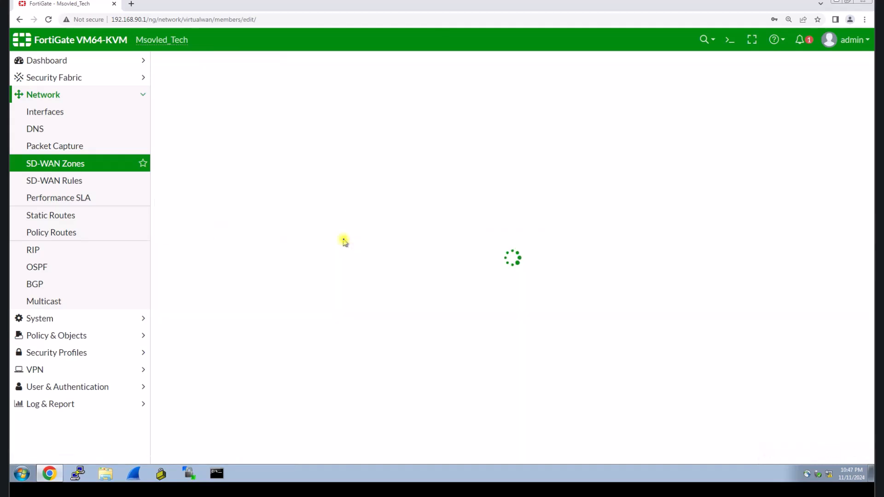
mouse_move(387, 179)
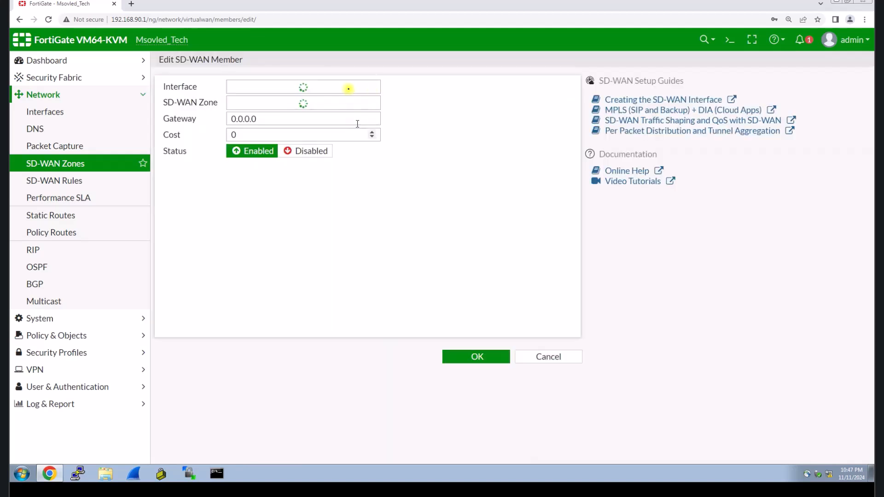
mouse_move(314, 91)
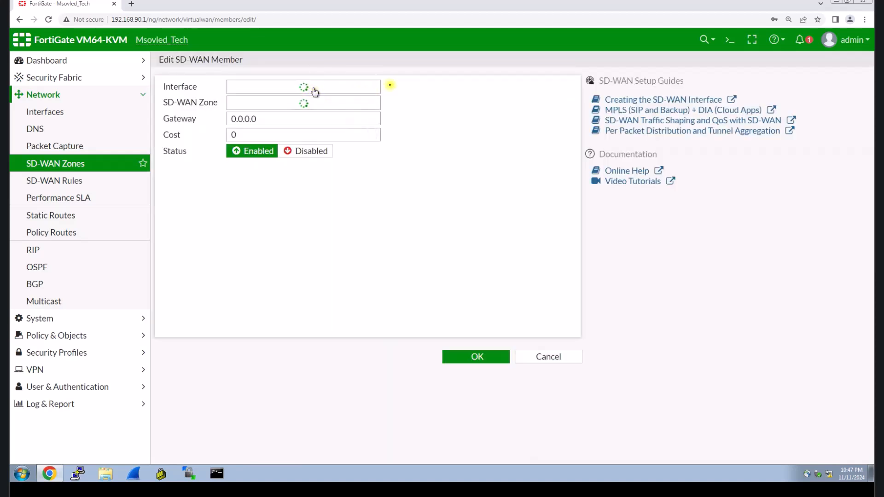
click(303, 86)
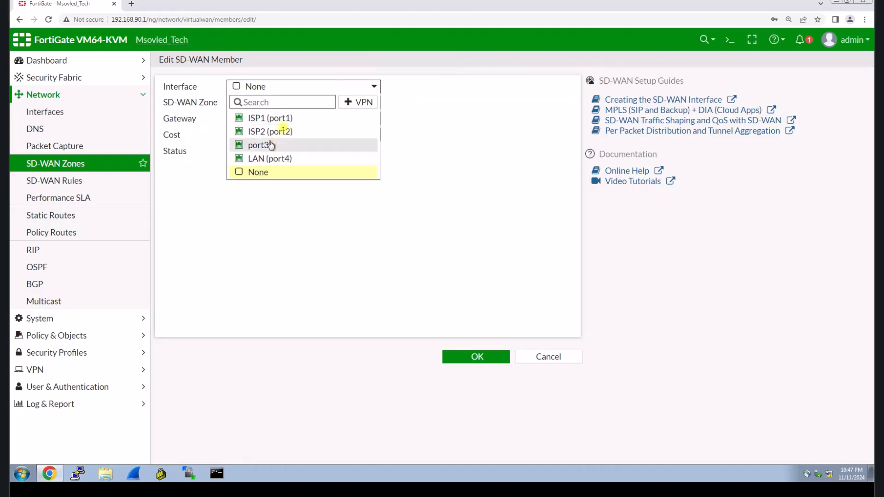
click(269, 118)
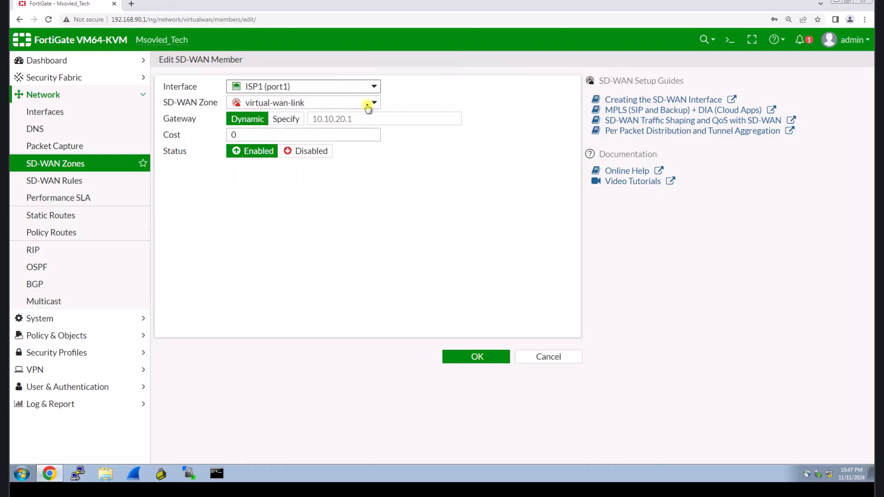
click(373, 103)
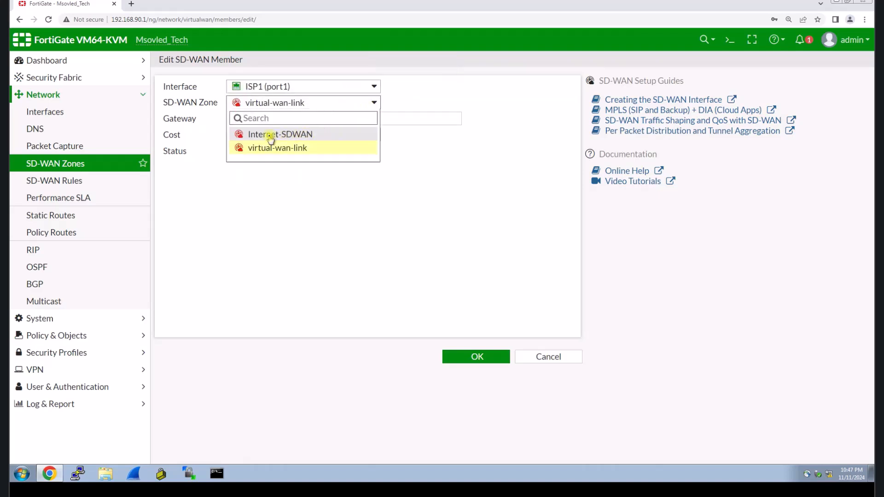
click(280, 133)
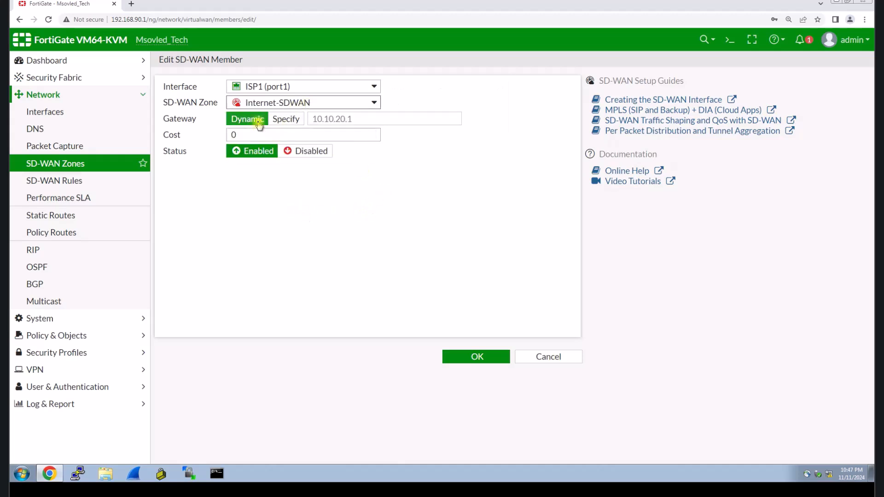
click(285, 119)
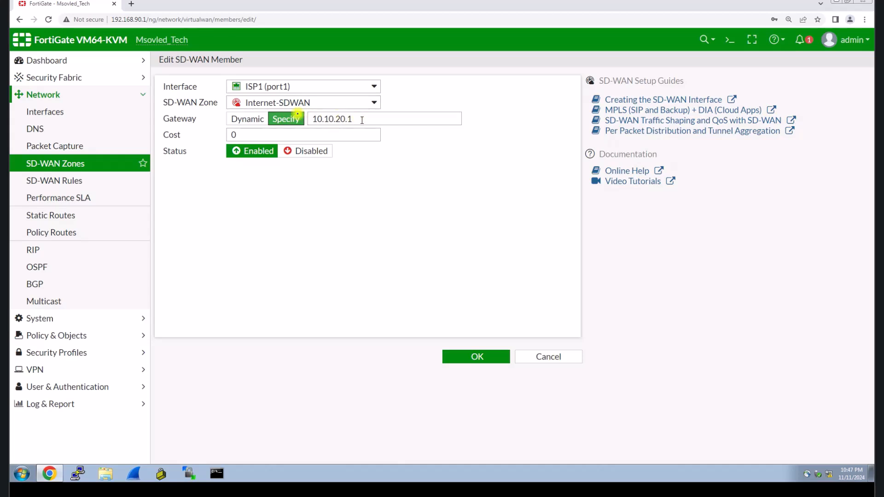
click(247, 119)
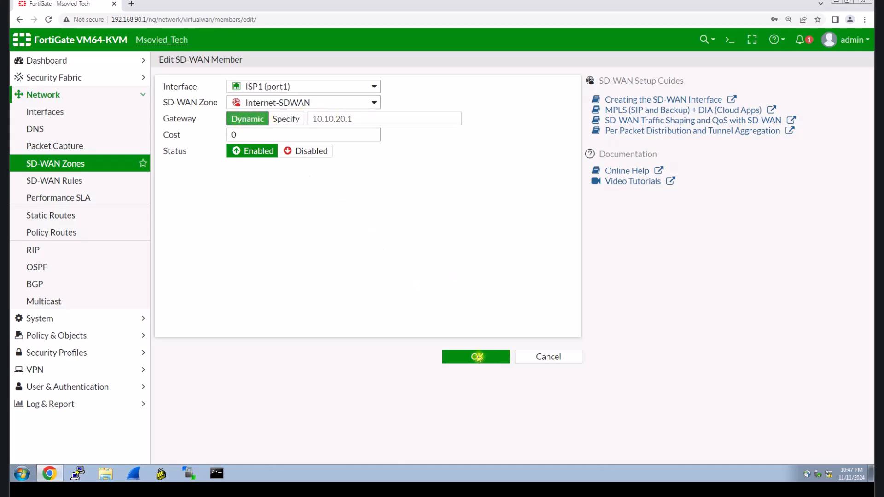
click(475, 356)
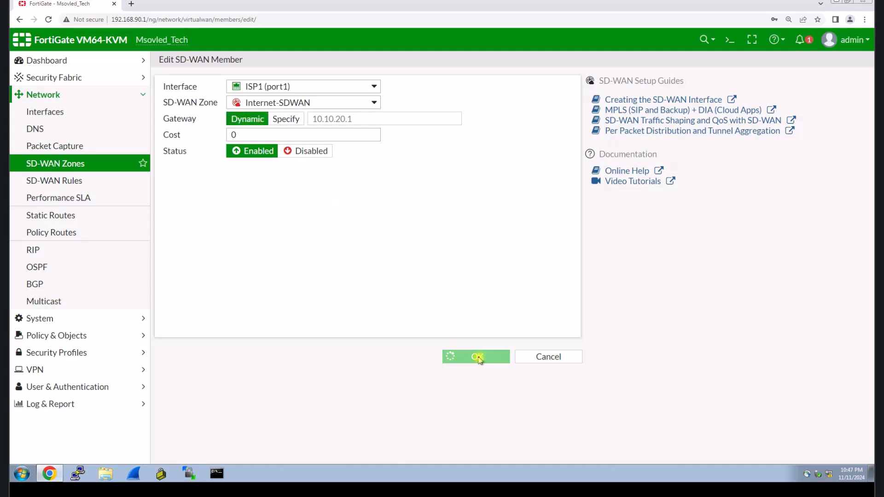
click(475, 356)
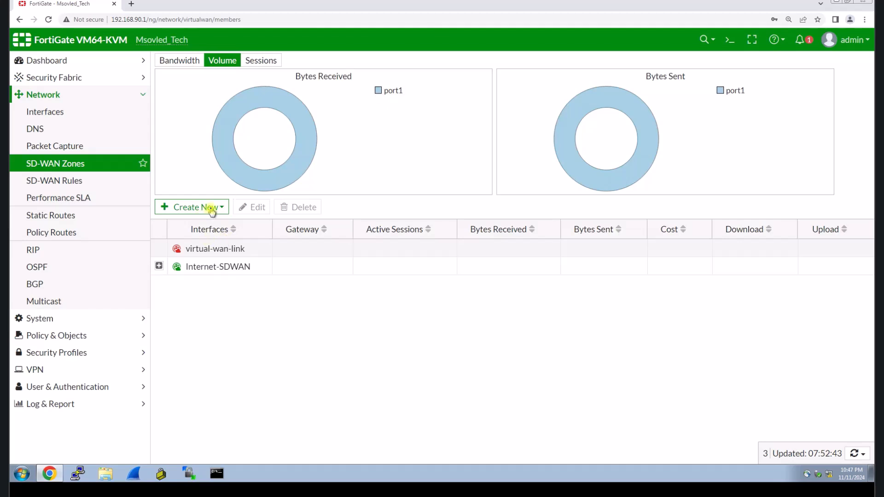
Step: Start a new SD-WAN member on ISP2 (port2) in the Internet-SDWAN zone
click(191, 207)
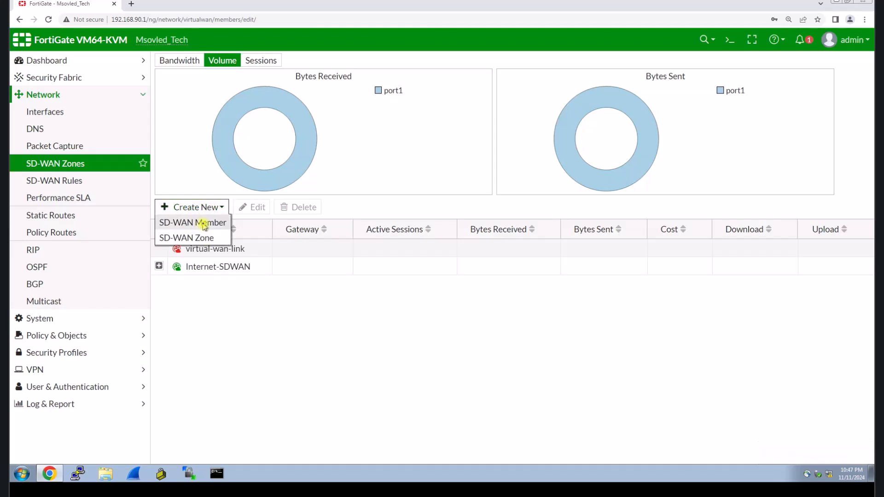
click(192, 222)
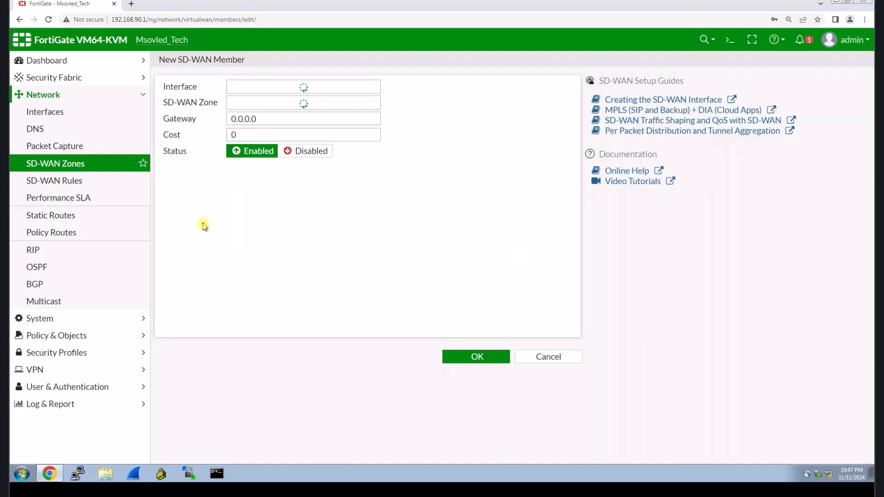
click(303, 86)
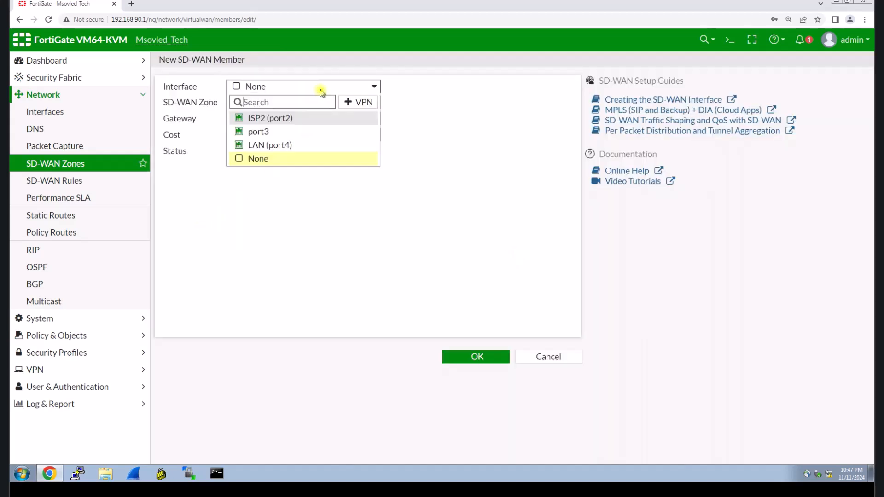
click(269, 118)
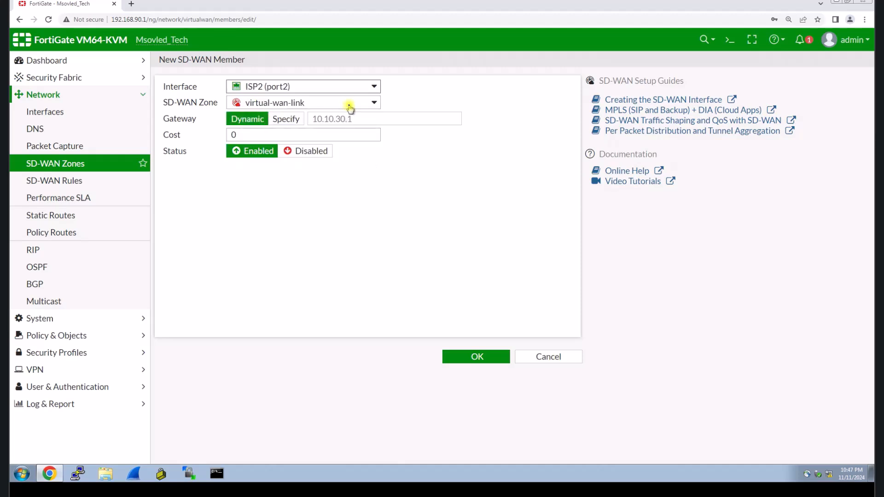
click(373, 103)
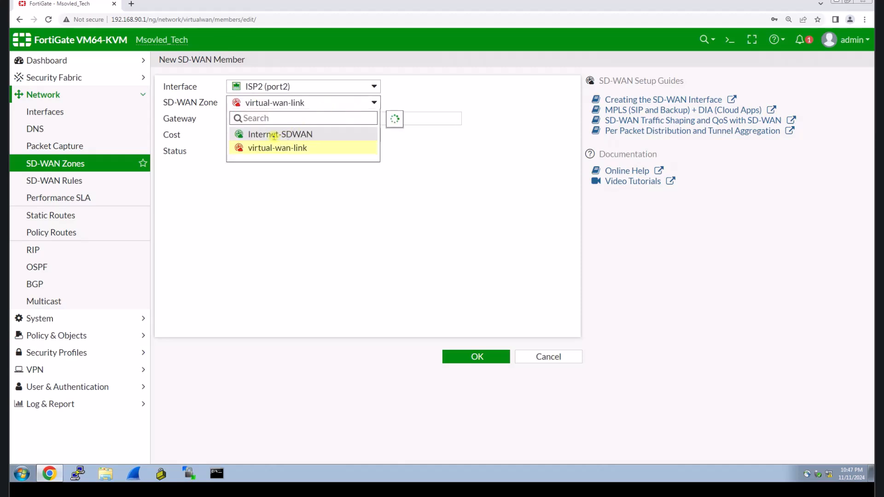
click(280, 133)
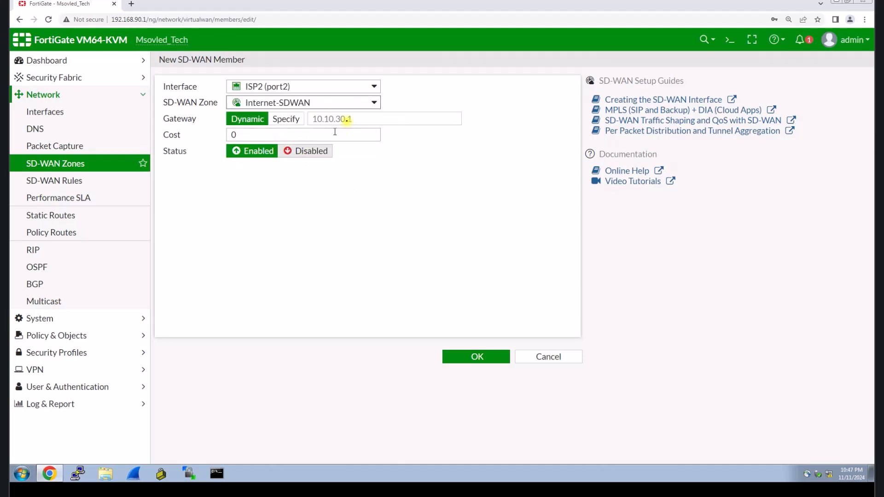
Step: Leave the member's gateway dynamic and save it as the second Internet-SDWAN member
click(285, 119)
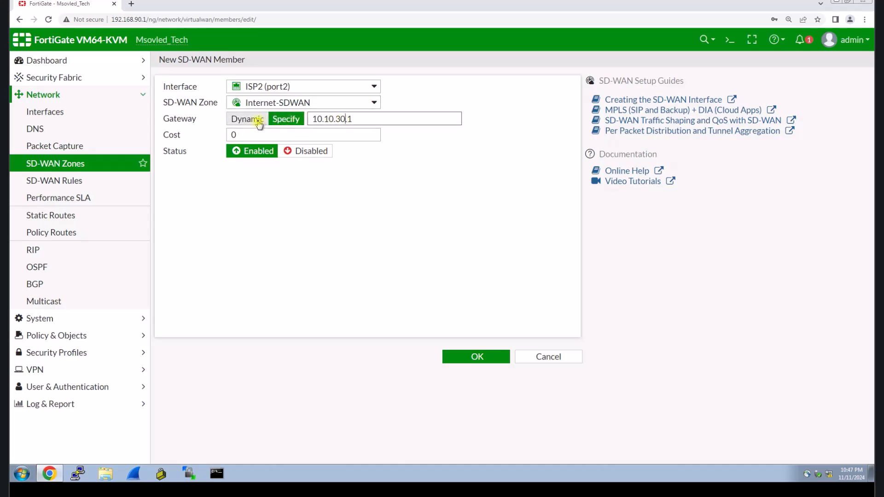
click(246, 119)
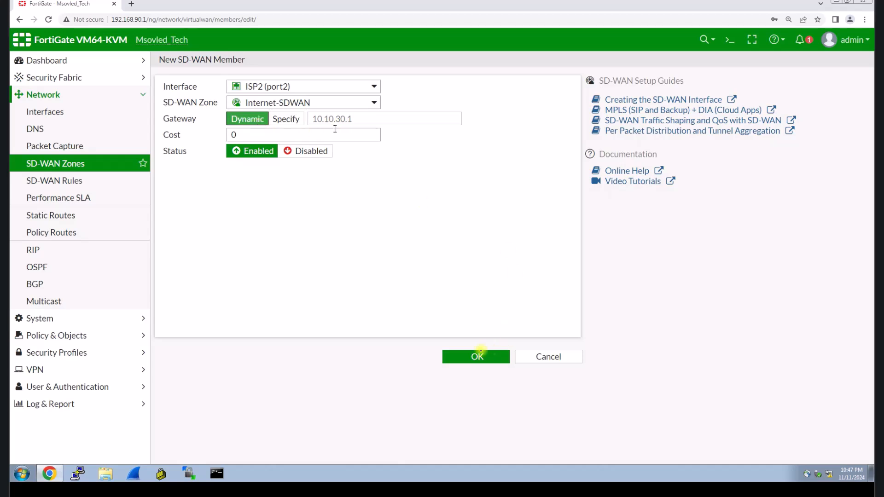
click(475, 356)
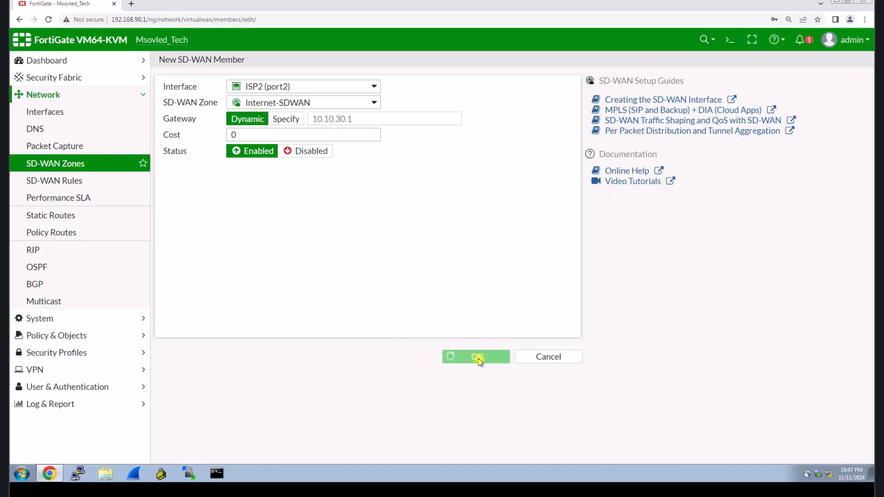
click(475, 356)
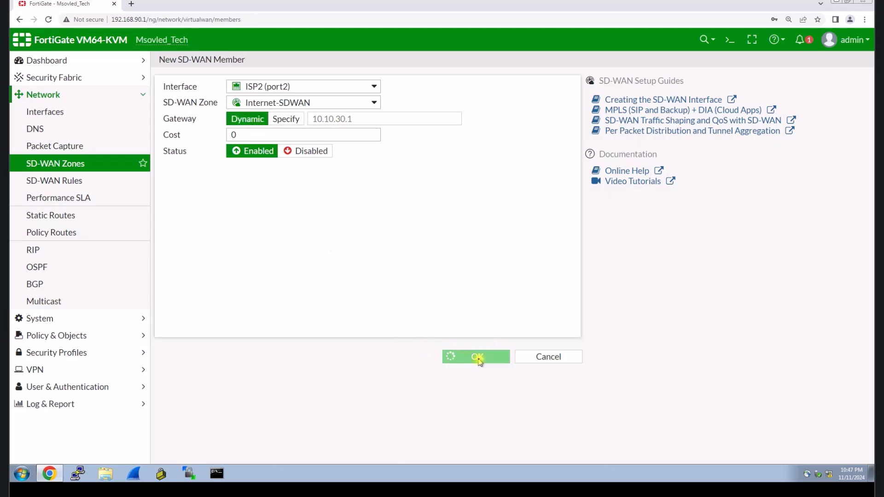
click(475, 356)
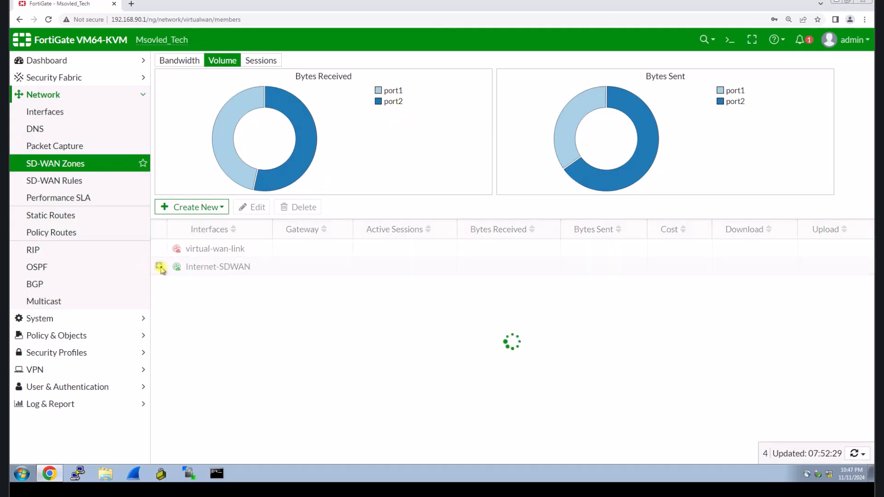
Step: Expand the Internet-SDWAN zone and select the ISP2 (port2) member to review both members
click(158, 266)
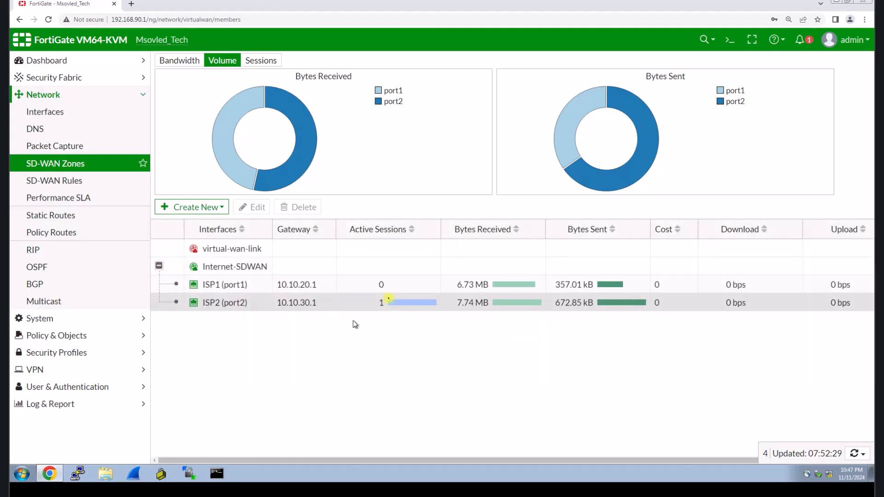
mouse_move(239, 301)
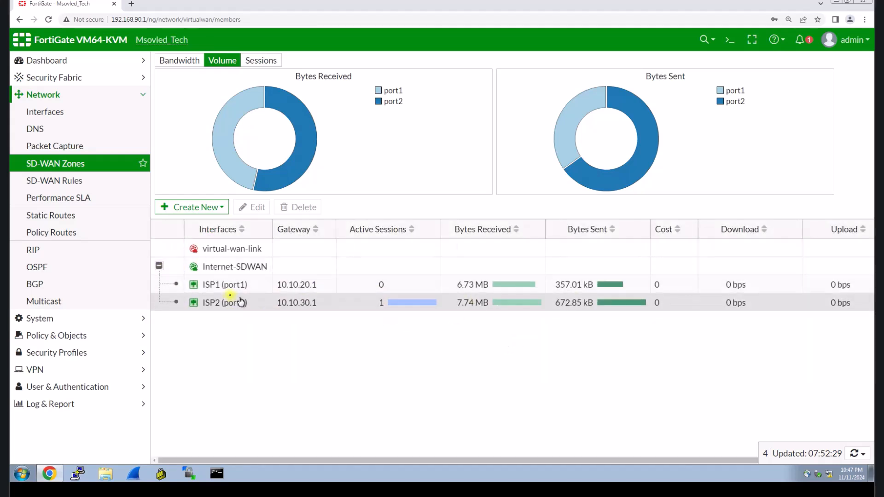
click(224, 302)
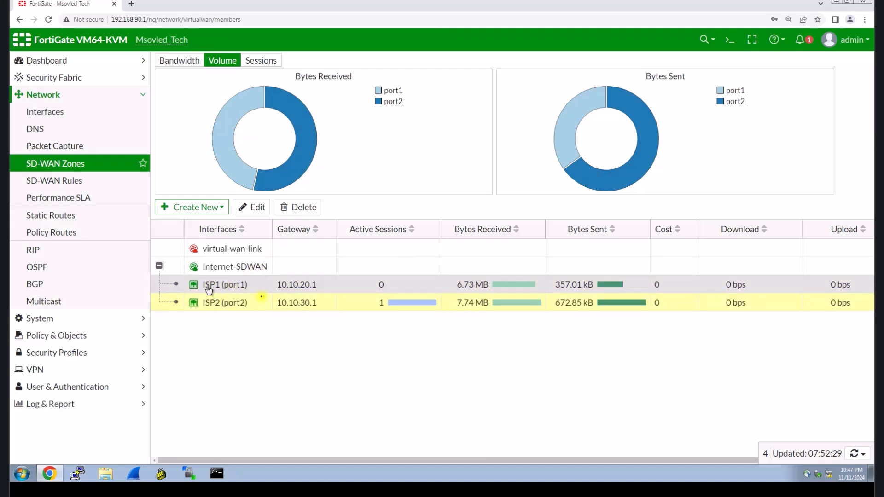
mouse_move(562, 322)
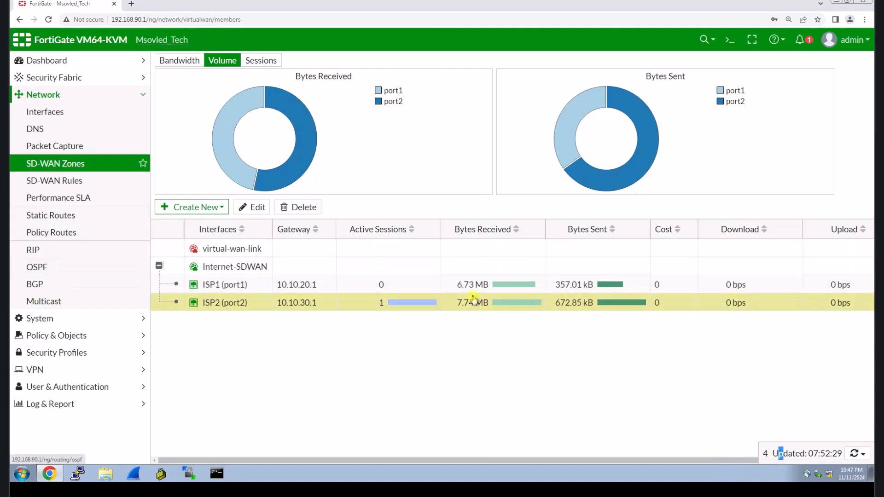
mouse_move(333, 346)
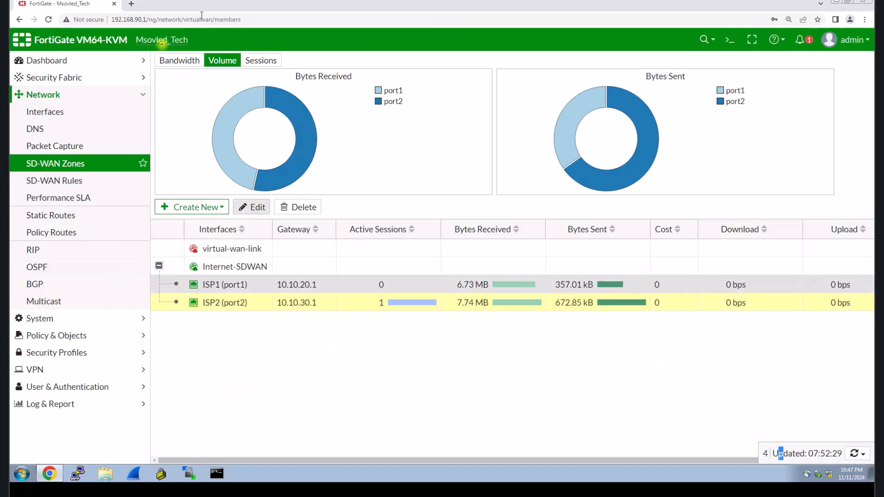
mouse_move(54, 180)
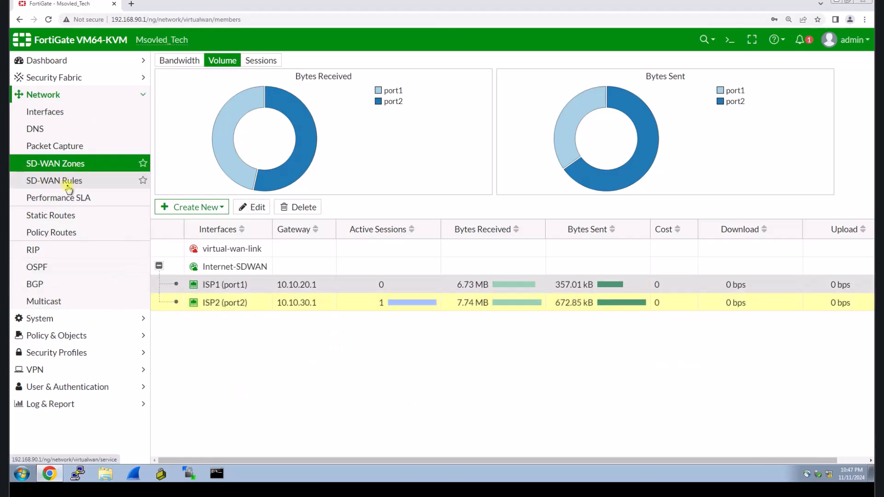
Step: Edit the implicit sd-wan rule, trying a Volume weight of 30 on ISP2 (port2)
click(54, 180)
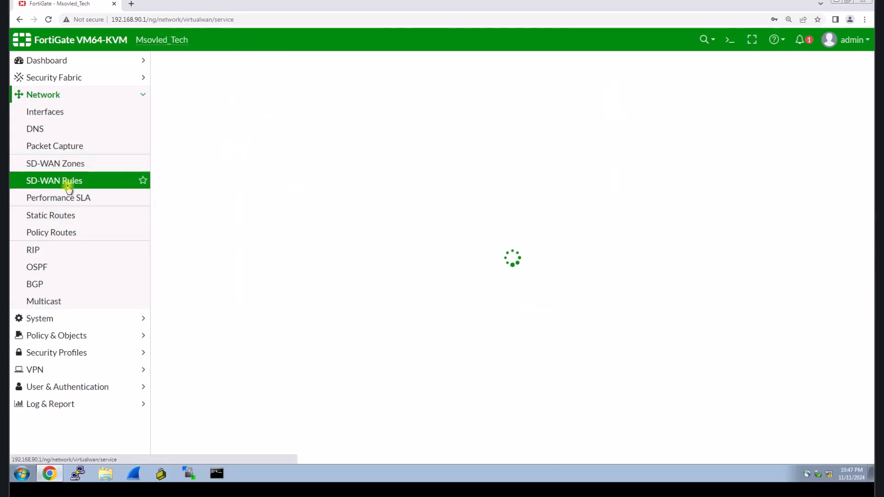
click(54, 181)
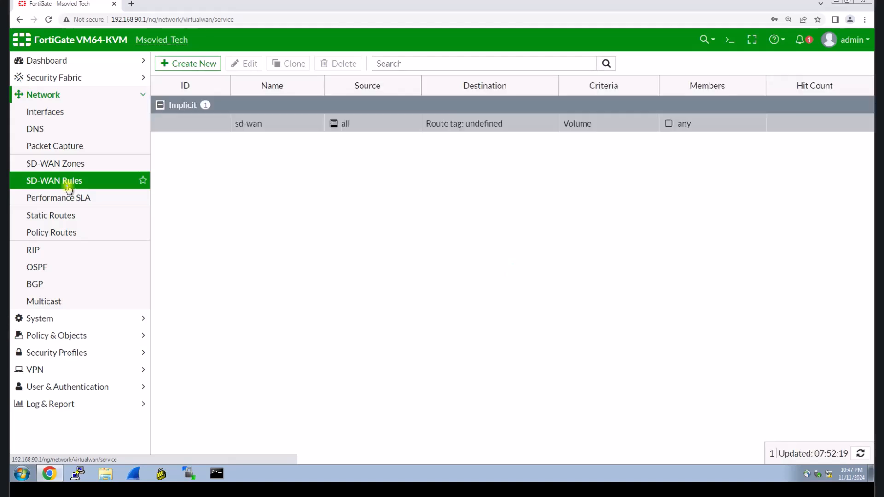
mouse_move(248, 124)
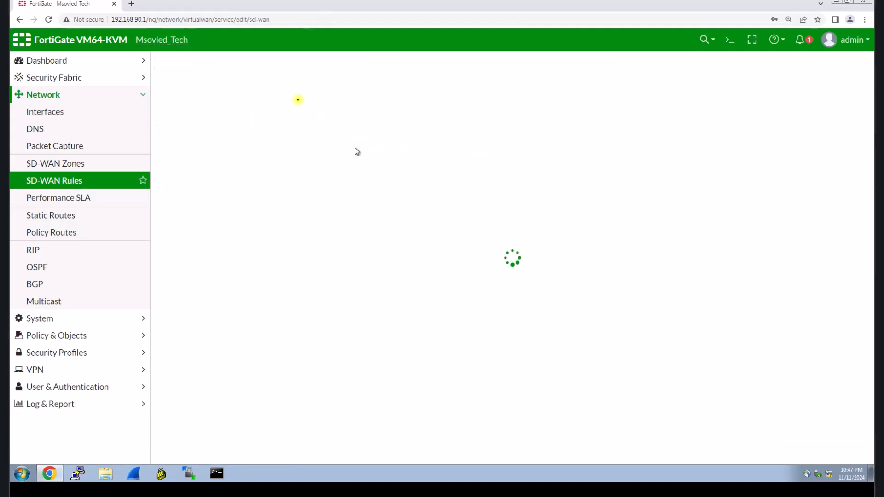
mouse_move(282, 111)
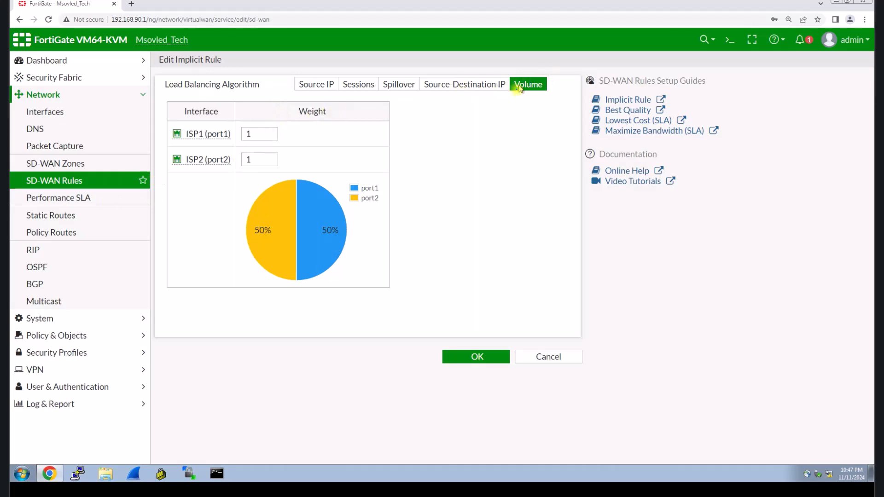
click(259, 134)
text(70)
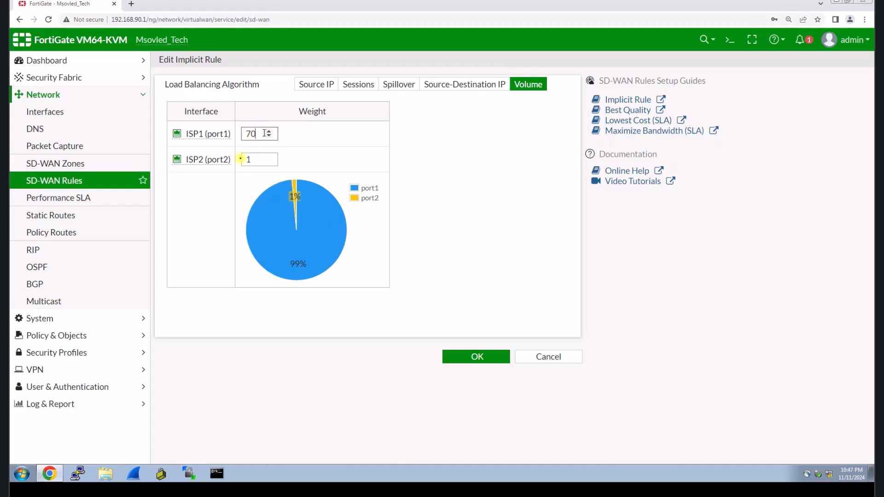
click(257, 159)
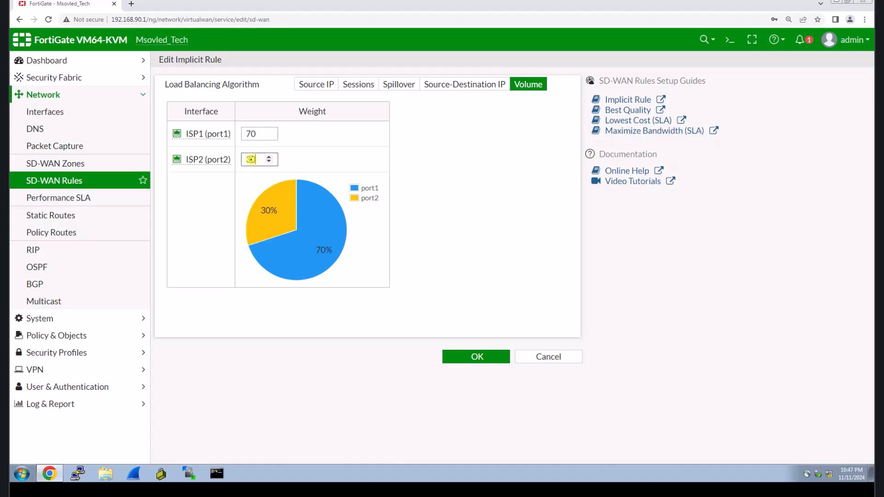
text(30)
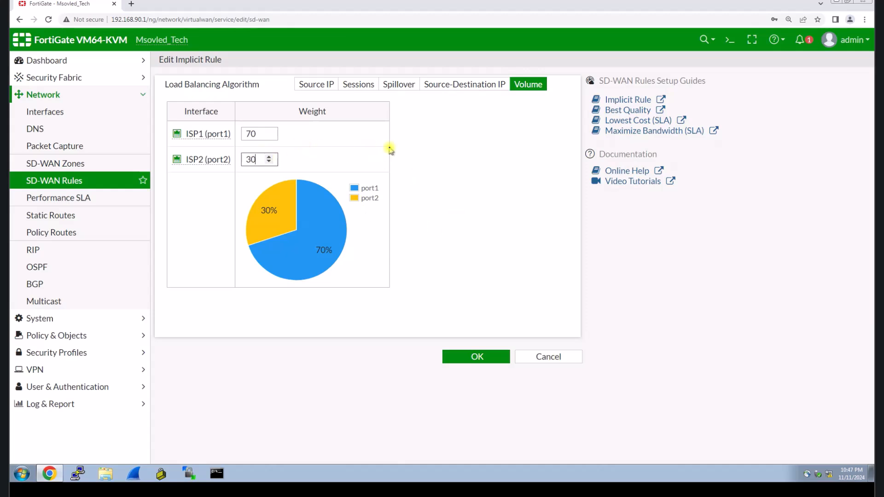
mouse_move(464, 84)
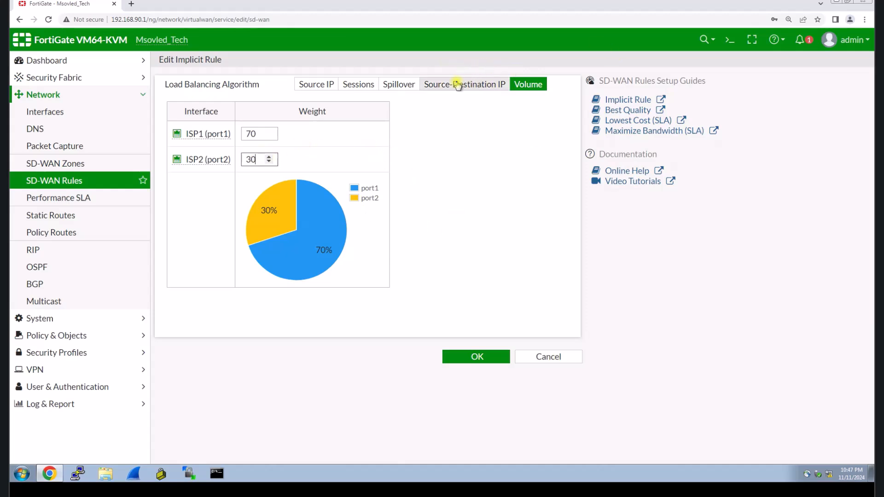
Step: Browse the other algorithms, switch the rule to Sessions load balancing and save it
click(316, 84)
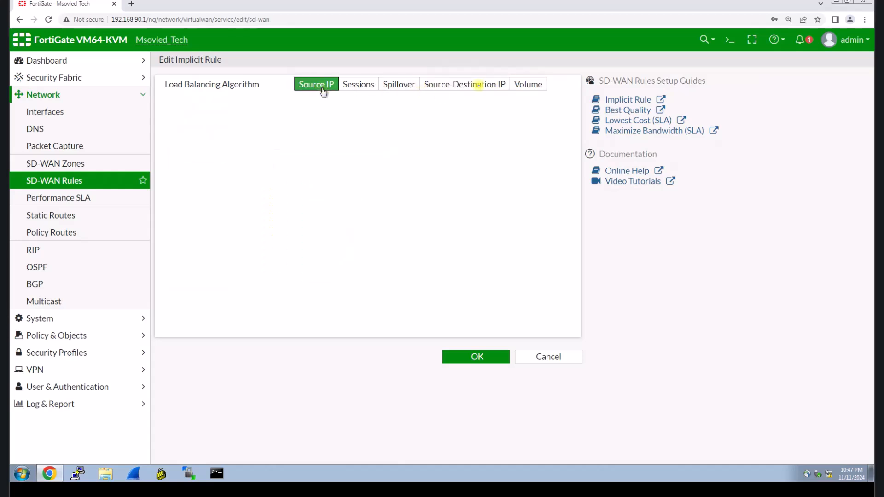
click(399, 83)
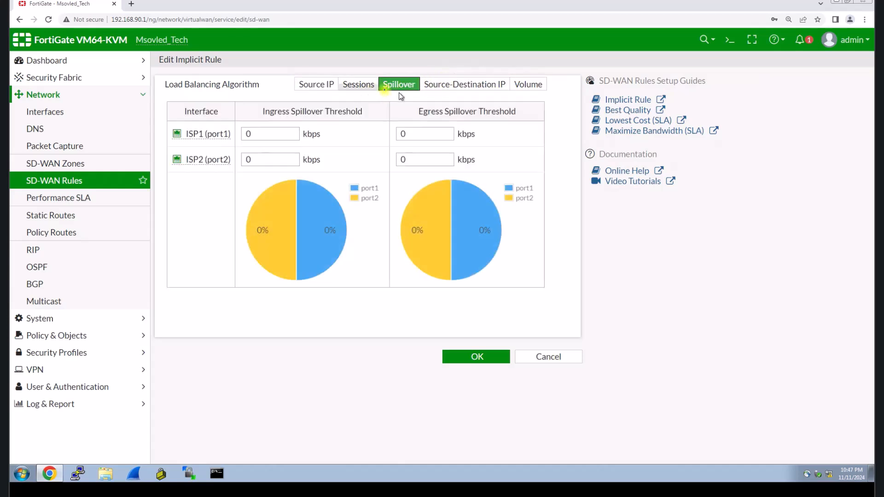
click(358, 83)
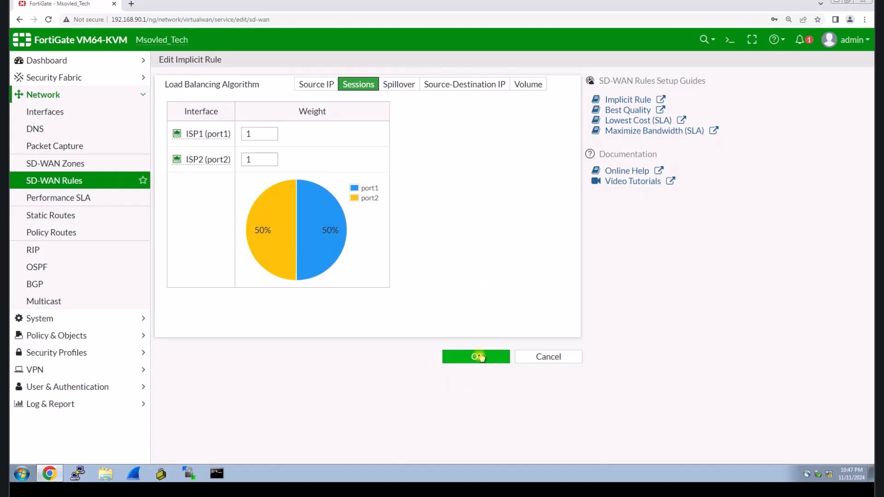
click(475, 356)
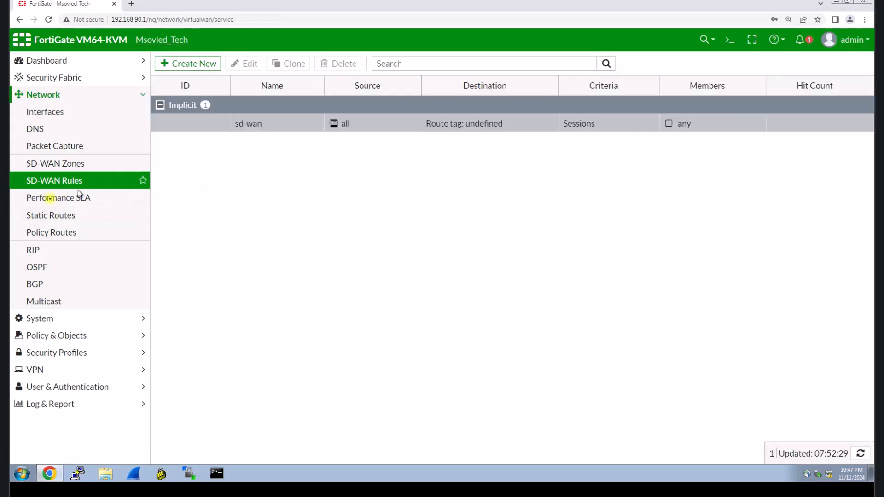
mouse_move(58, 197)
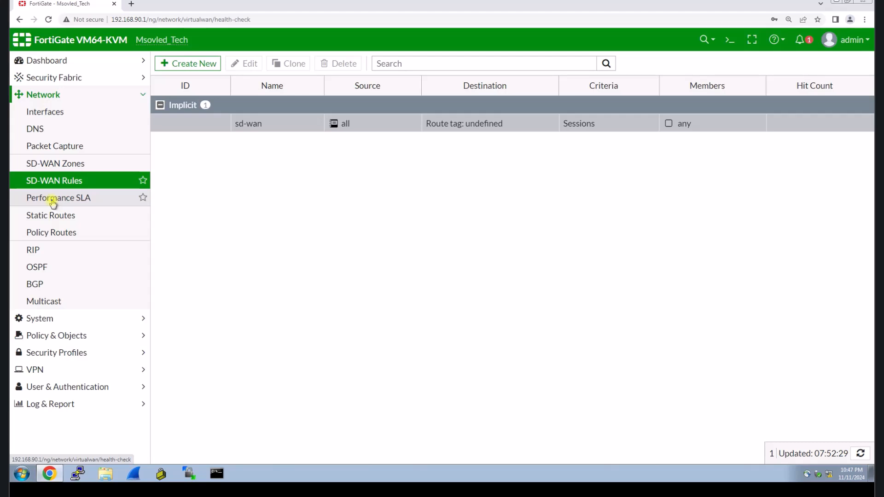
Step: Review the default Performance SLA health checks, then show the empty Static Routes list
click(59, 197)
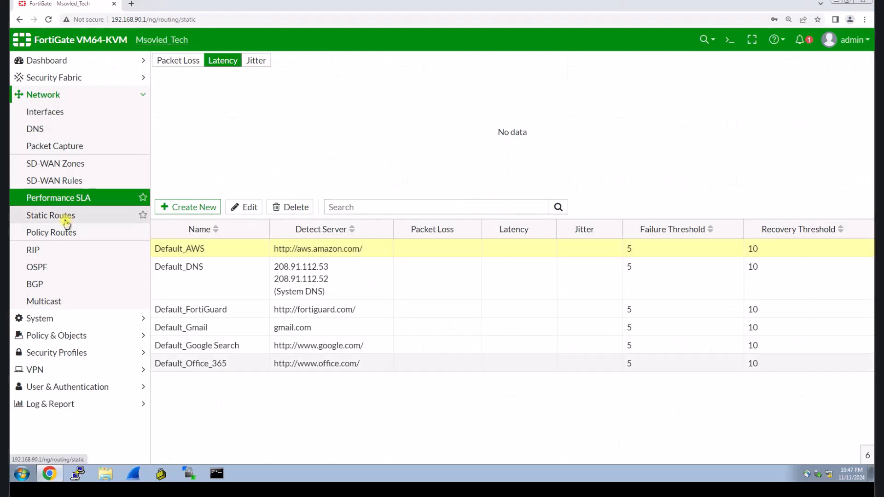
click(50, 215)
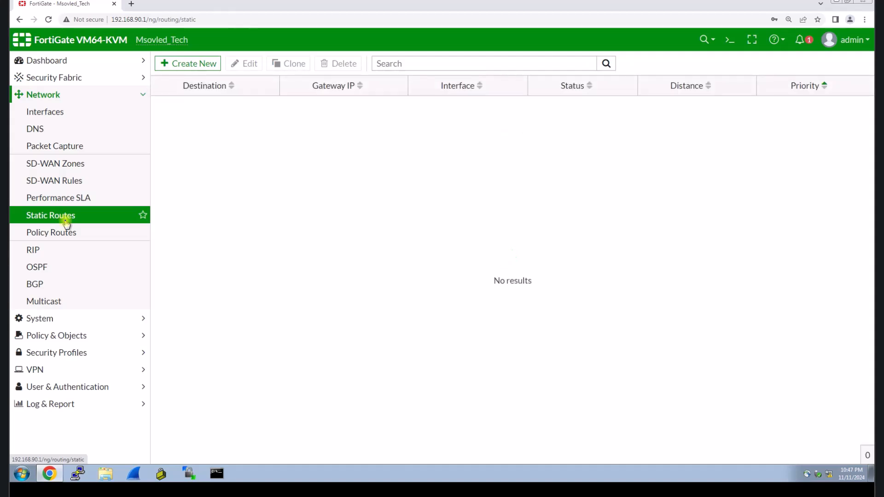
mouse_move(236, 76)
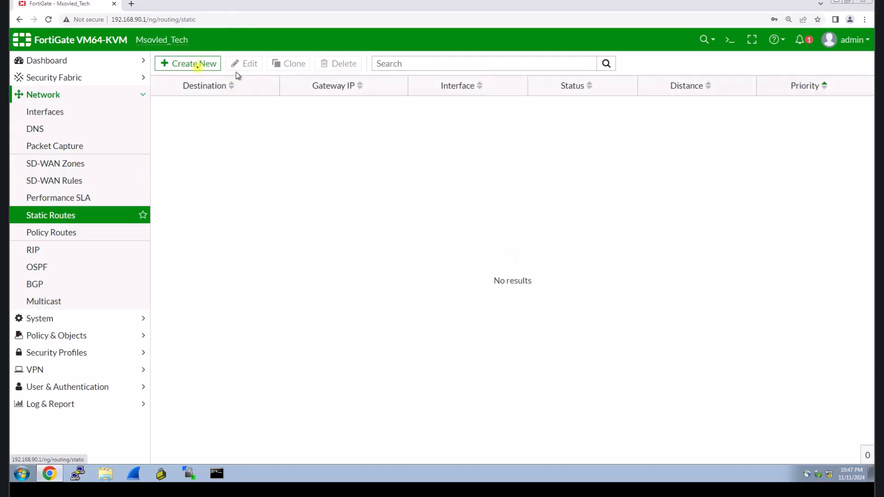
Step: Create a default static route 0.0.0.0/0 through the SD-WAN interface and save it
click(188, 63)
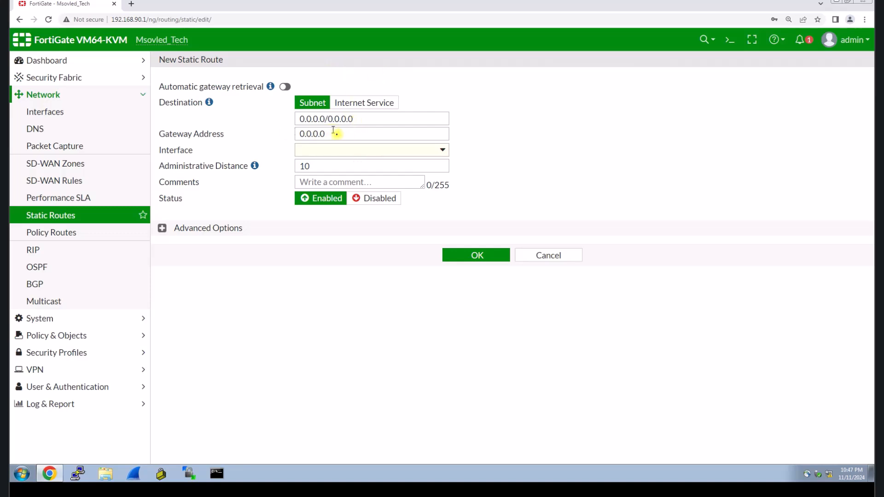
click(371, 149)
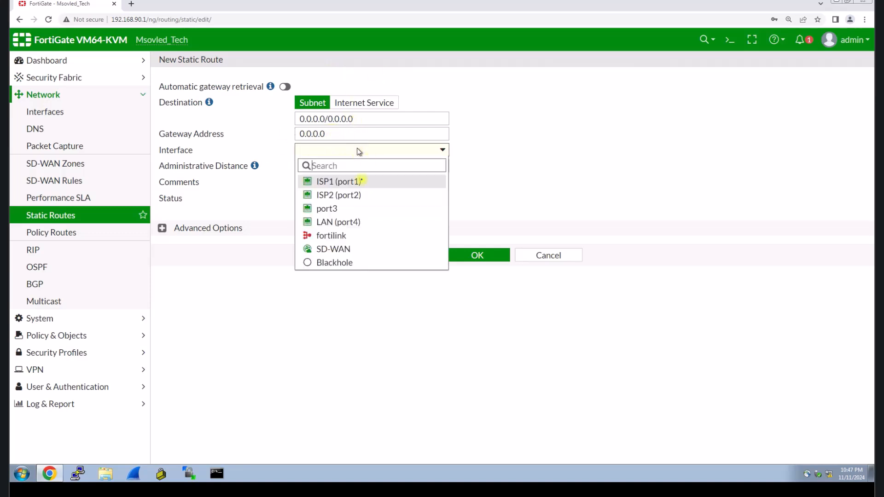
mouse_move(333, 249)
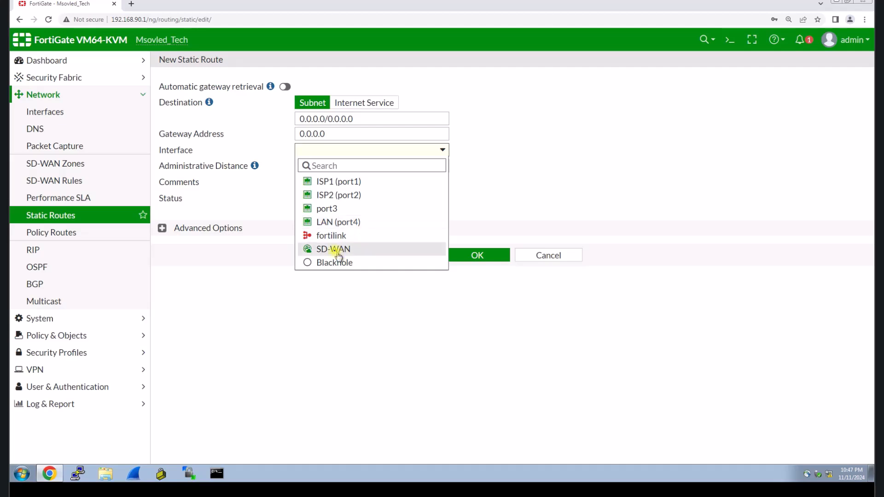
click(332, 249)
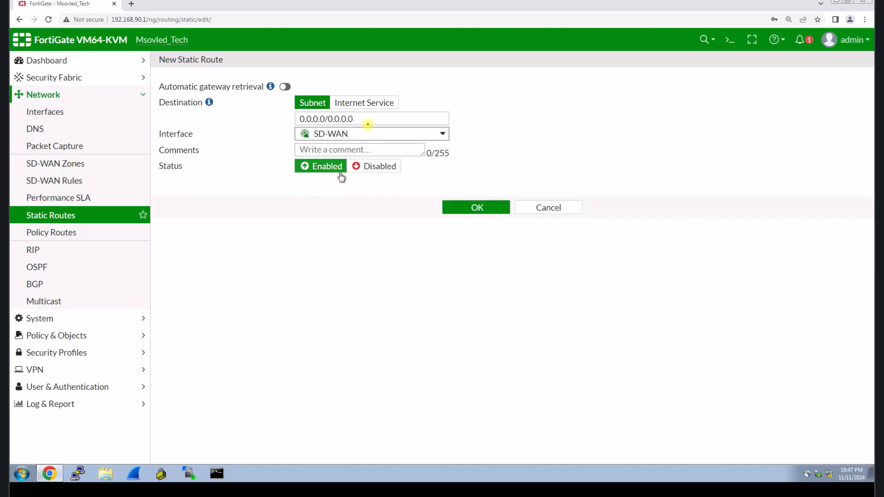
click(476, 207)
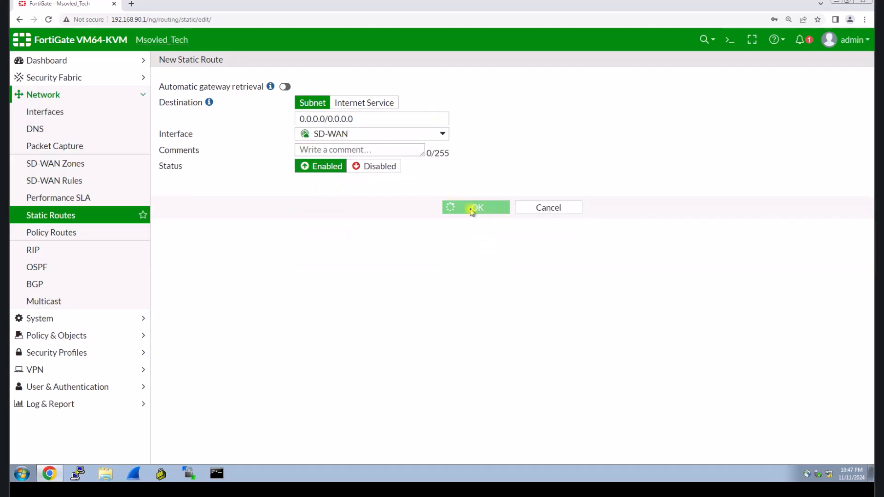
click(475, 207)
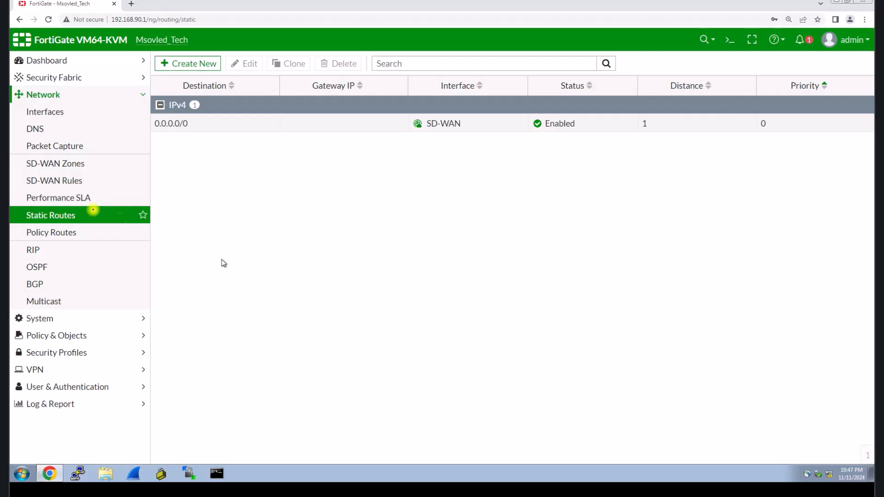
mouse_move(73, 336)
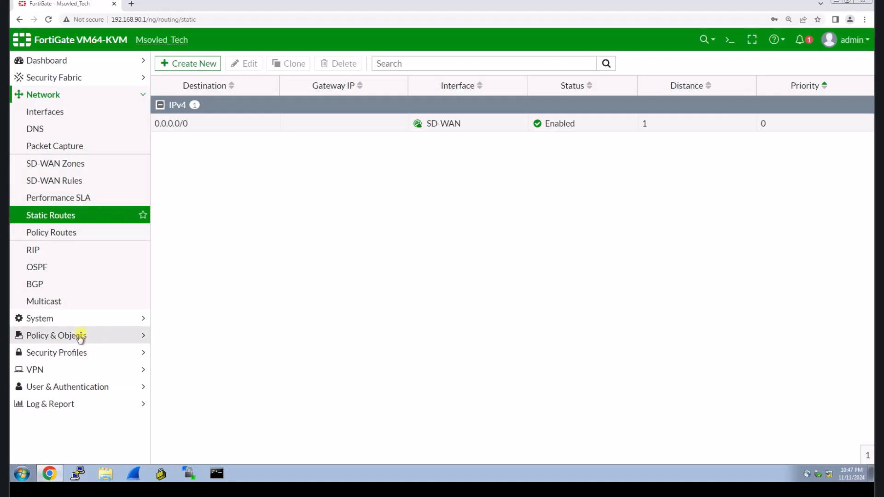
click(56, 335)
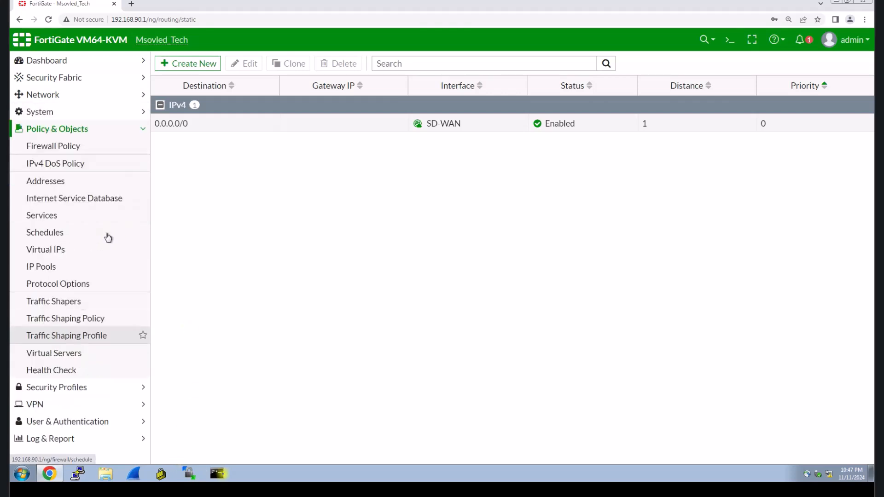
click(217, 473)
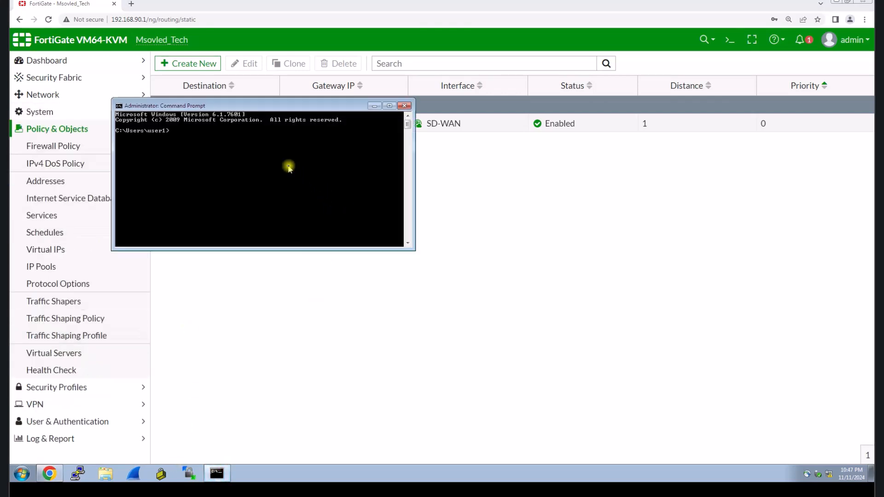
text(ping go)
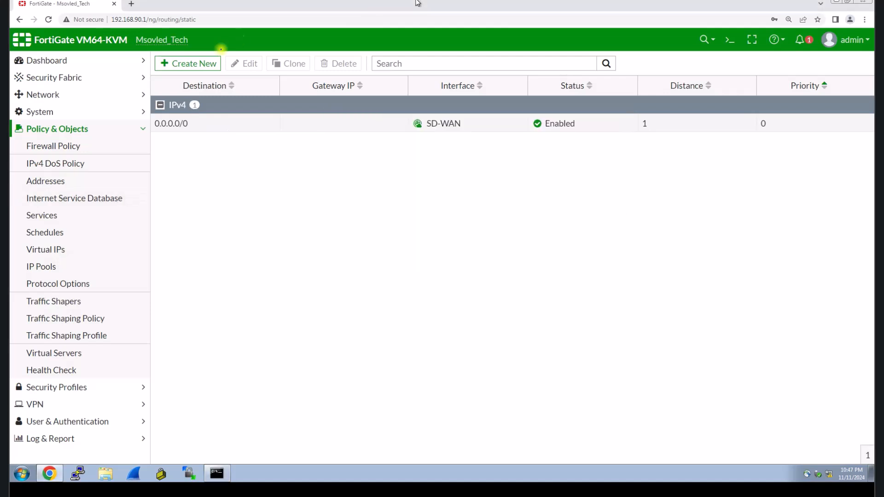
mouse_move(47, 160)
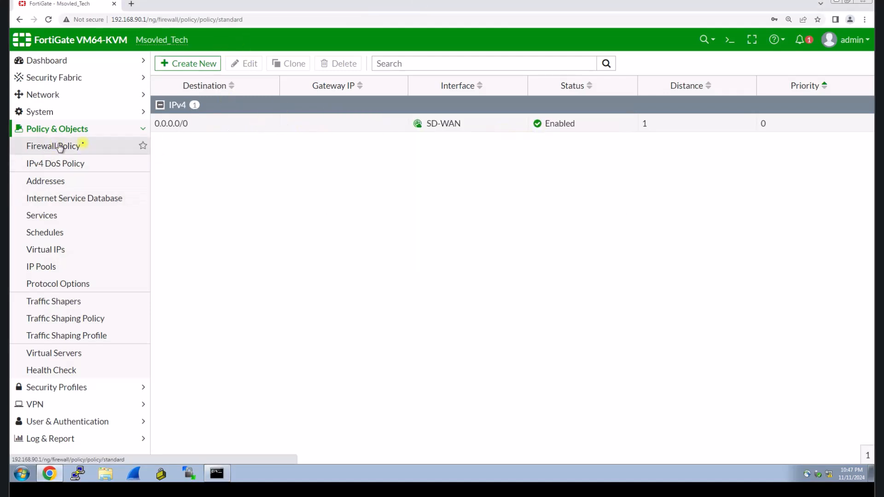
Step: Start a new firewall policy named Staff-To-Internet
click(53, 145)
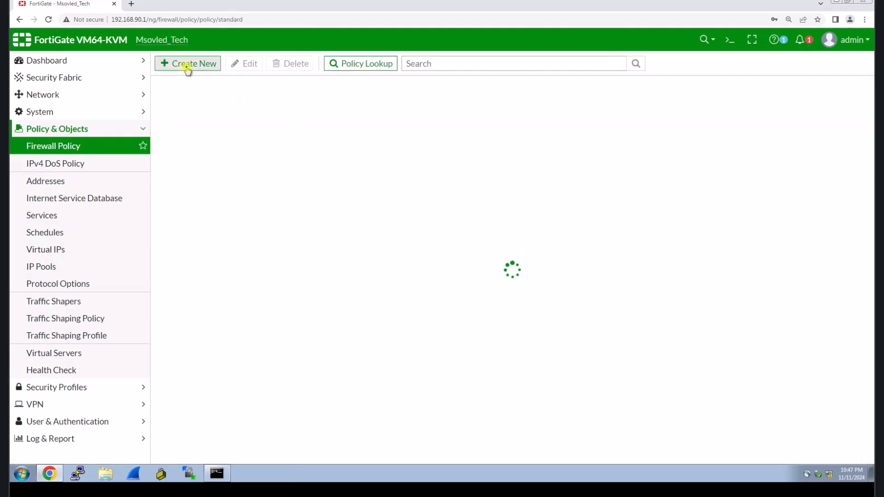
click(188, 63)
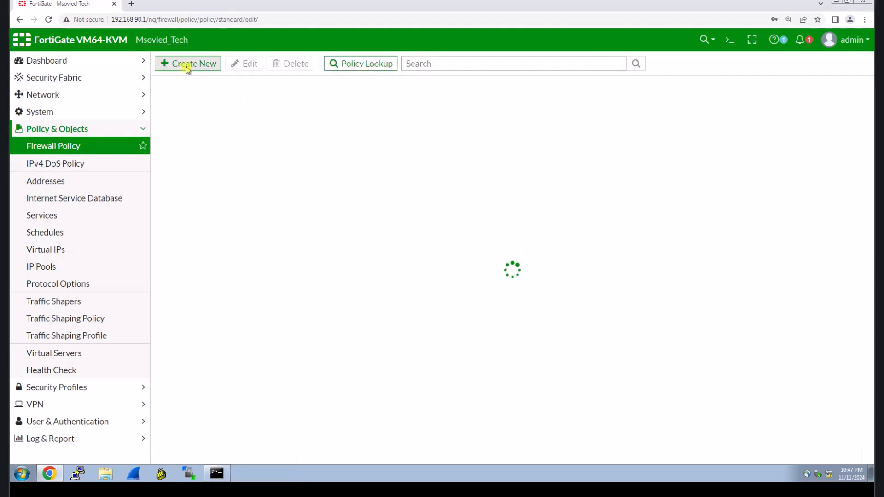
click(188, 63)
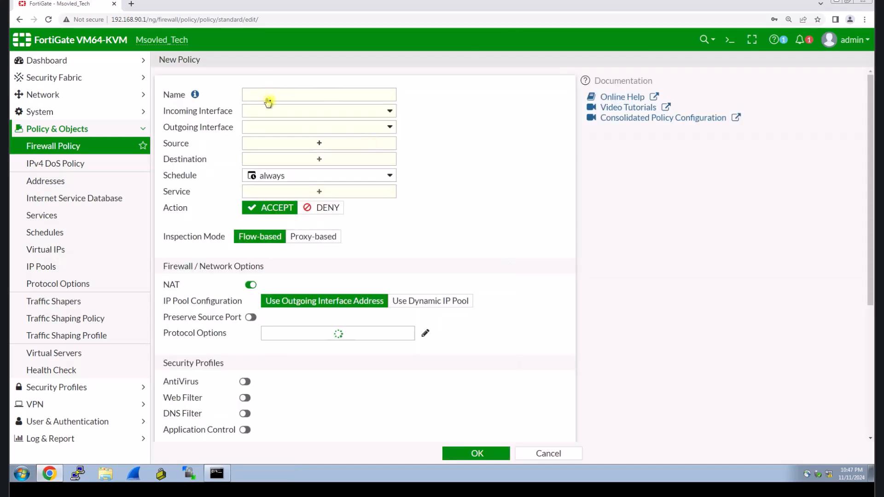
text(Sta)
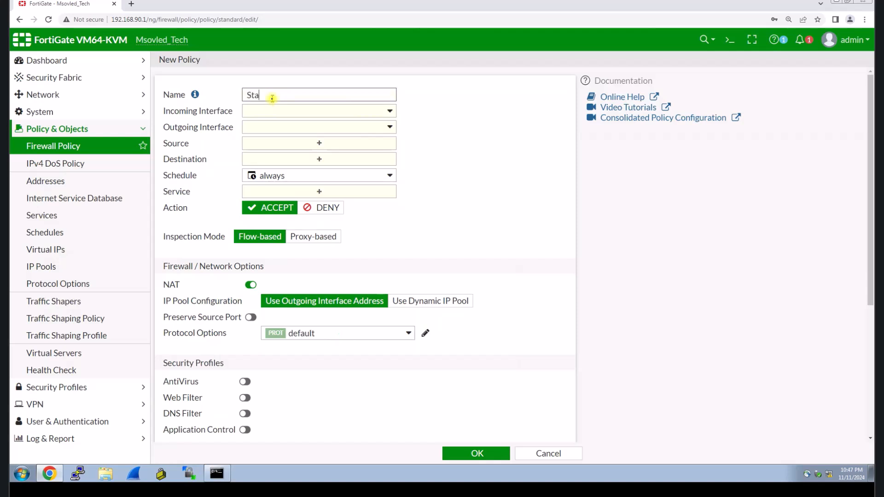
text(ff-To)
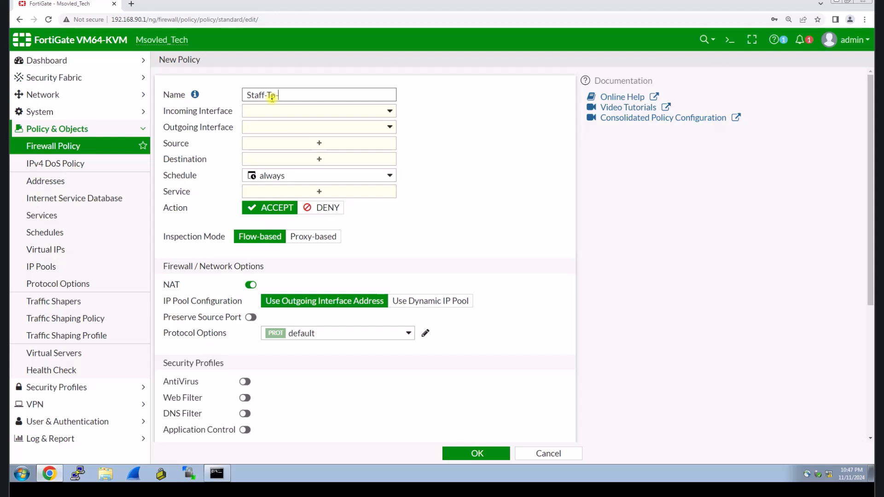
text(-Internet)
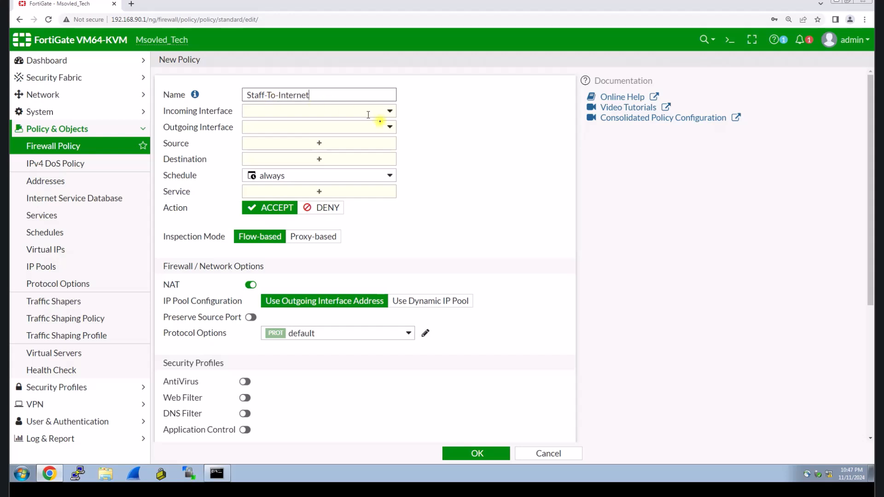
Step: Set incoming interface LAN (port4), outgoing Internet-SDWAN and source address all
click(389, 110)
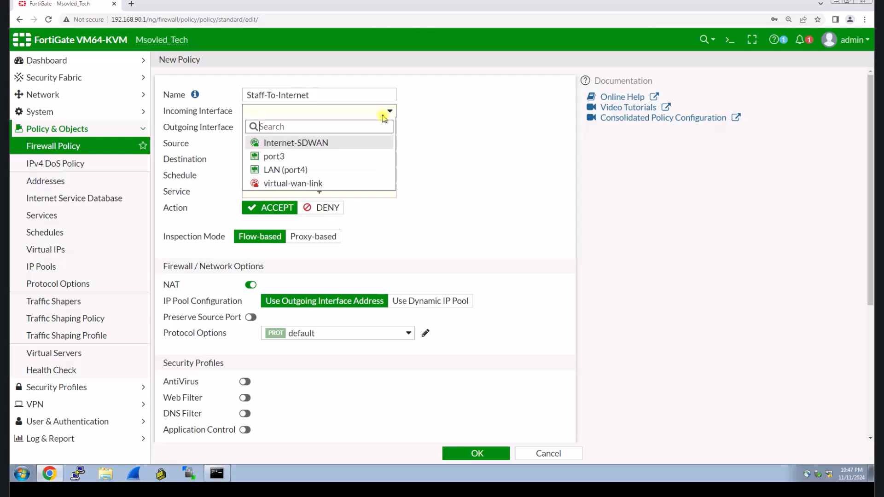
click(285, 170)
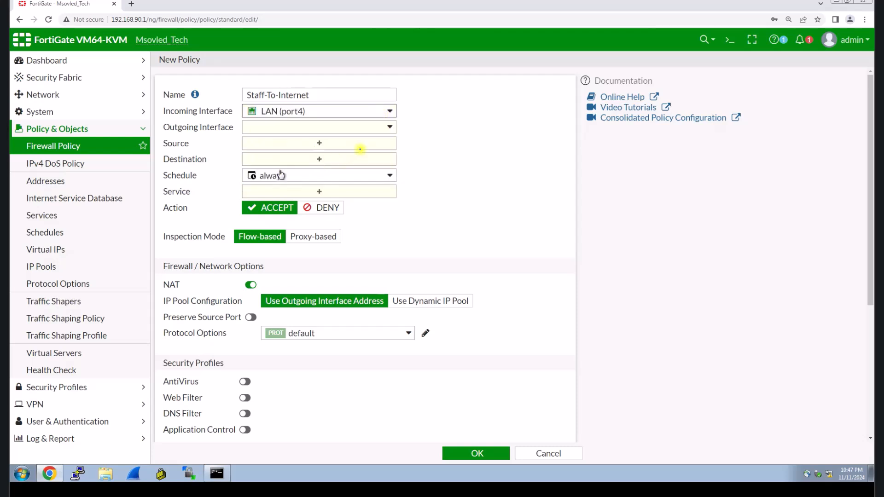
click(319, 127)
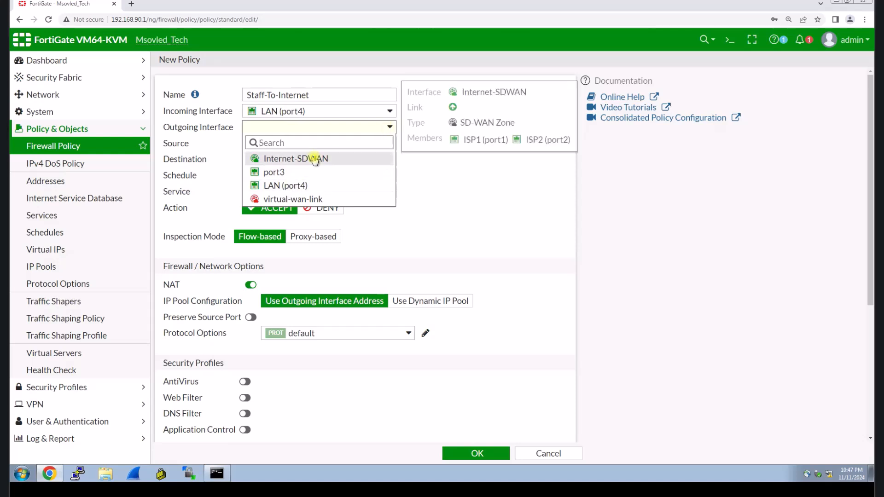
click(296, 158)
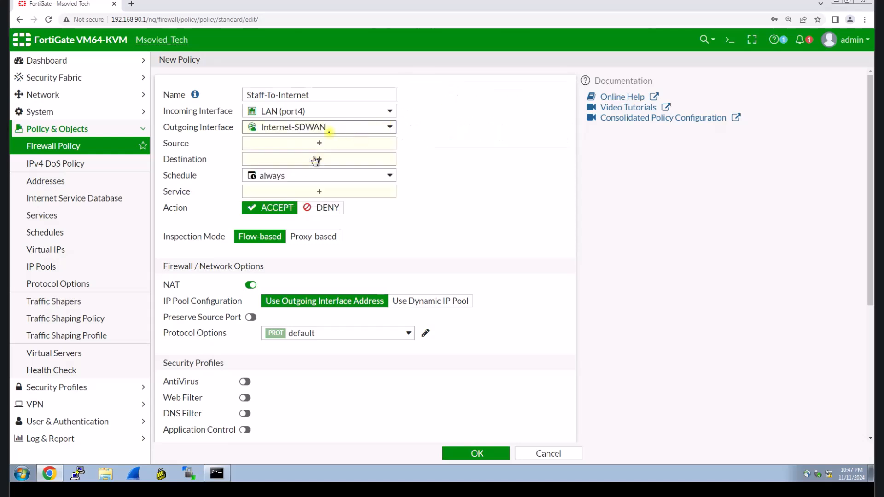
mouse_move(318, 126)
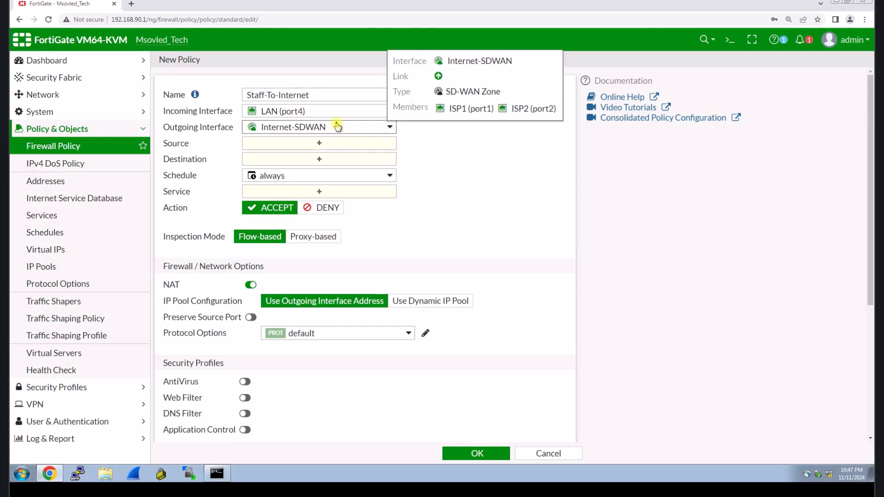
click(318, 143)
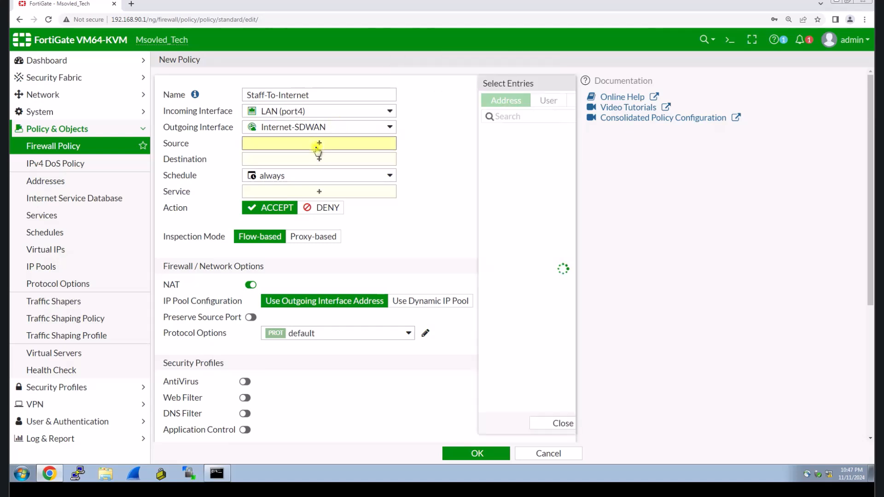
click(319, 143)
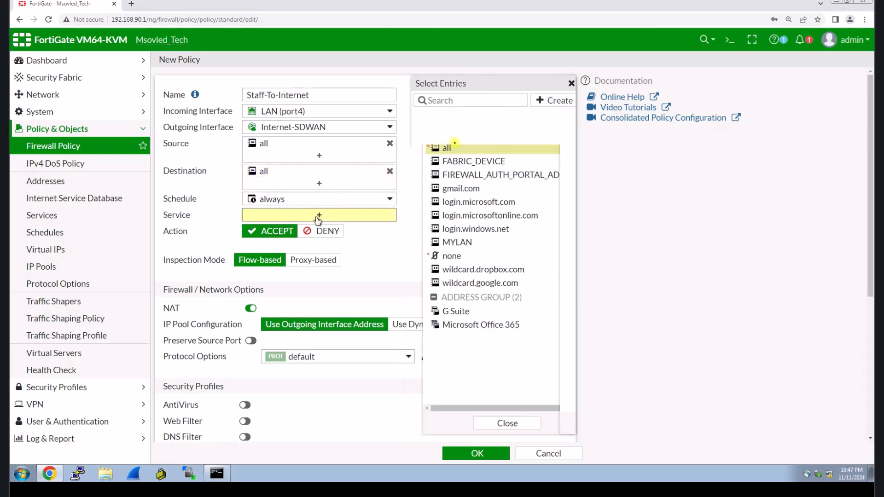
Step: Allow ALL services, keep NAT enabled and save the policy
click(318, 215)
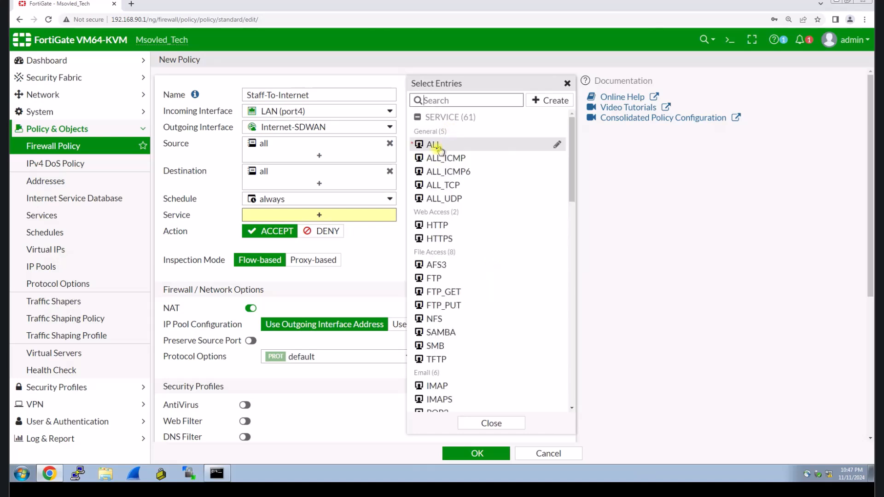
click(432, 144)
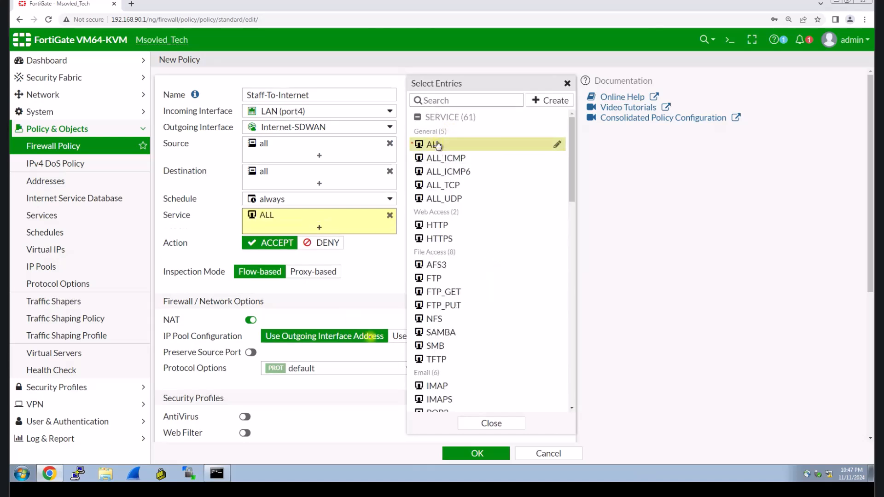
click(490, 424)
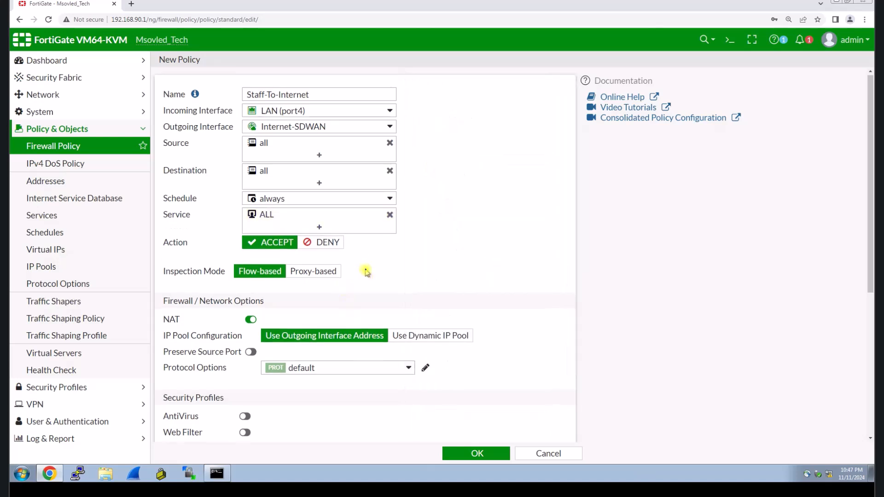
scroll(down, 3)
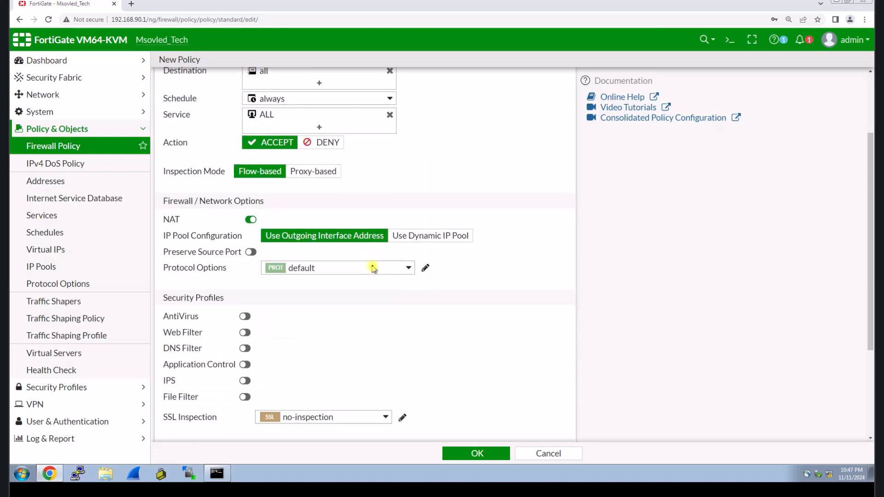
scroll(down, 3)
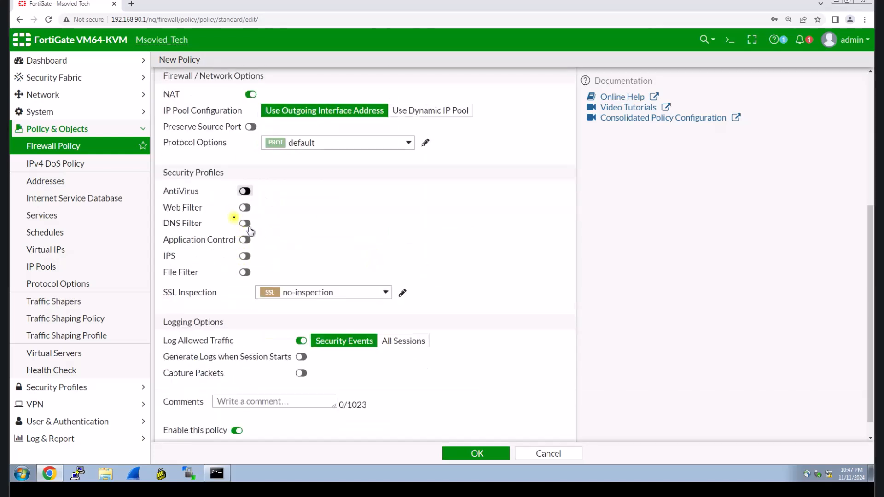
scroll(down, 3)
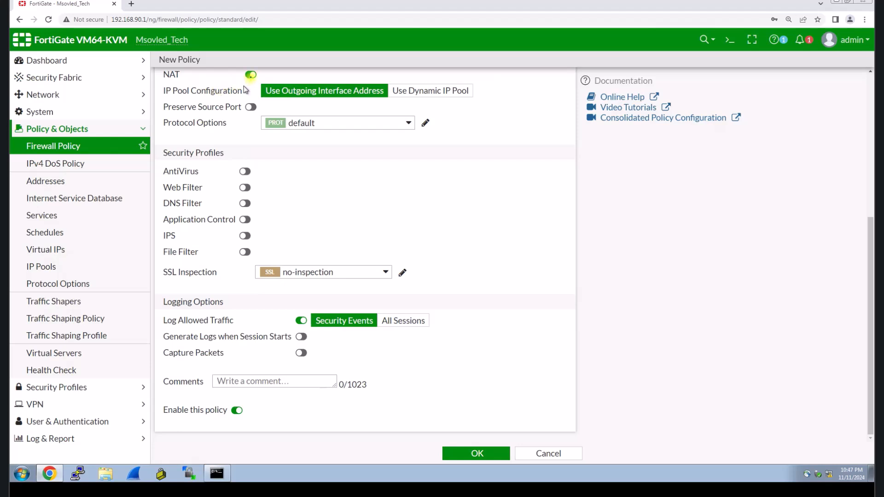
scroll(up, 3)
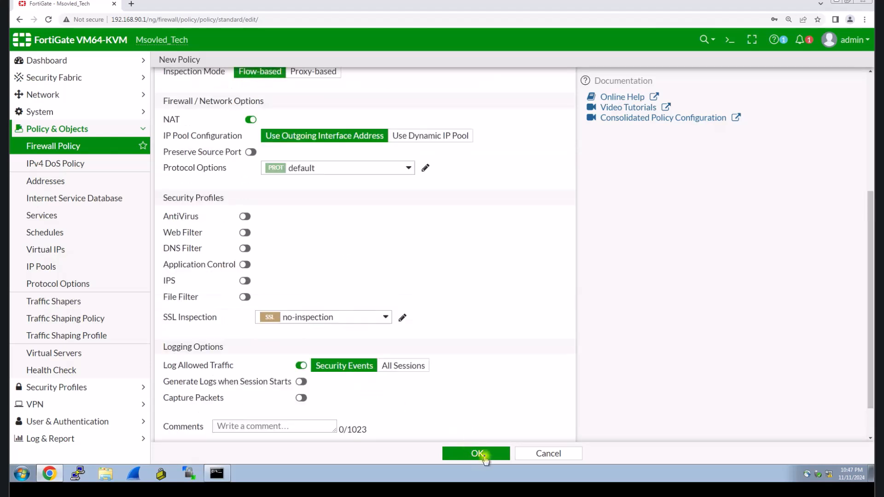
scroll(down, 3)
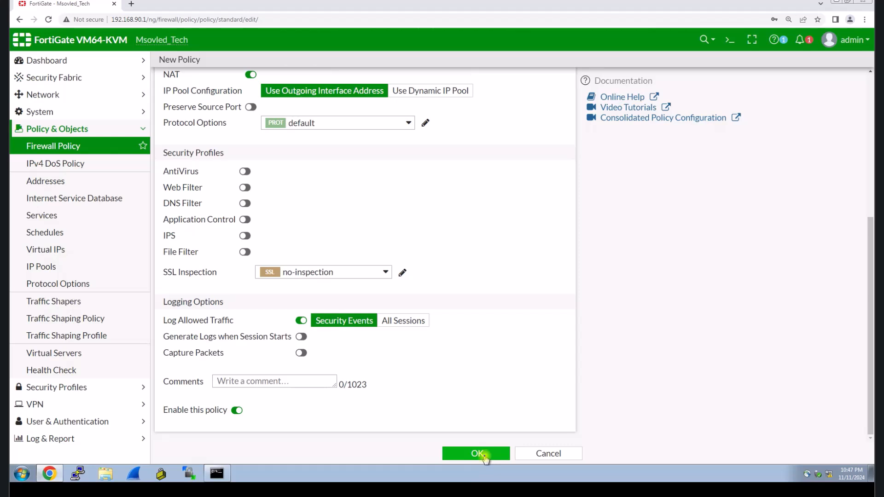
click(475, 453)
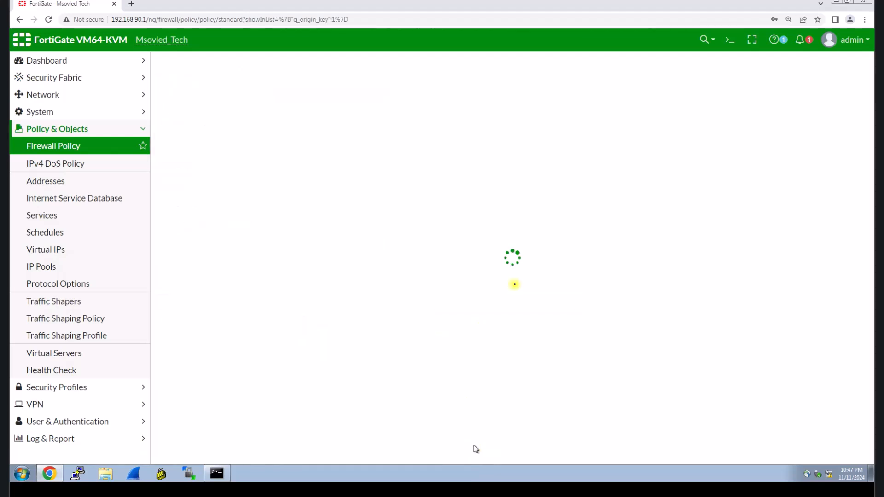
mouse_move(522, 280)
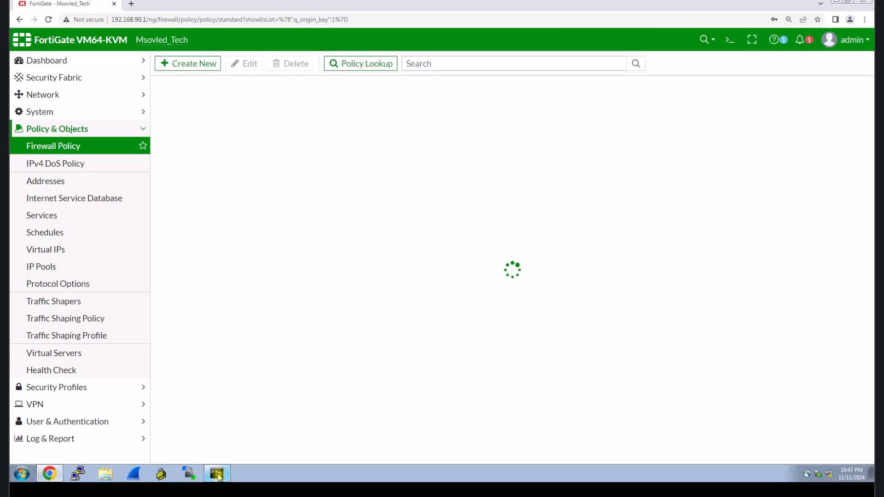
Step: Run a continuous ping to google.com -t from the command prompt to verify internet access
click(217, 472)
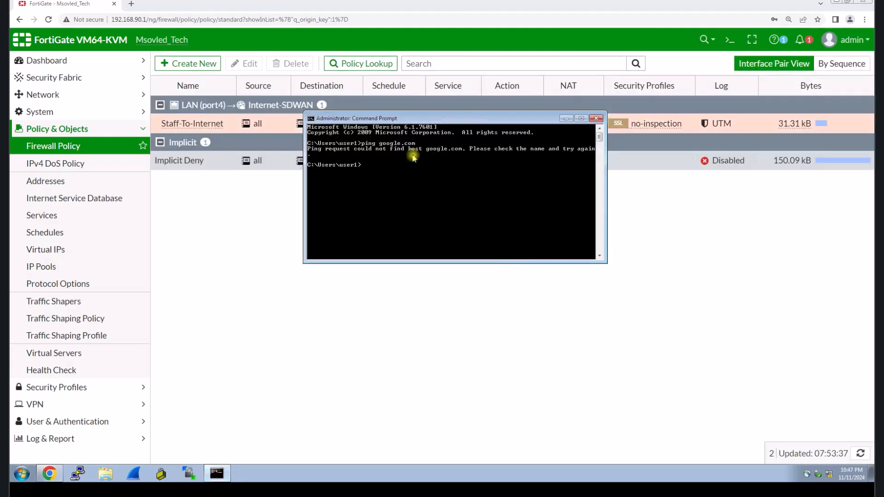
text(ping google.com)
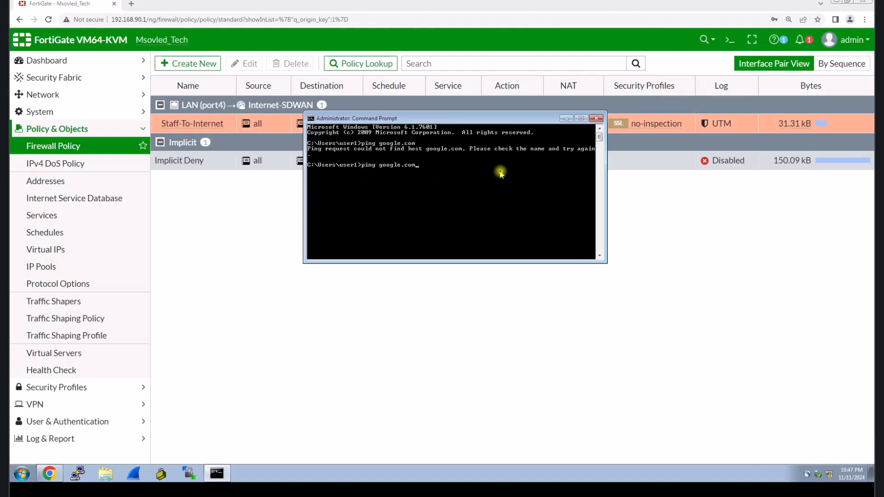
text(-t)
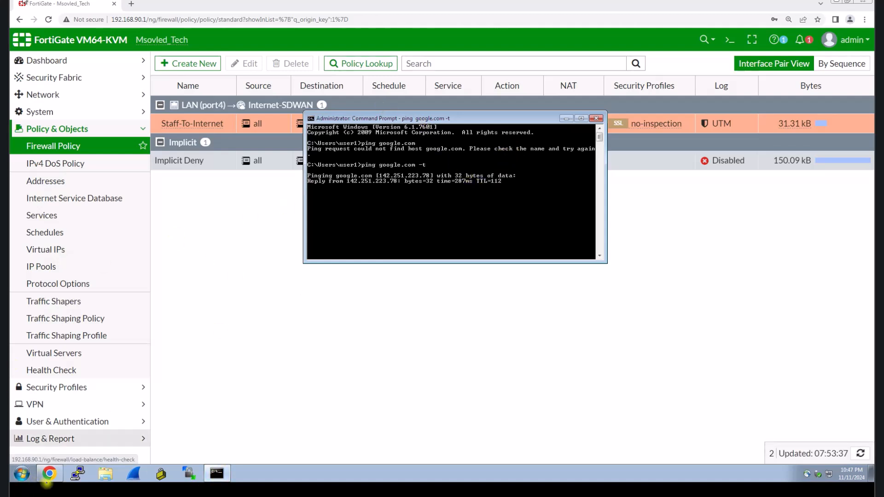
mouse_move(403, 201)
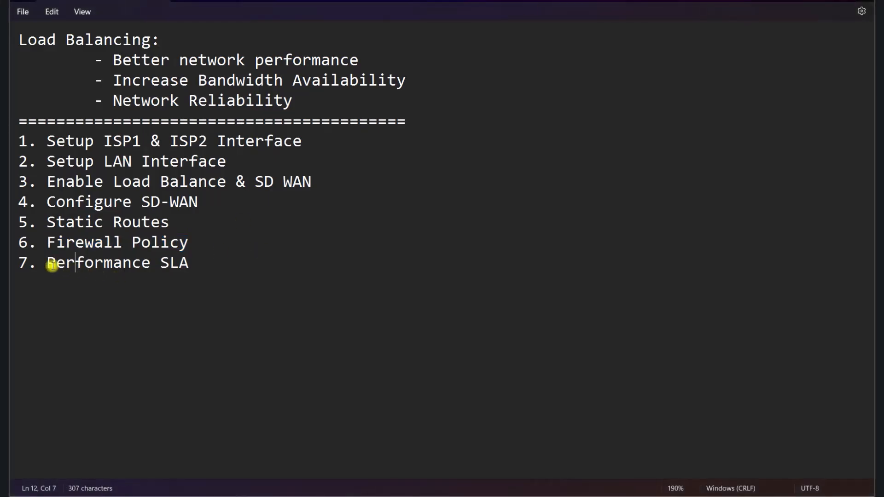
double_click(97, 262)
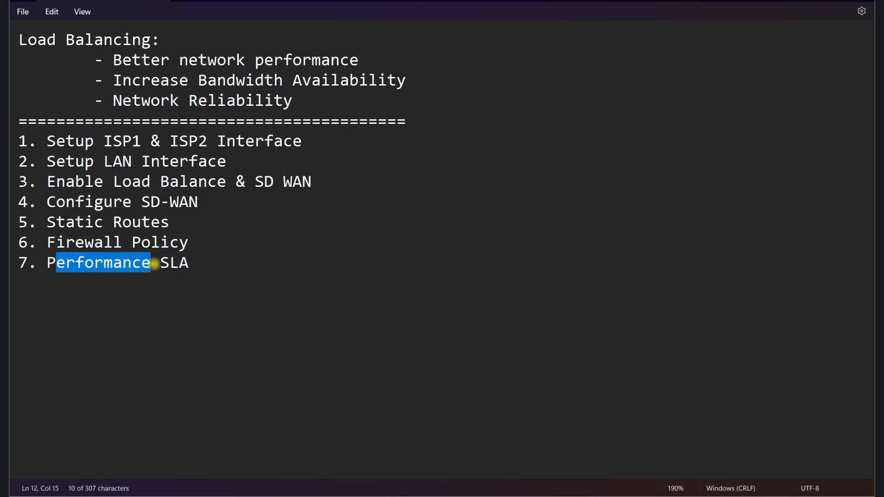
click(152, 263)
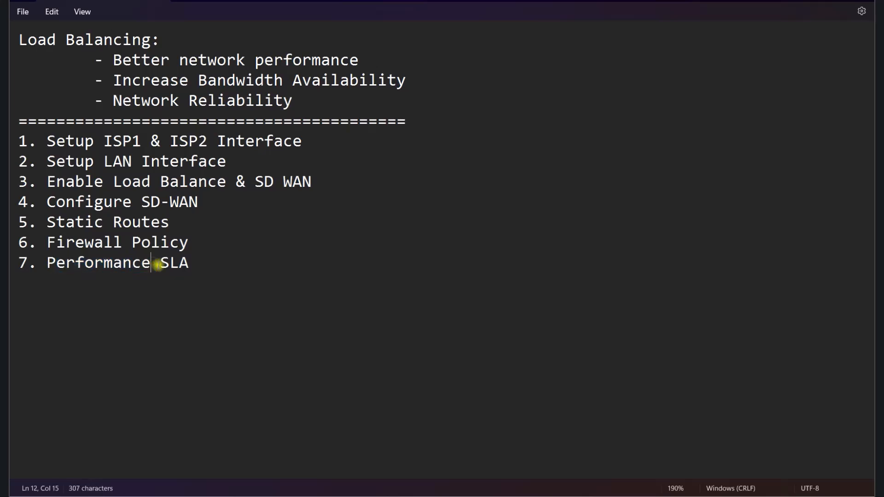
triple_click(113, 263)
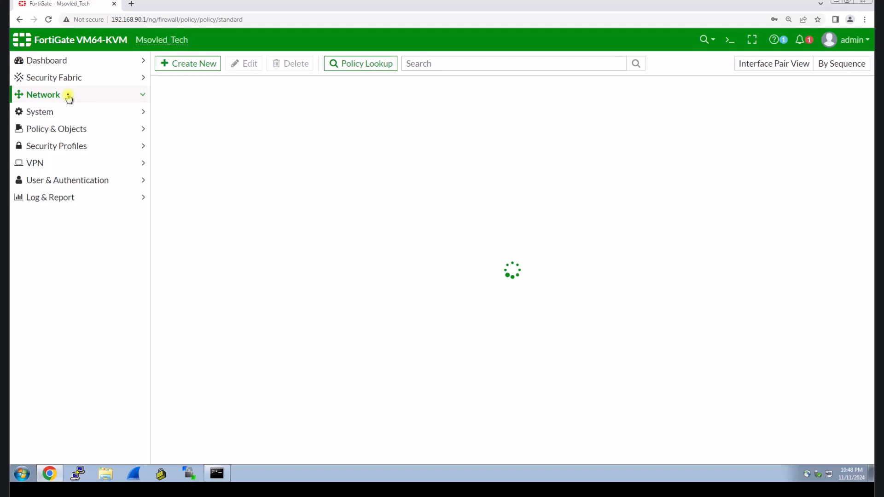
Step: Go to Network > Performance SLA and start creating a new performance SLA
click(43, 94)
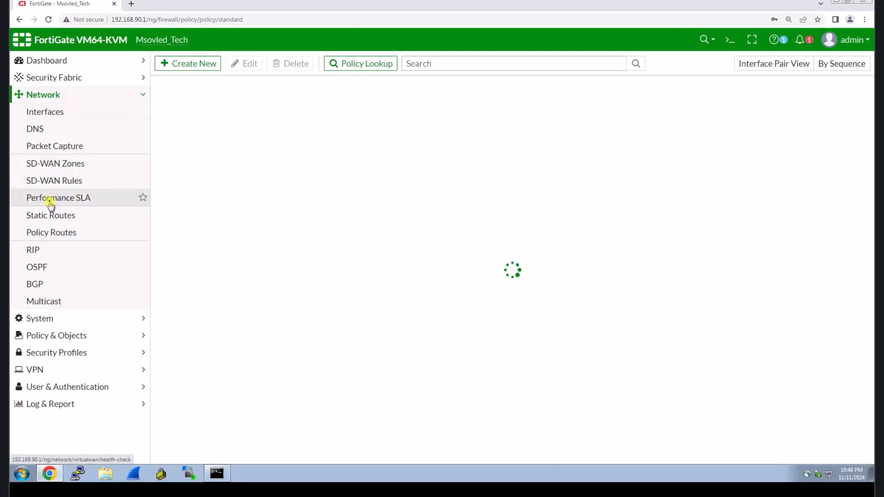
click(58, 197)
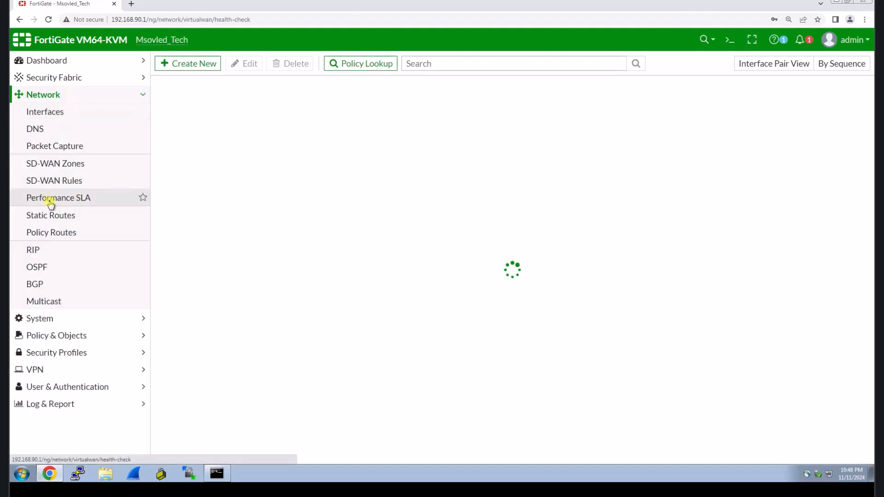
click(59, 198)
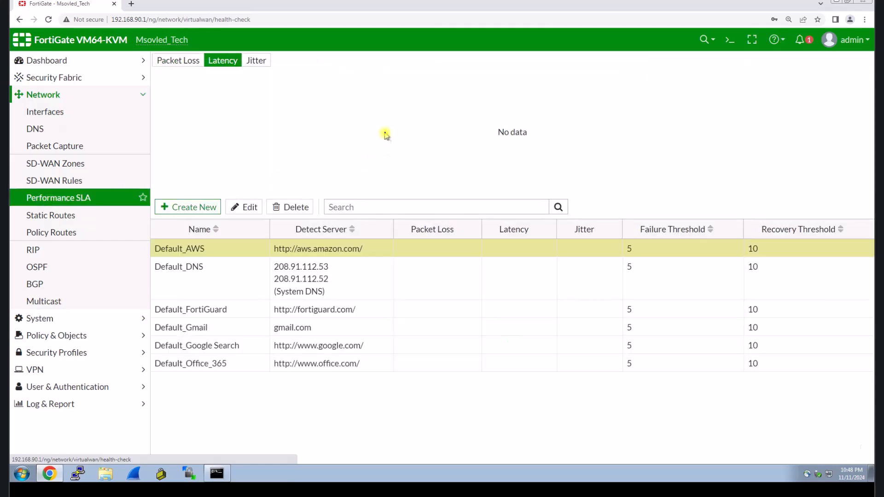
mouse_move(231, 265)
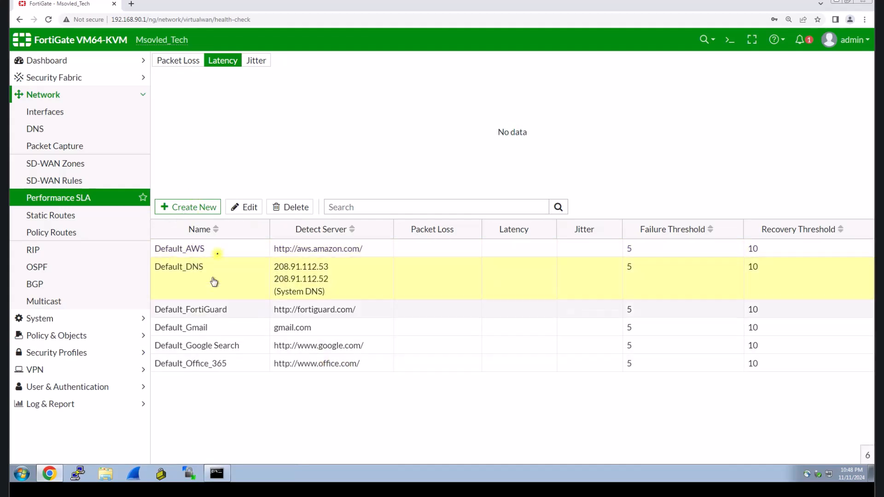
click(187, 207)
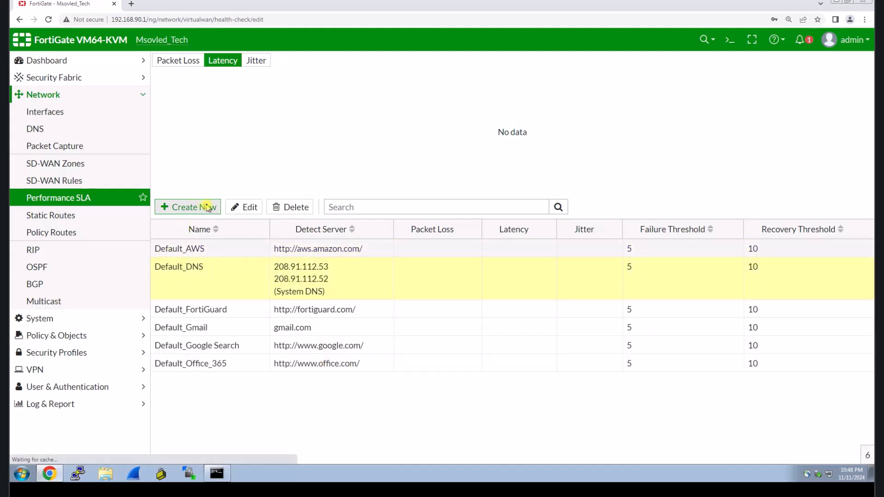
click(187, 207)
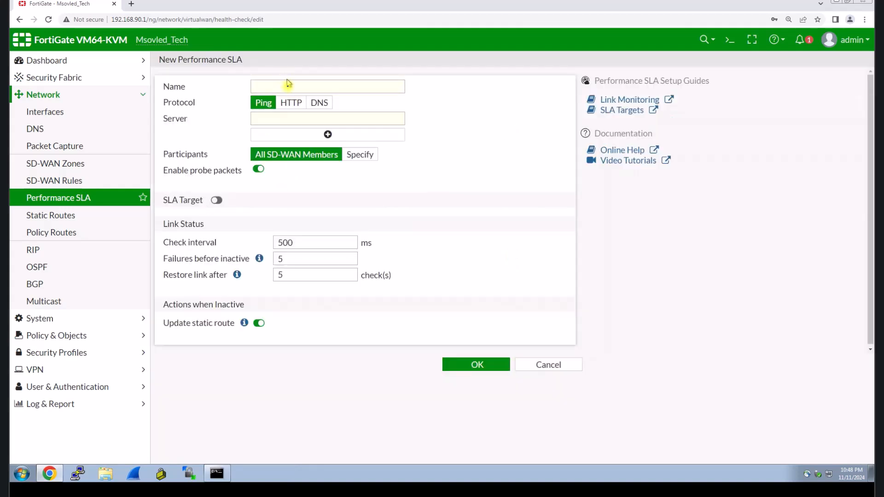
Step: Name the new SLA Connection_Checking, correcting the misspelling
click(327, 86)
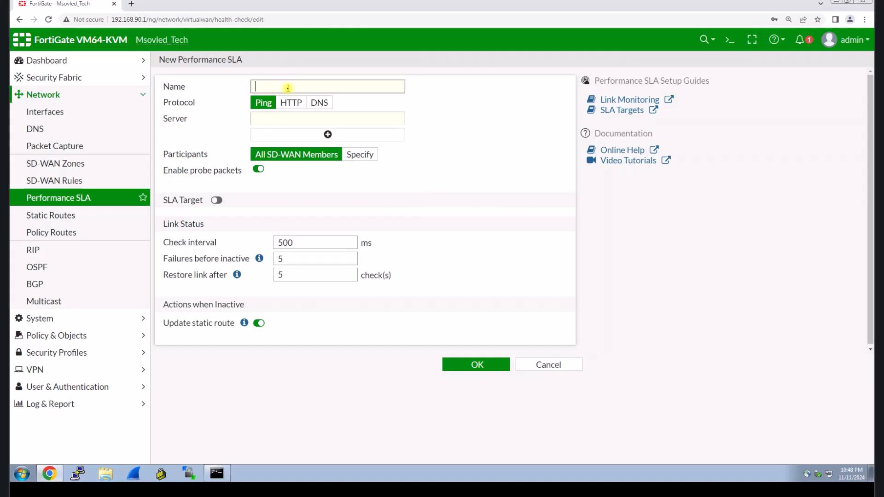
text(SLA)
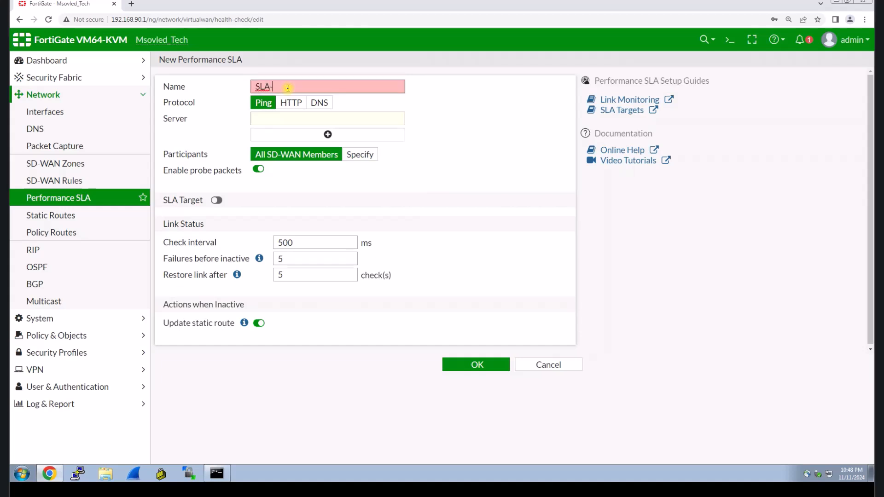
text(Connection)
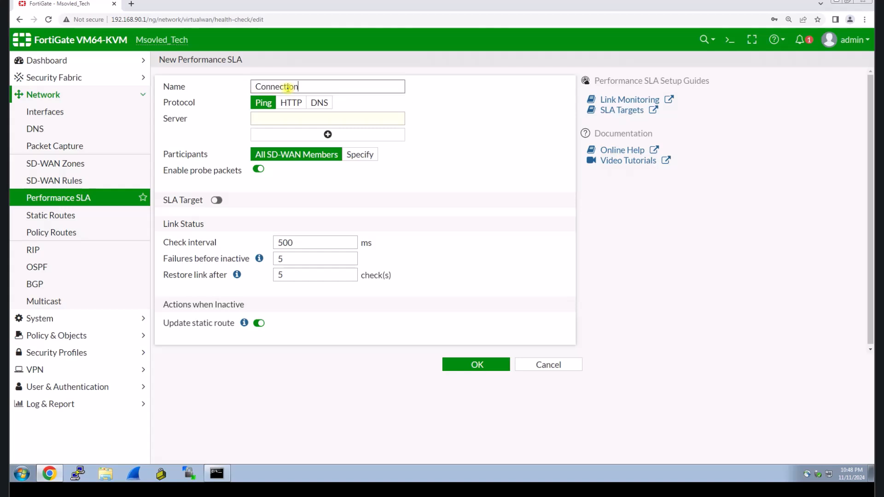
text(-Chekcing)
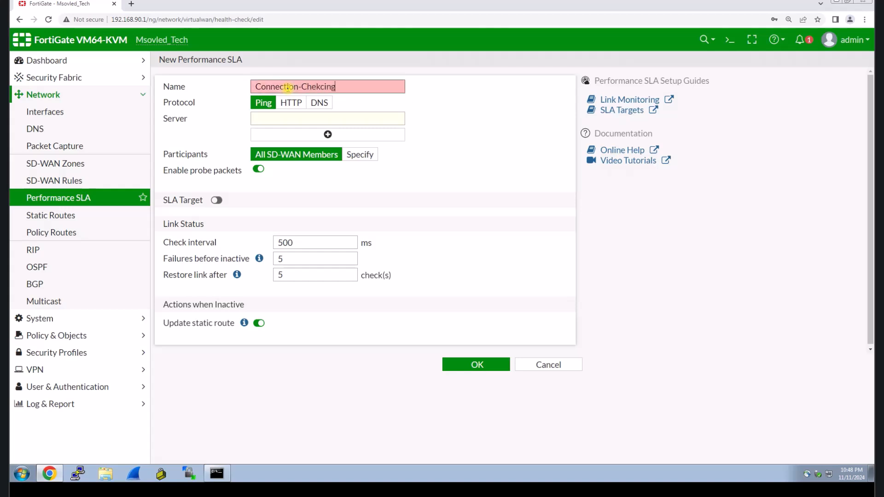
key(BackSpace)
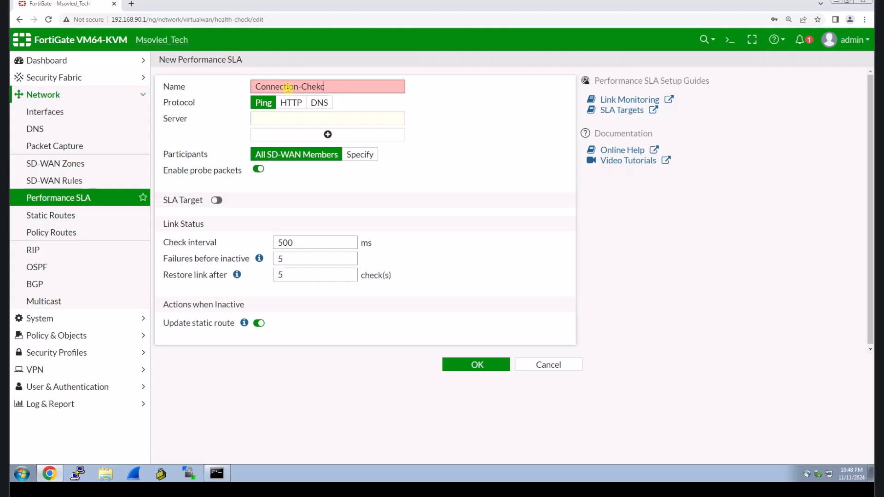
key(Backspace)
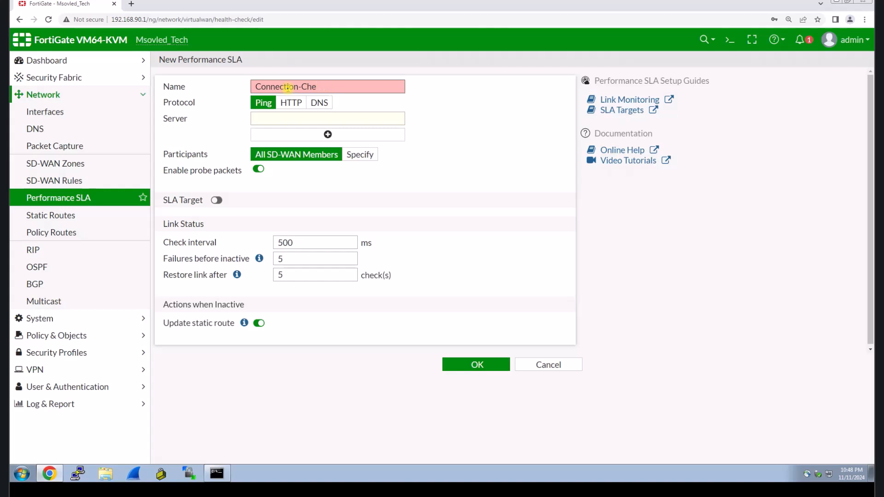
text(cking)
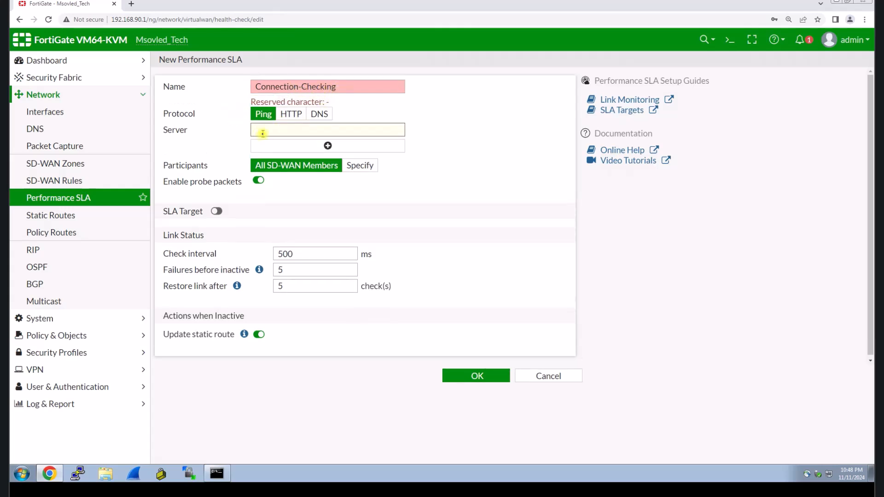
Step: Set a Ping probe to server 8.8.8.8 for all SD-WAN members and save the SLA
text(8.8.8.8)
click(328, 86)
text(_)
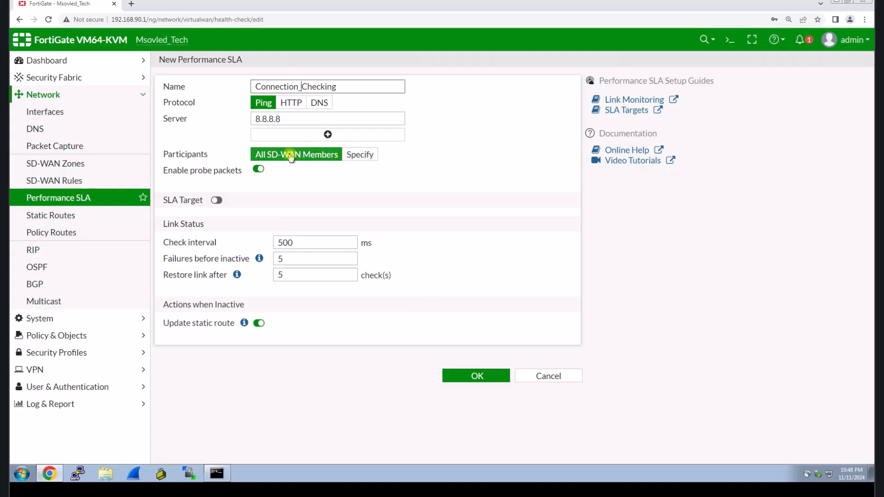
click(476, 375)
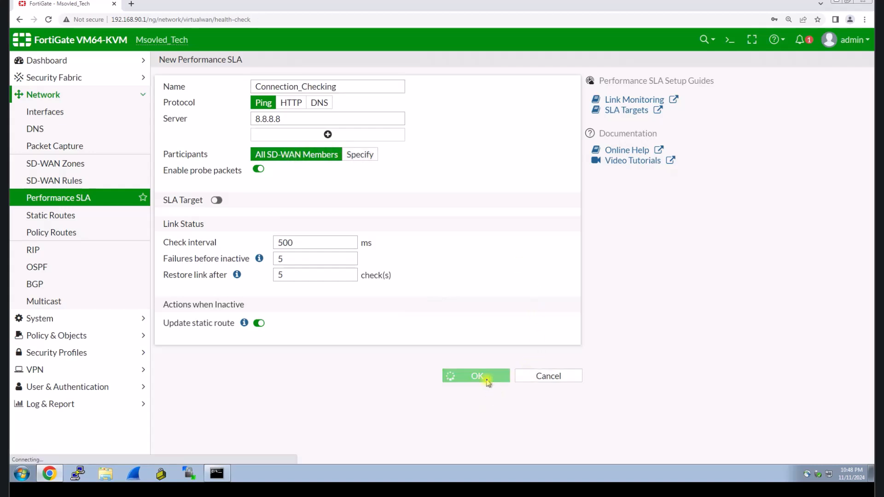
click(475, 376)
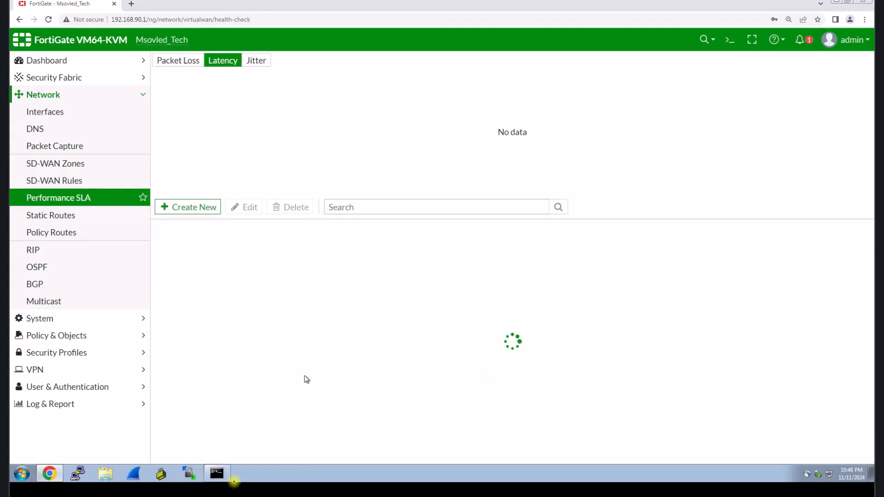
Step: Check the running ping, then view Connection_Checking's jitter and packet-loss graphs for port1 and port2
click(216, 472)
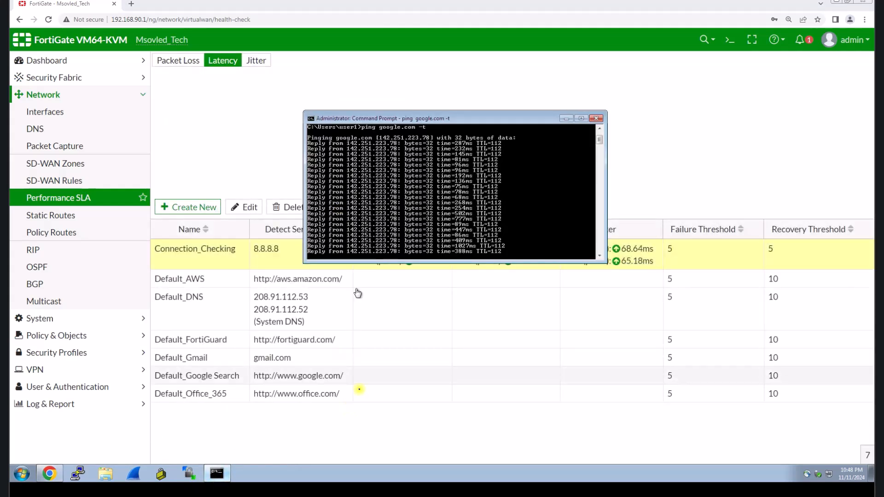
click(597, 118)
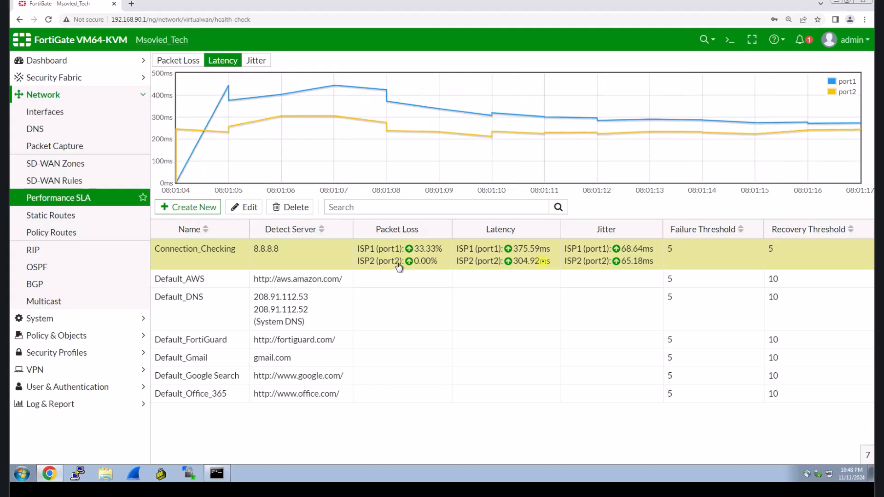
mouse_move(652, 257)
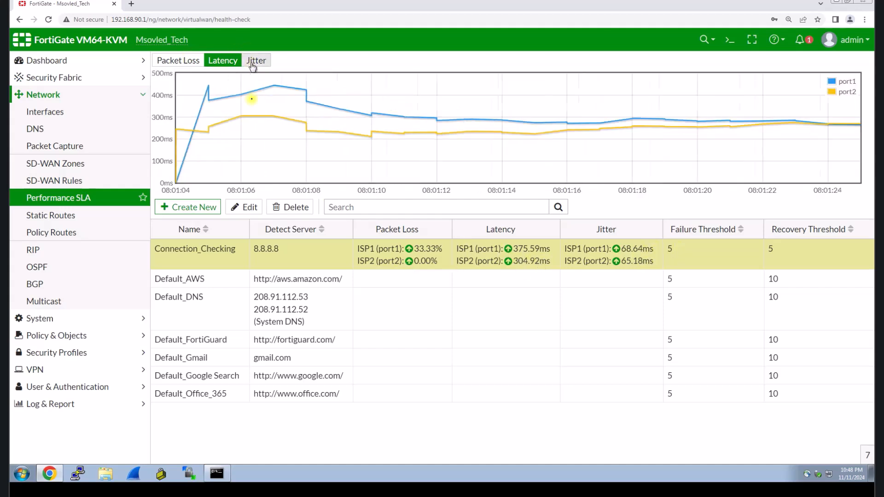
click(256, 61)
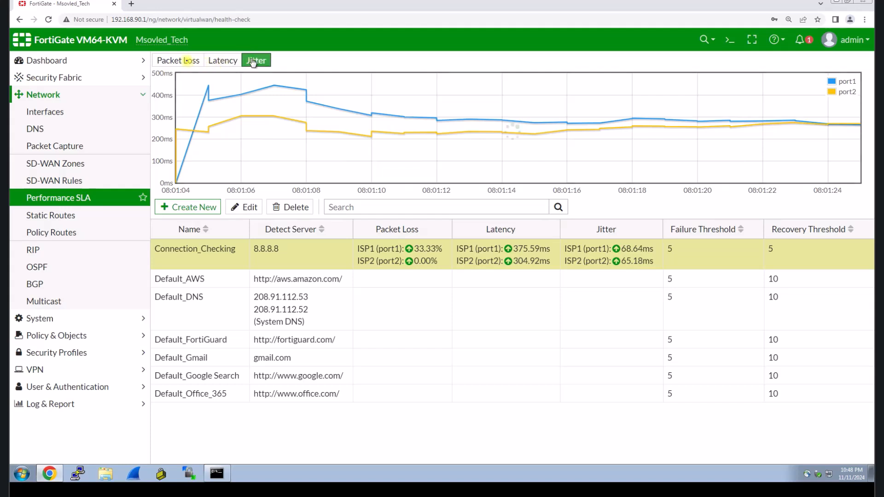
click(178, 61)
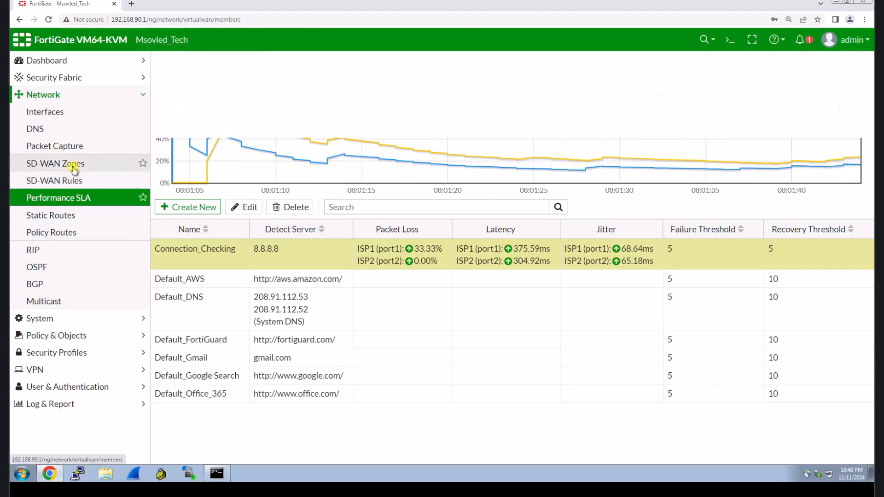
Step: View SD-WAN Zones sessions per member with Internet-SDWAN expanded to show ISP1 and ISP2
click(55, 163)
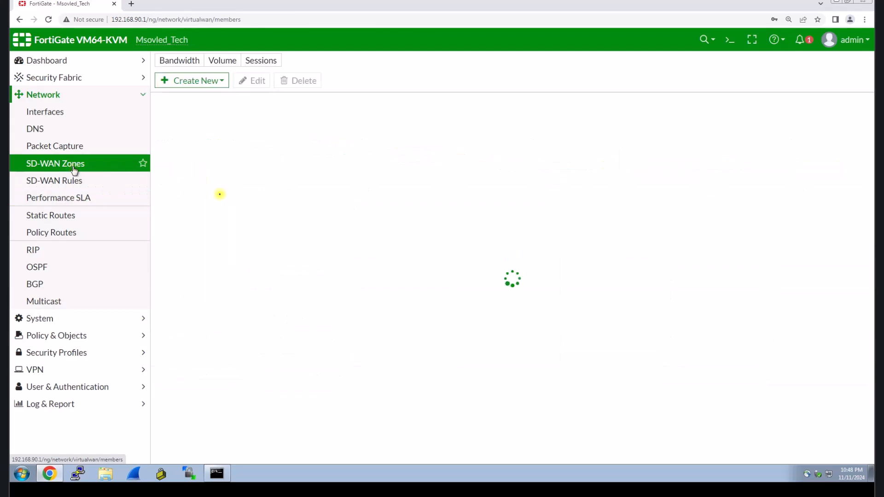
click(260, 61)
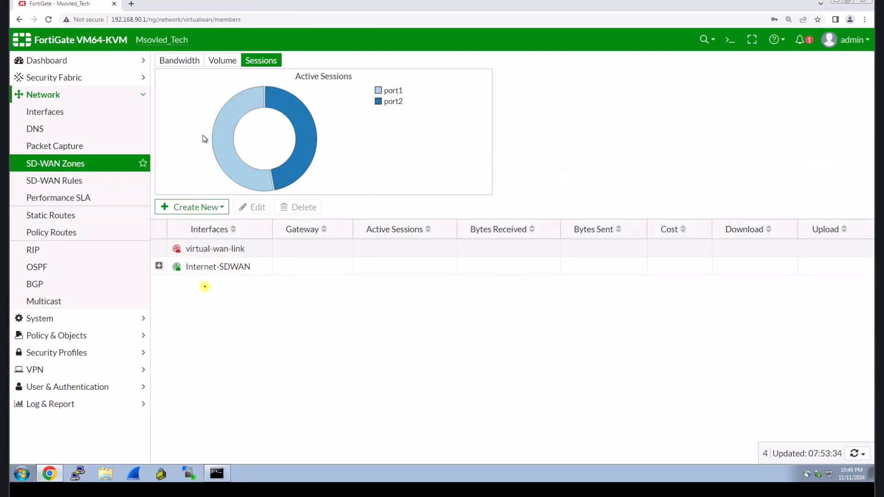
click(158, 266)
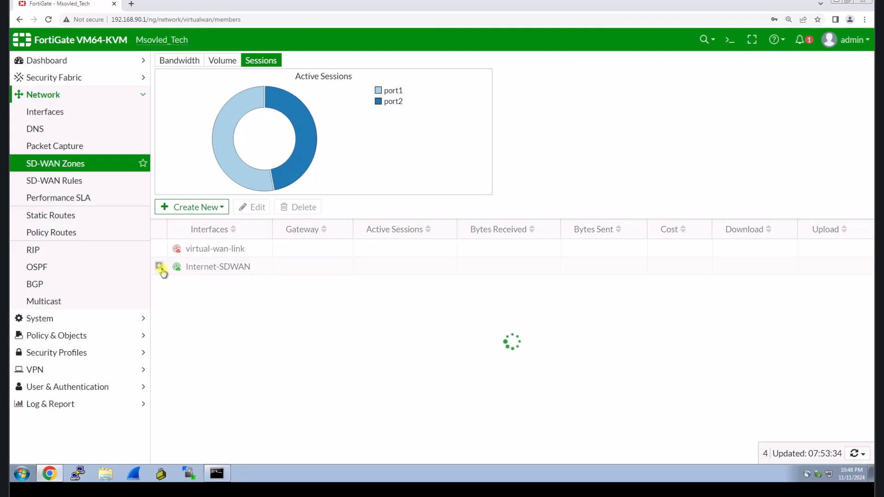
click(161, 266)
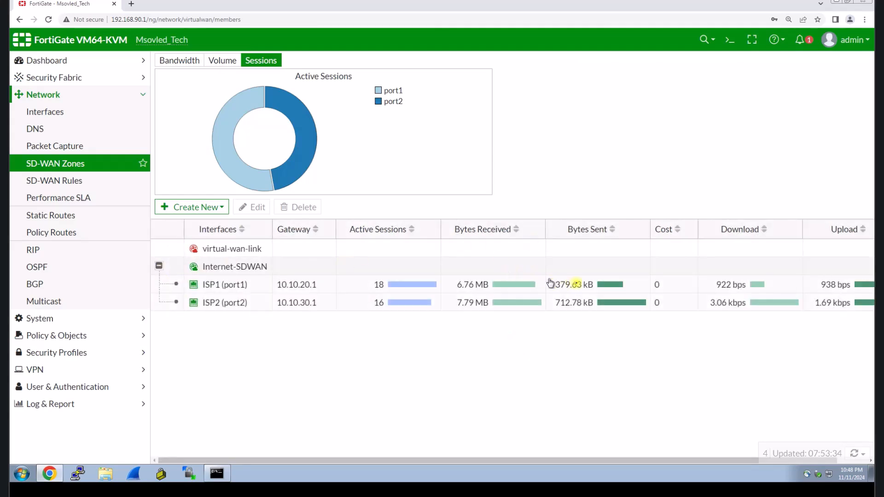
mouse_move(573, 307)
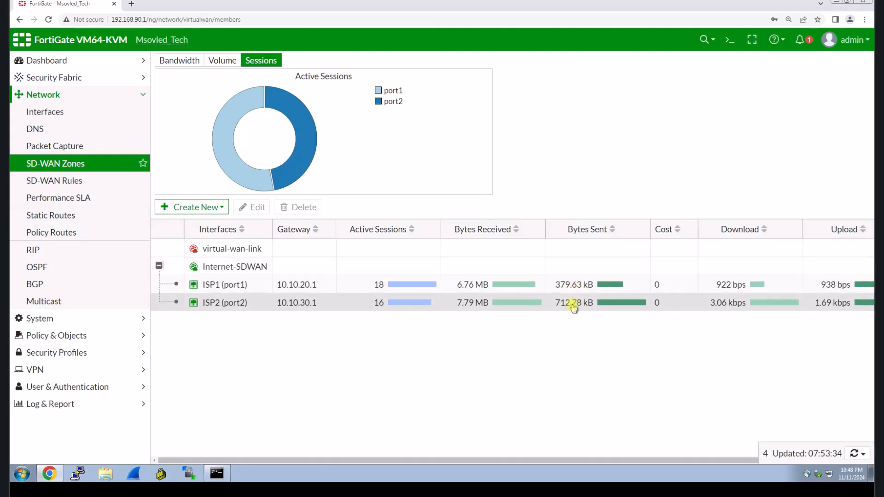
mouse_move(736, 465)
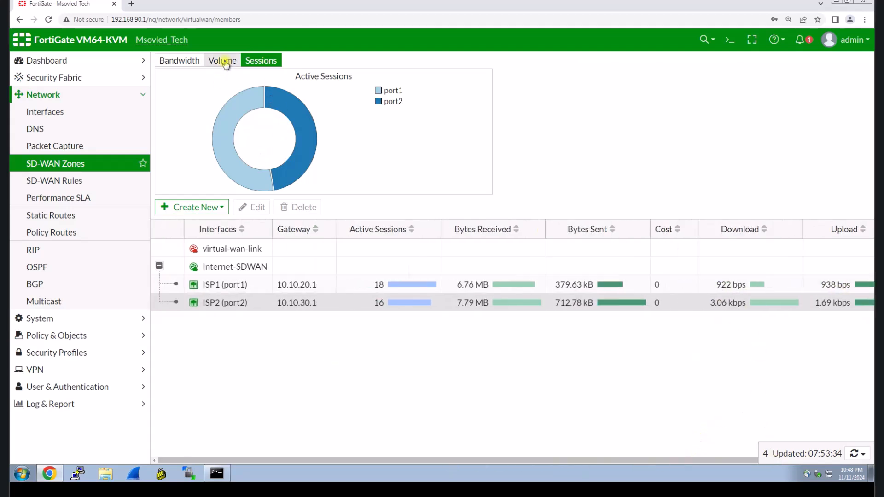
Step: View the Volume (bytes received/sent) and Bandwidth (download/upload) charts per port
click(221, 60)
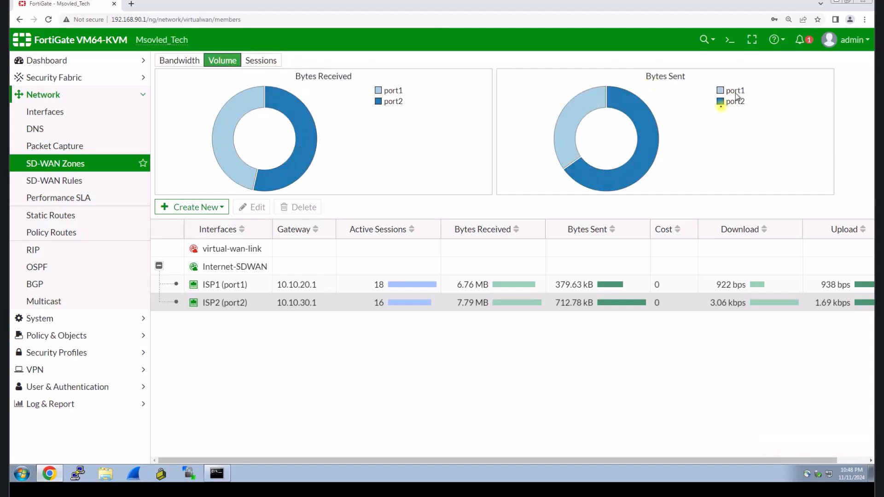
mouse_move(179, 60)
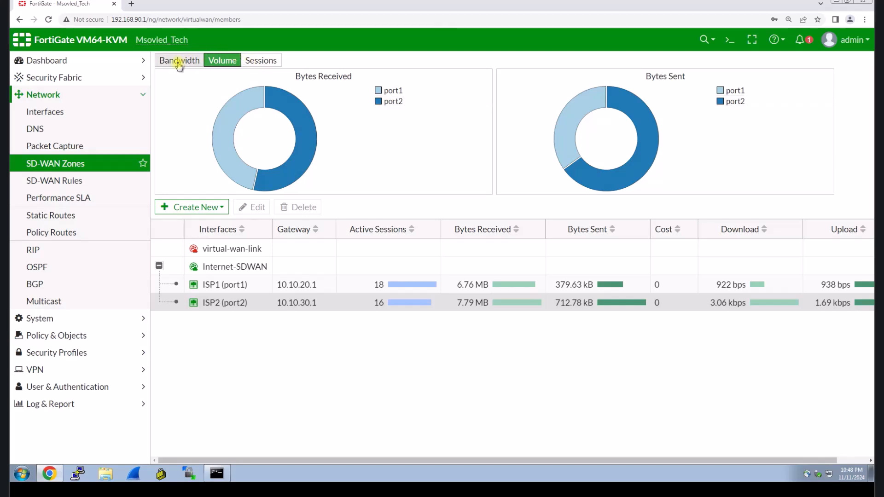
click(179, 60)
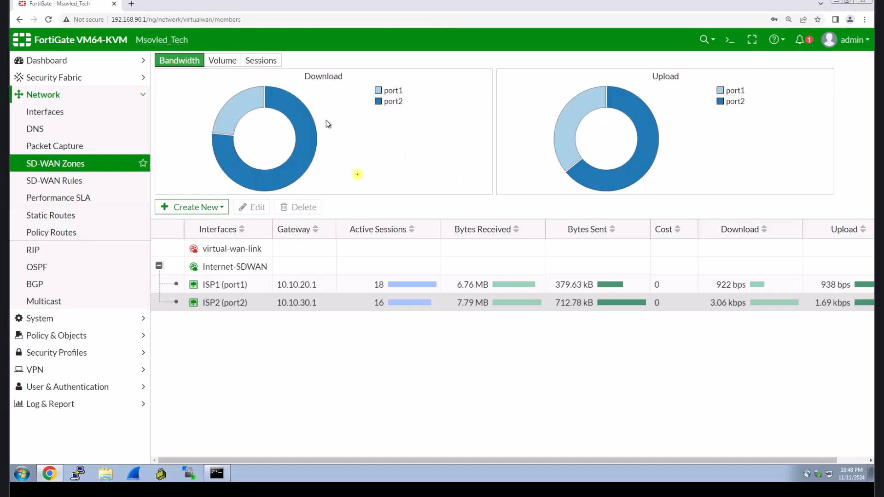
mouse_move(55, 181)
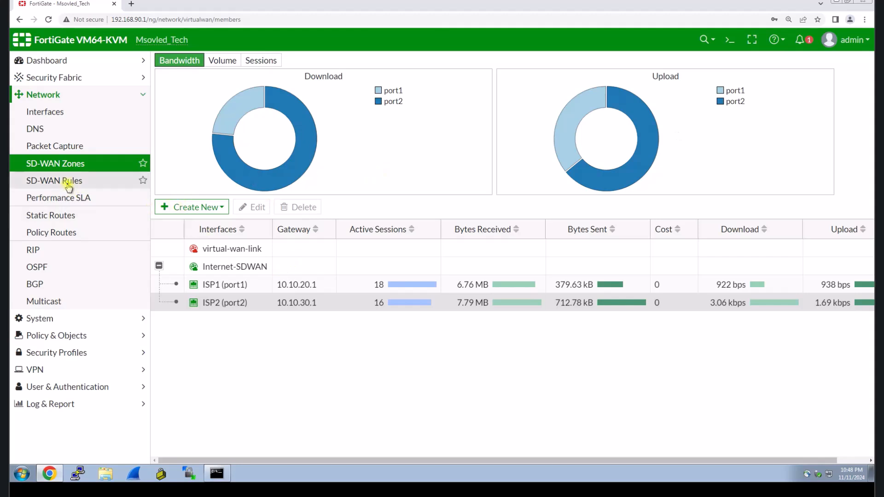
Step: Show the SD-WAN Rules list containing only the implicit sd-wan rule
click(54, 181)
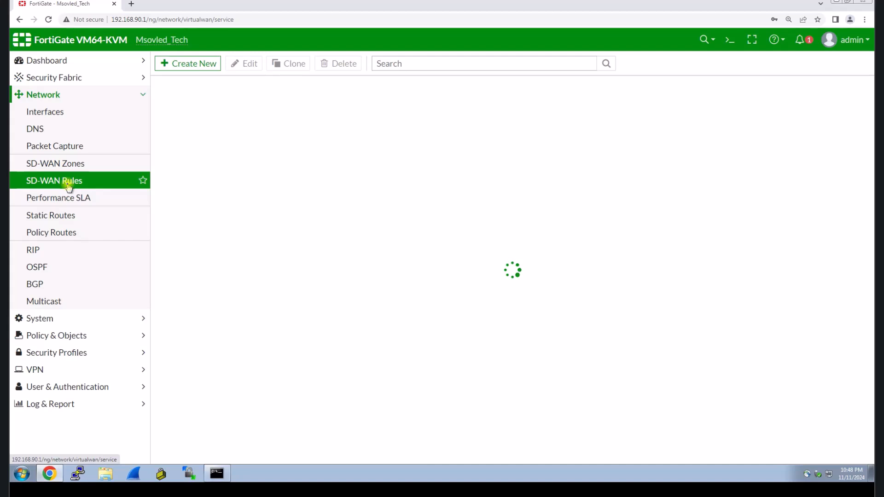
mouse_move(268, 179)
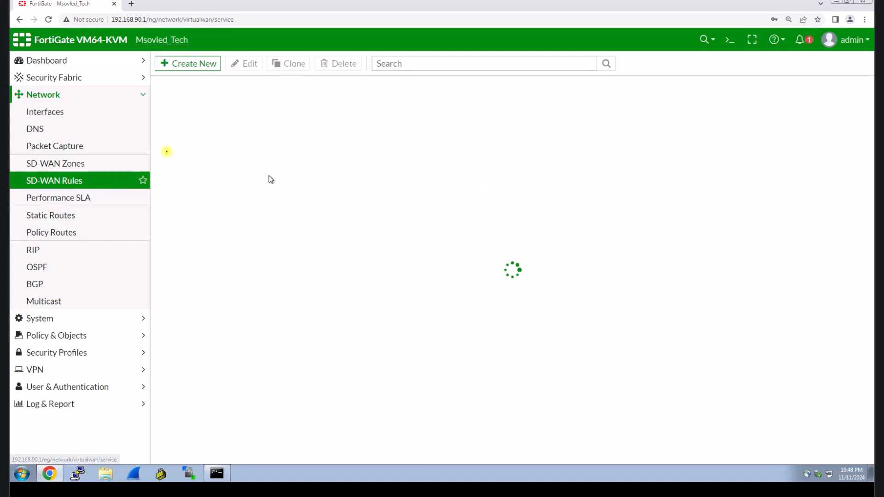
mouse_move(169, 156)
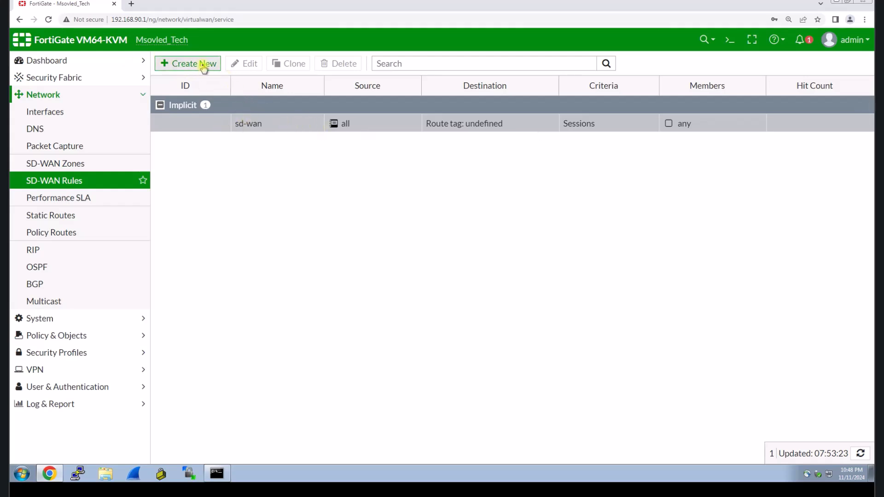
Step: Start a new SD-WAN rule named 'Interenet-Balancing'
click(188, 63)
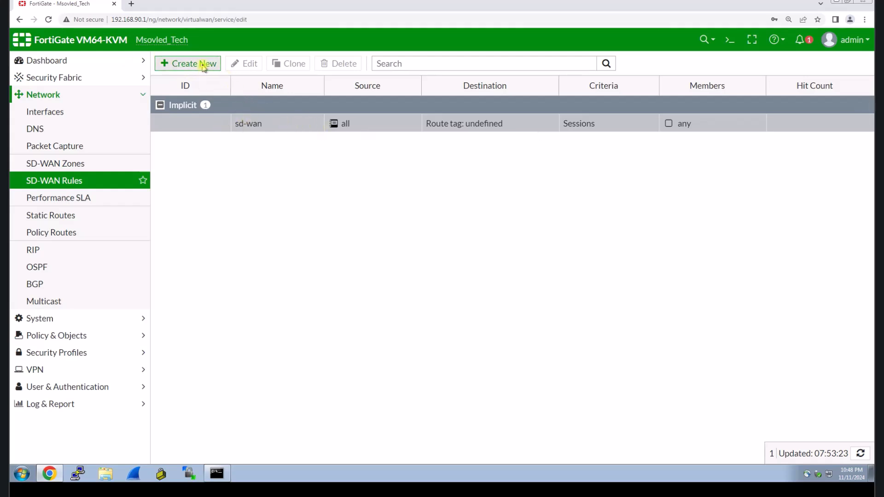
click(188, 63)
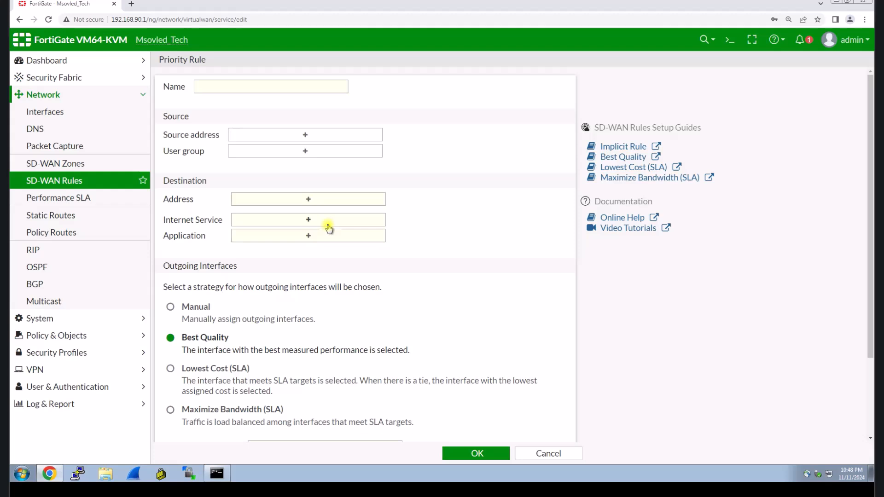
mouse_move(268, 126)
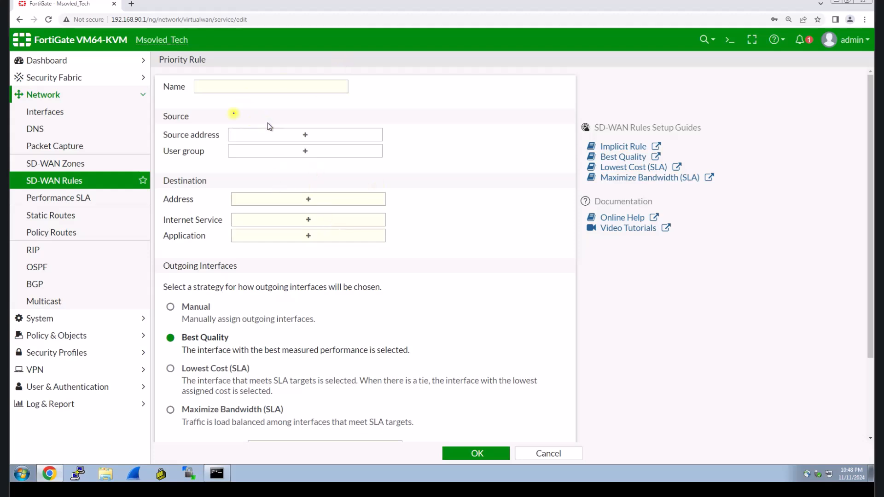
click(271, 86)
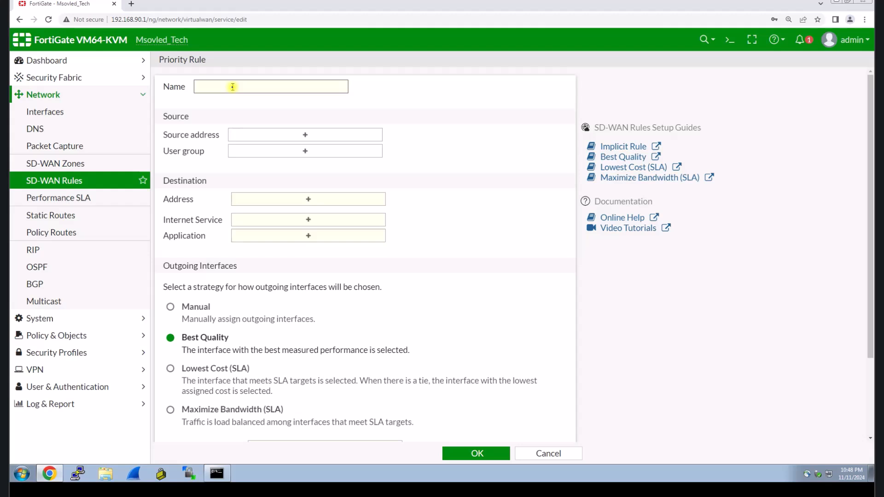
text(Interent)
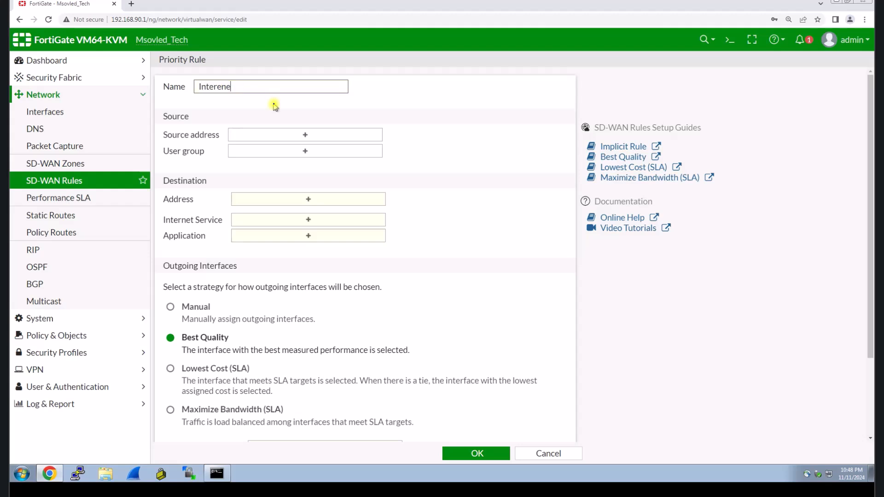
text(t-)
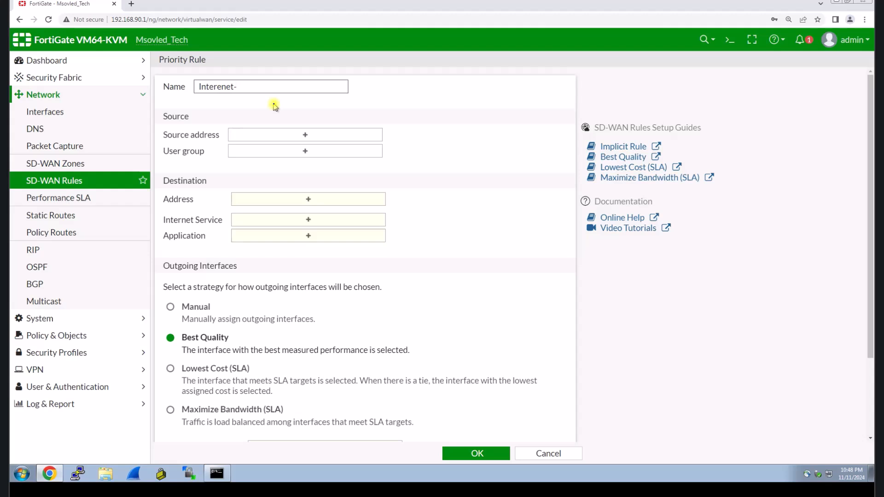
text(Bala)
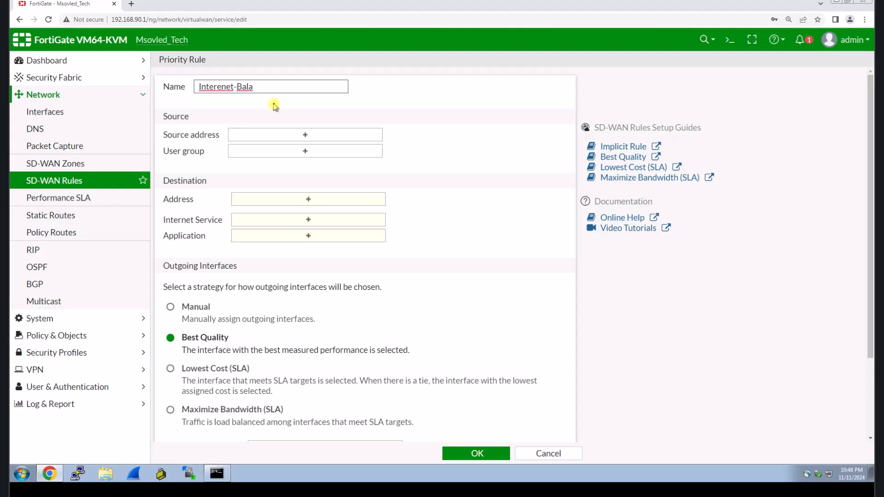
text(ncing)
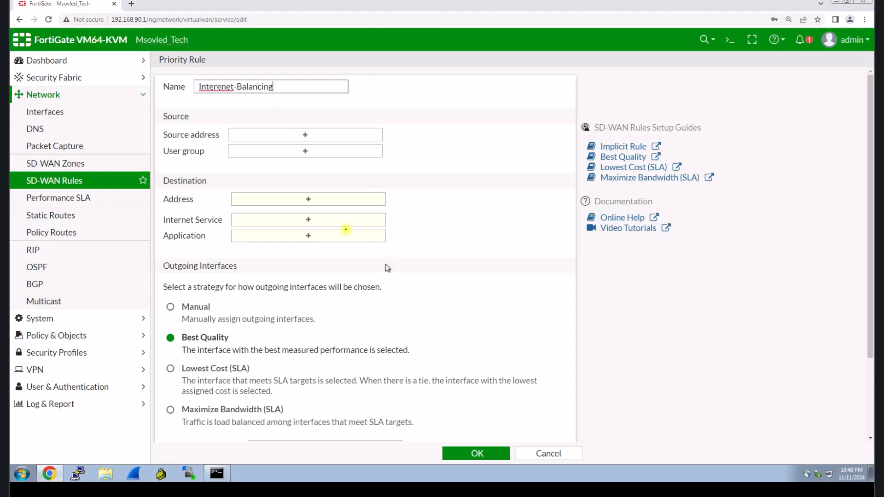
Step: Set the rule's destination address to all
scroll(down, 3)
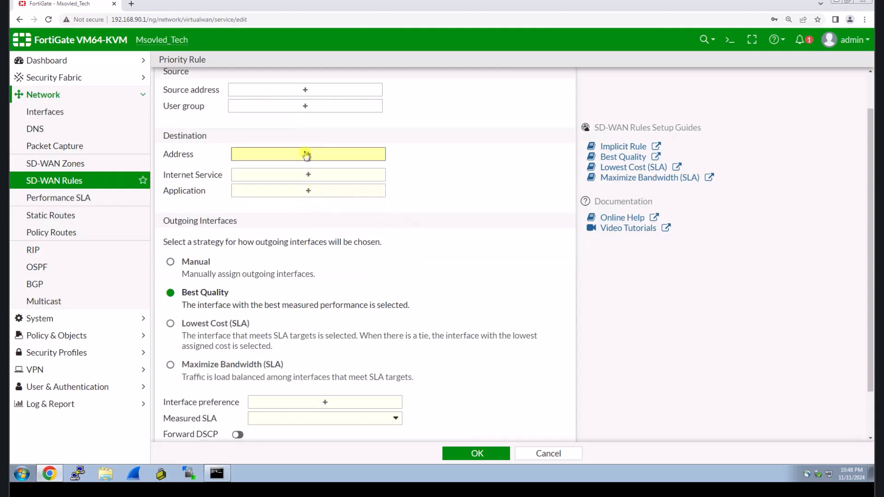
click(308, 153)
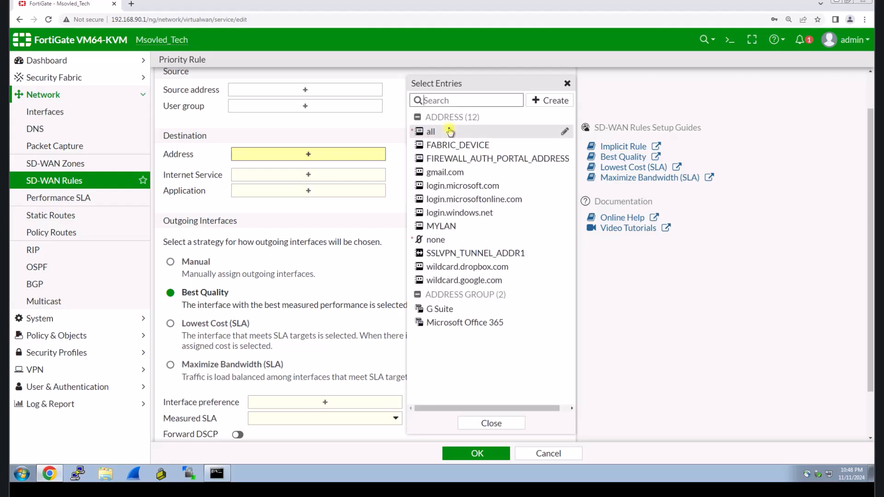
click(430, 132)
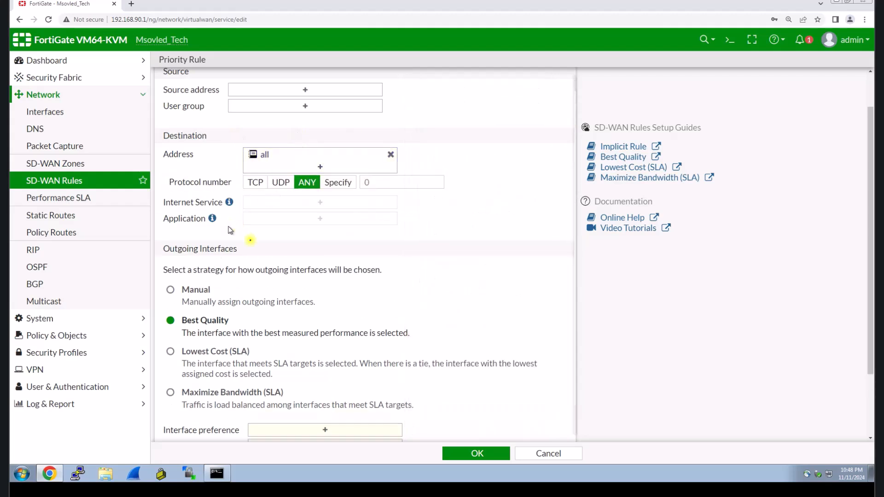
Step: Scroll down the rule form to the protocol and outgoing-interface strategy settings
scroll(down, 3)
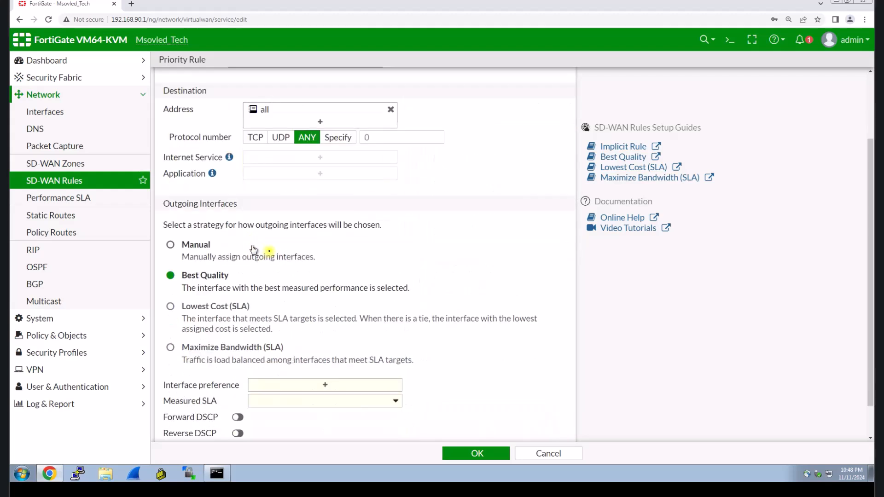
scroll(down, 3)
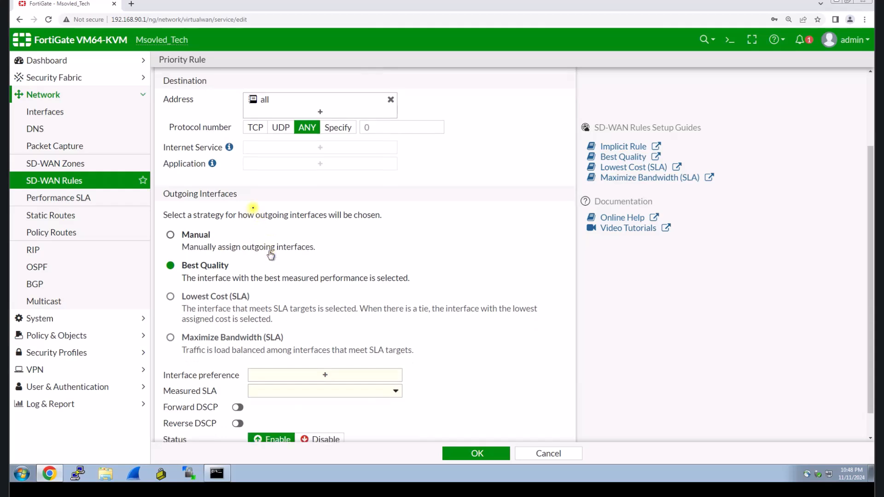
scroll(down, 3)
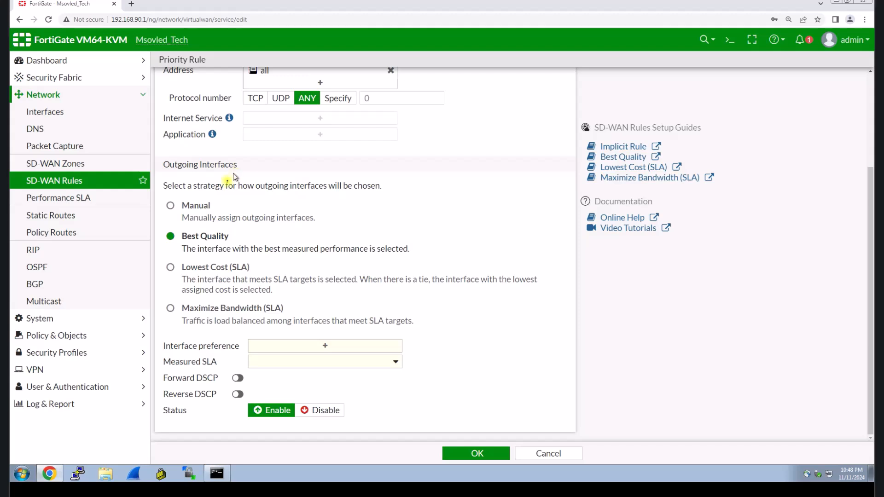
mouse_move(217, 220)
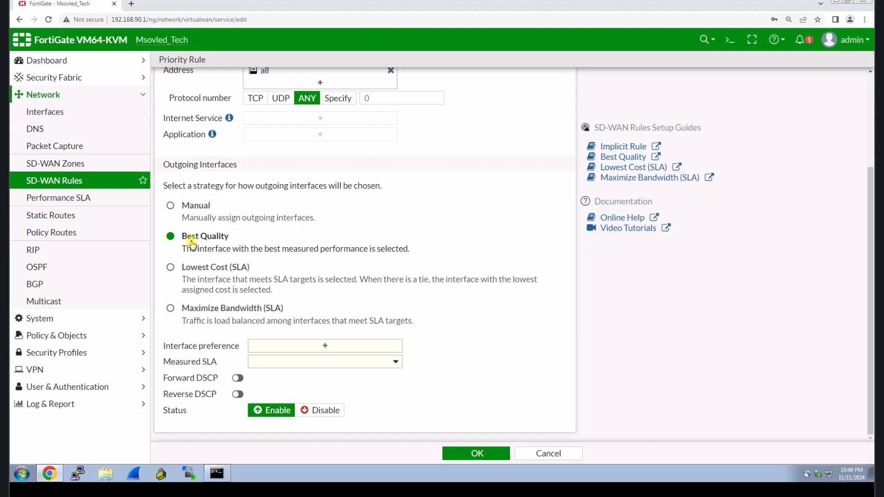
mouse_move(303, 248)
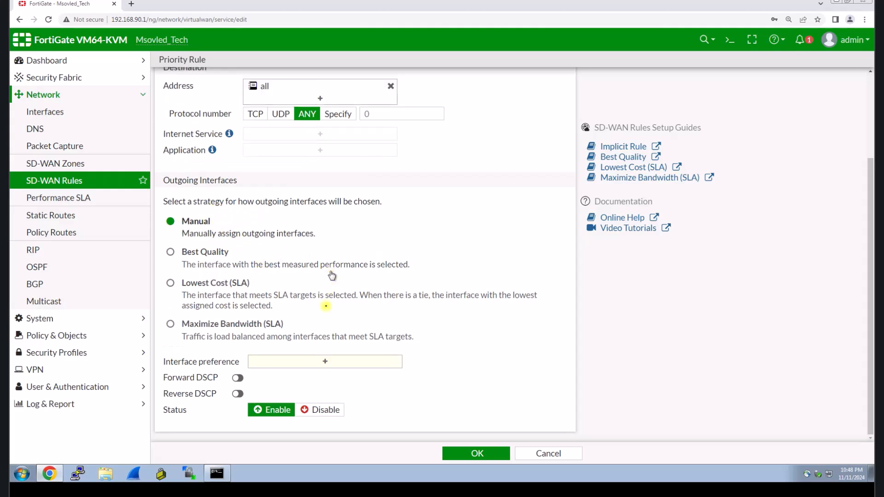
Step: Set the interface preference to ISP1 (port1) first and ISP2 (port2) second
click(324, 362)
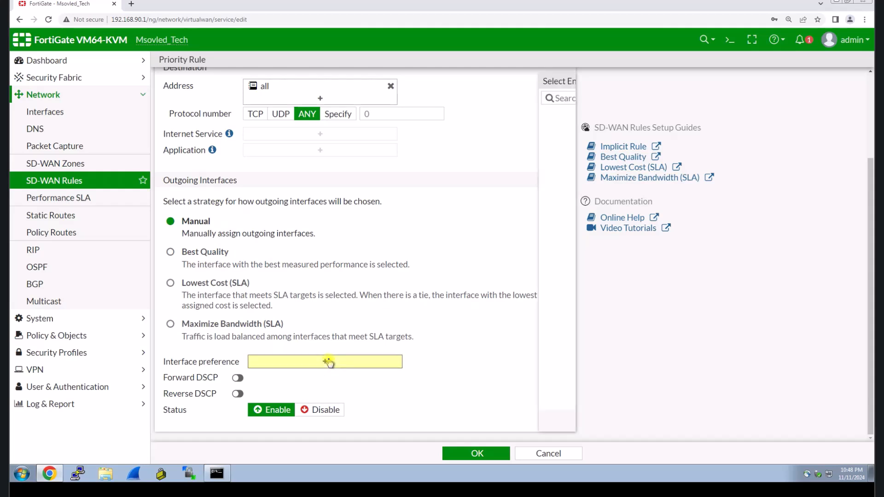
click(324, 362)
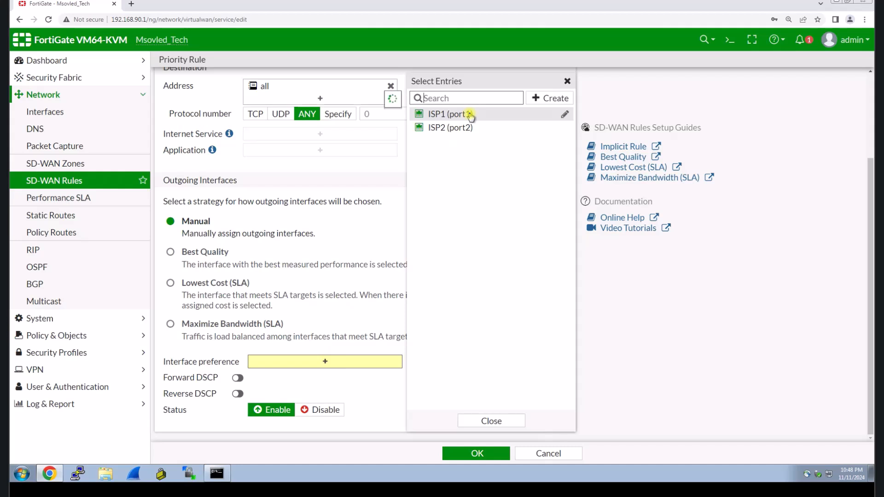
mouse_move(445, 113)
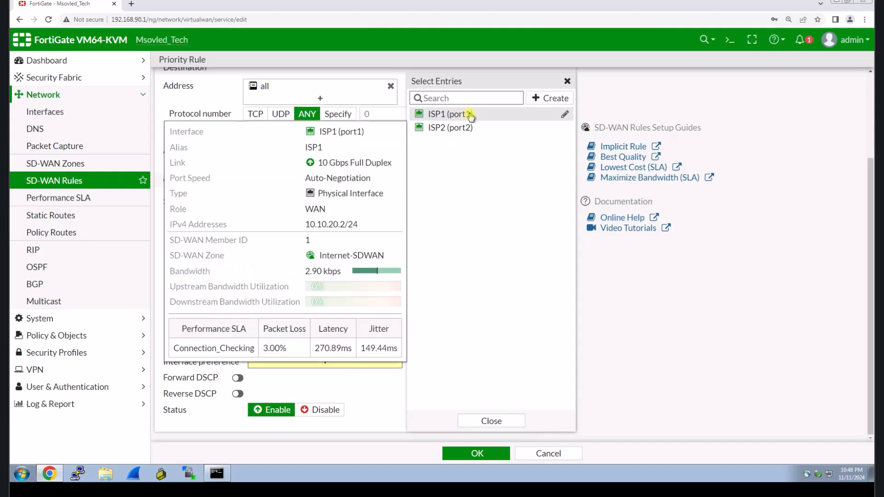
mouse_move(449, 128)
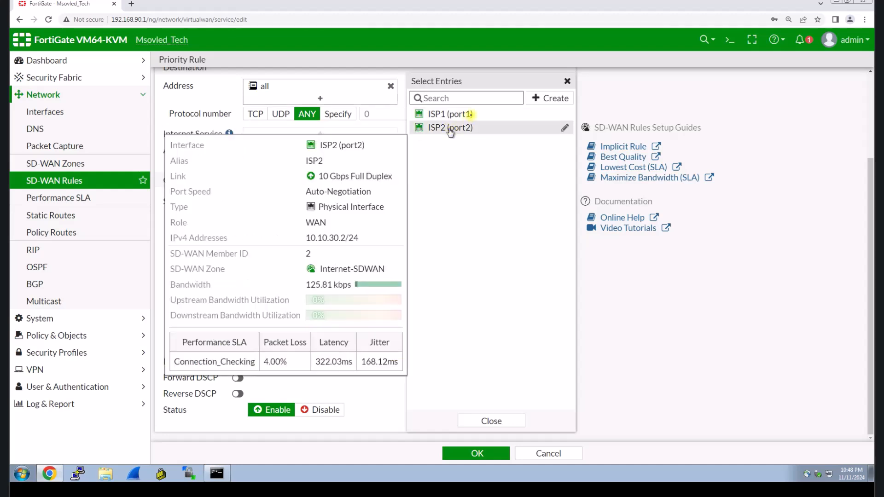
mouse_move(445, 114)
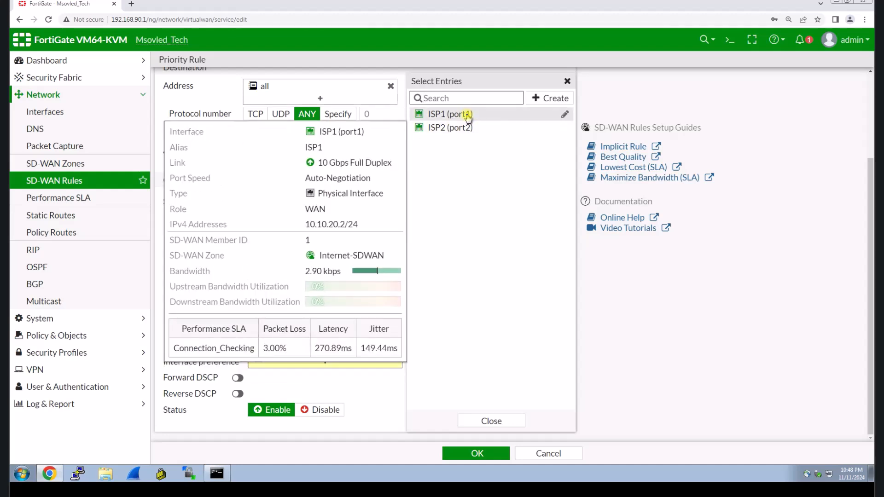
click(450, 115)
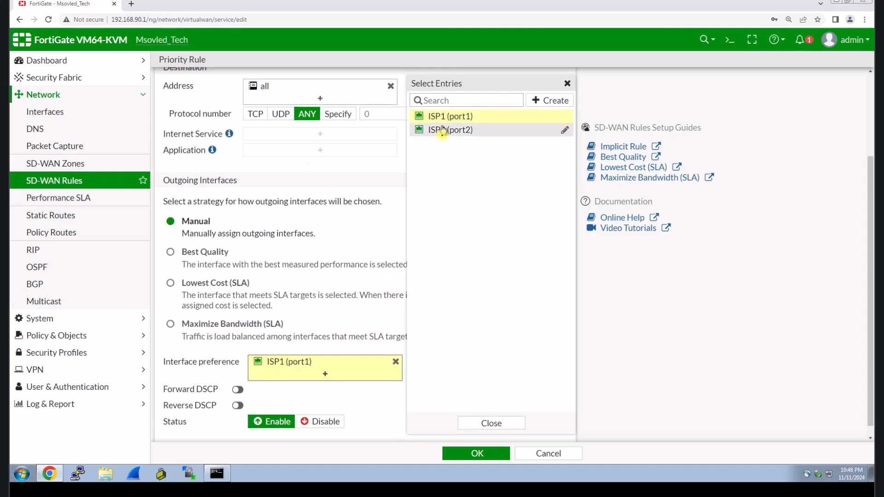
click(450, 130)
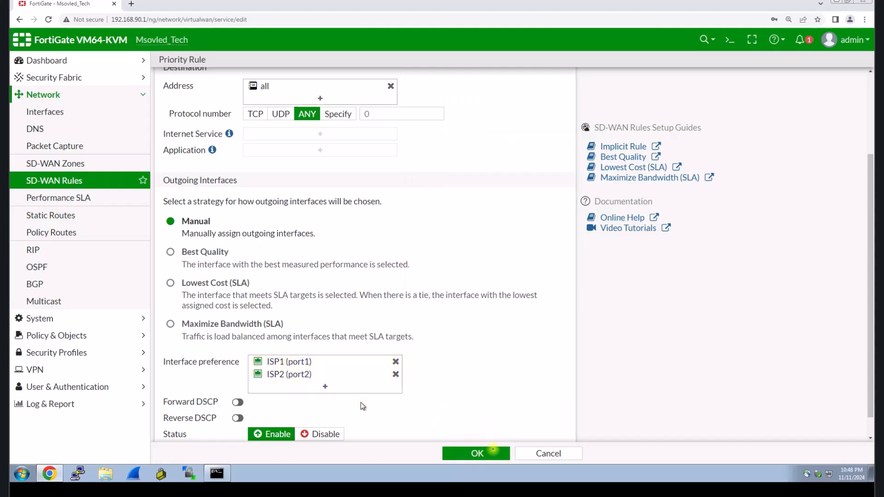
mouse_move(476, 453)
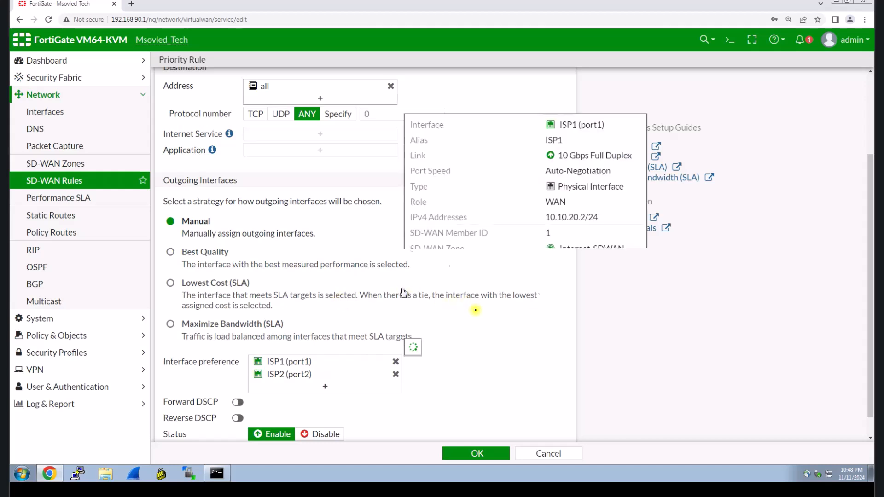
Step: Save the Interenet-Balancing rule and select it in the SD-WAN Rules list
click(476, 453)
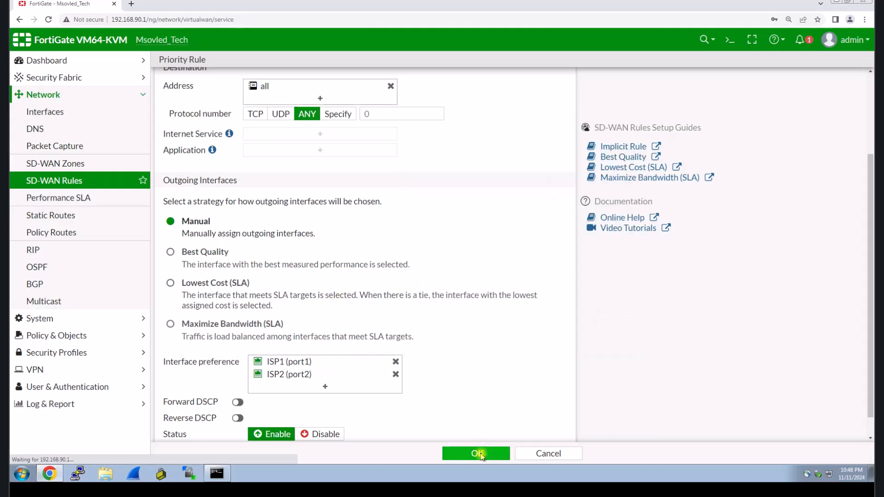
click(475, 453)
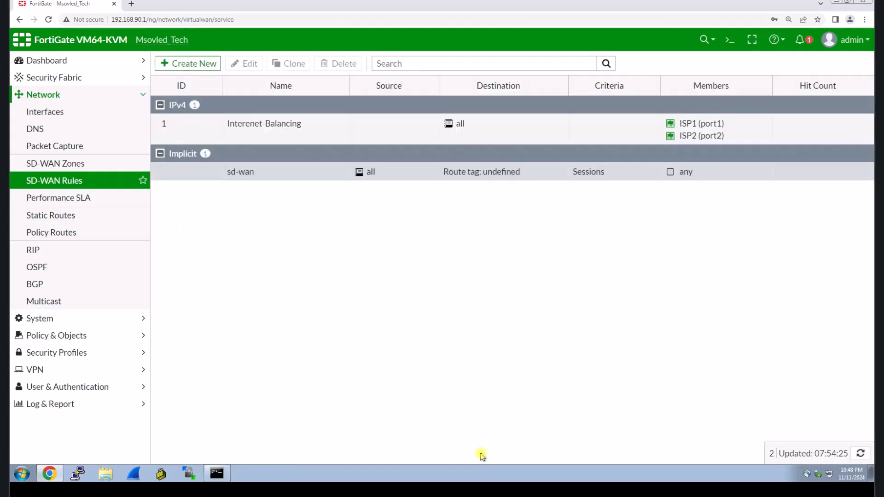
mouse_move(389, 134)
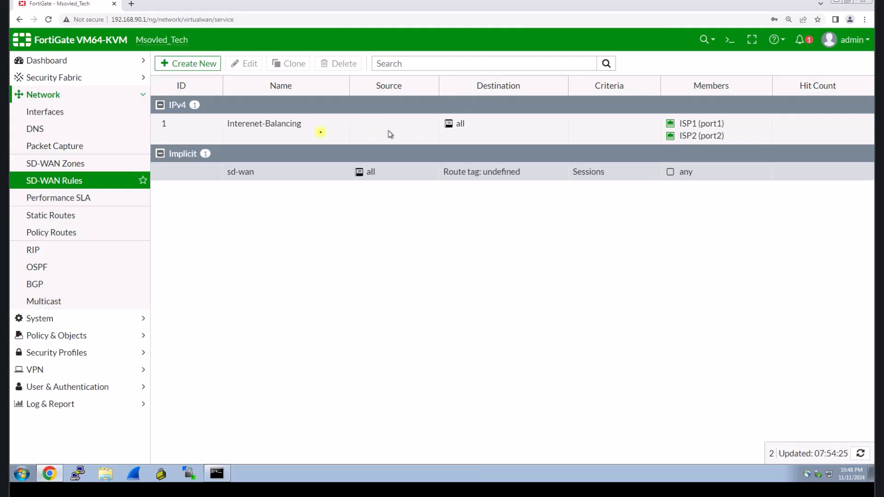
click(264, 128)
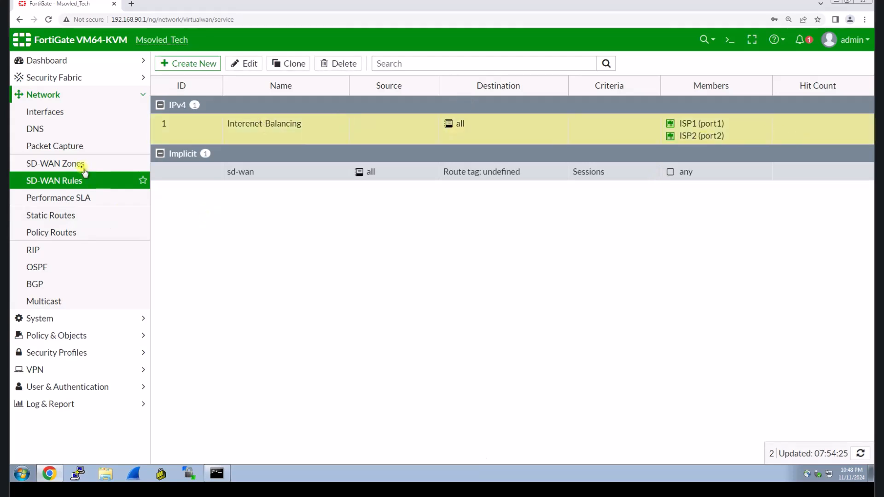
Step: View SD-WAN Zones active sessions with Internet-SDWAN expanded to ISP1 and ISP2
click(55, 164)
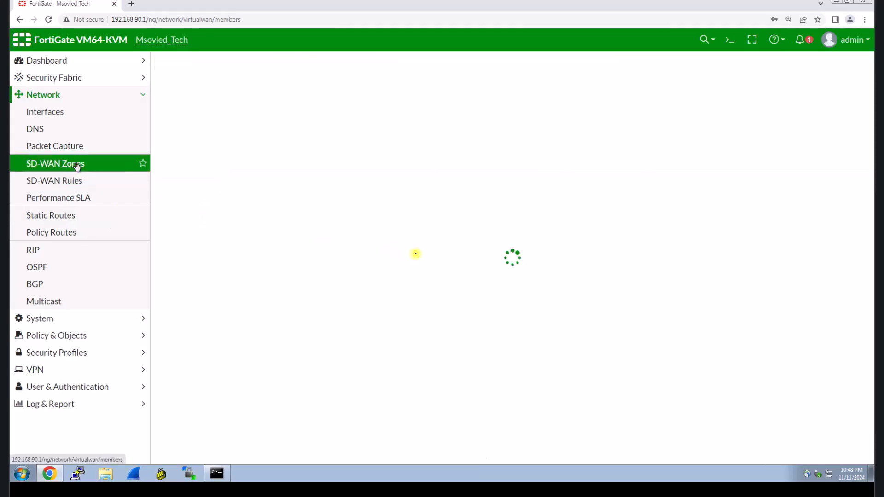
click(55, 163)
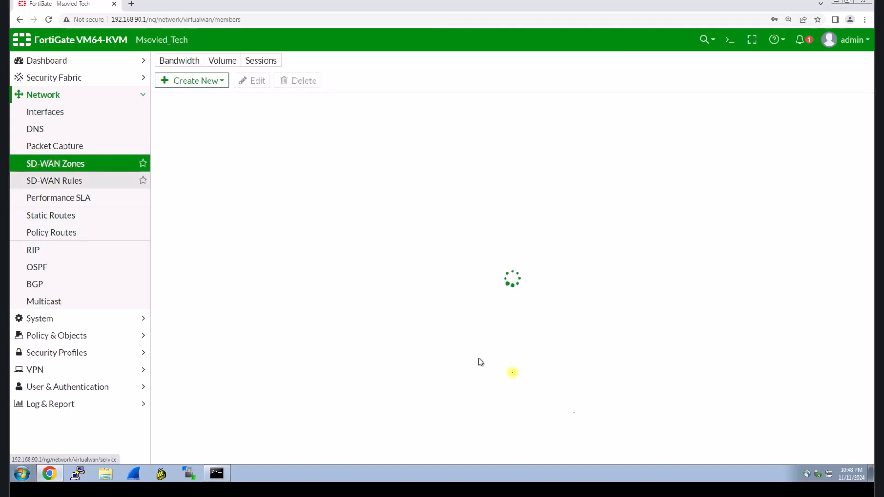
click(261, 60)
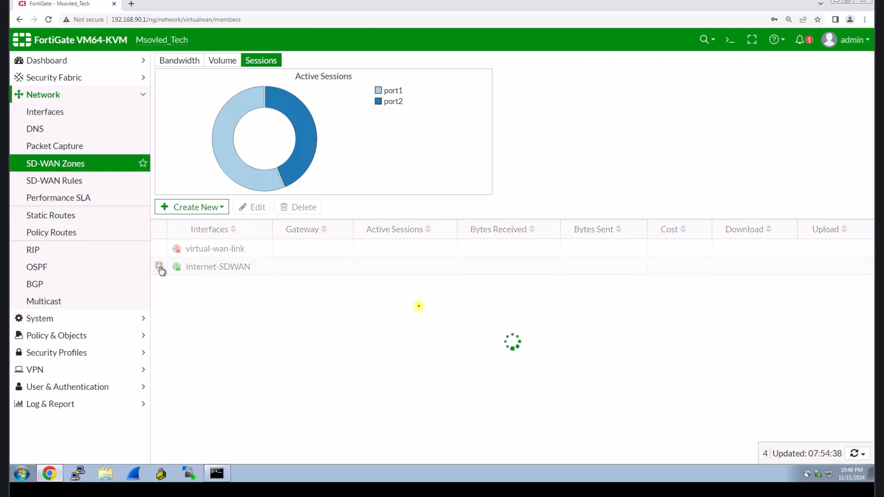
click(160, 266)
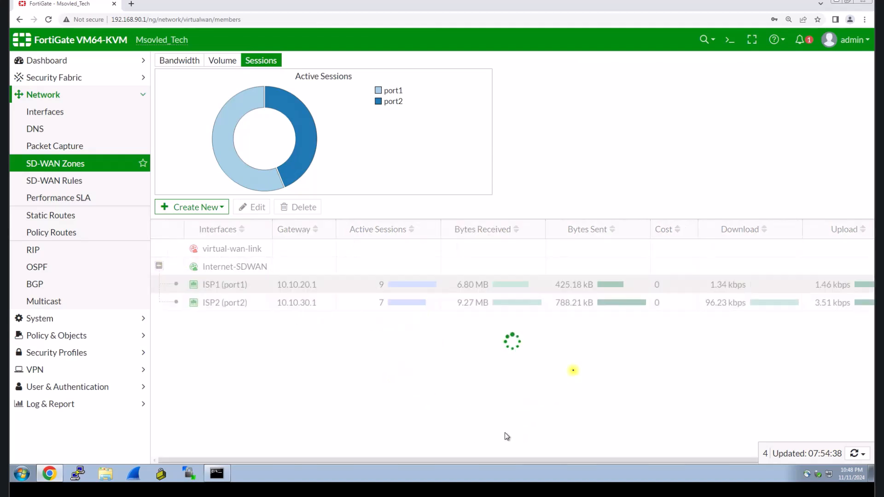
mouse_move(750, 309)
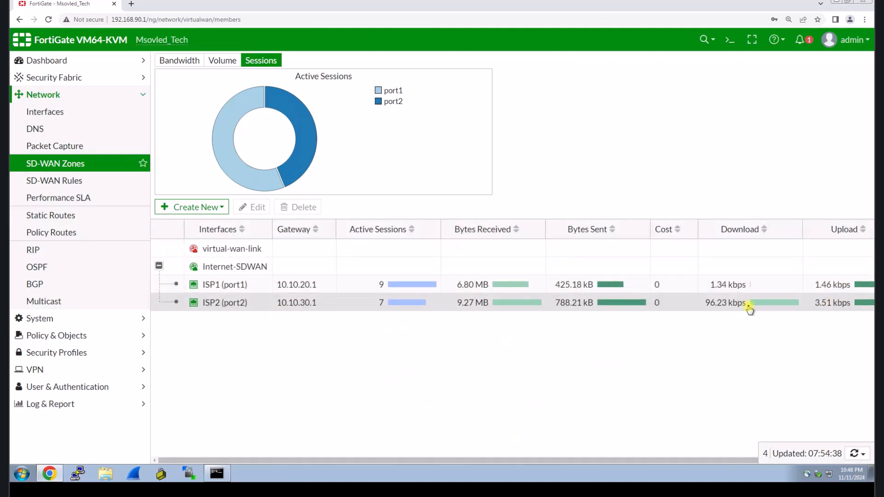
mouse_move(547, 328)
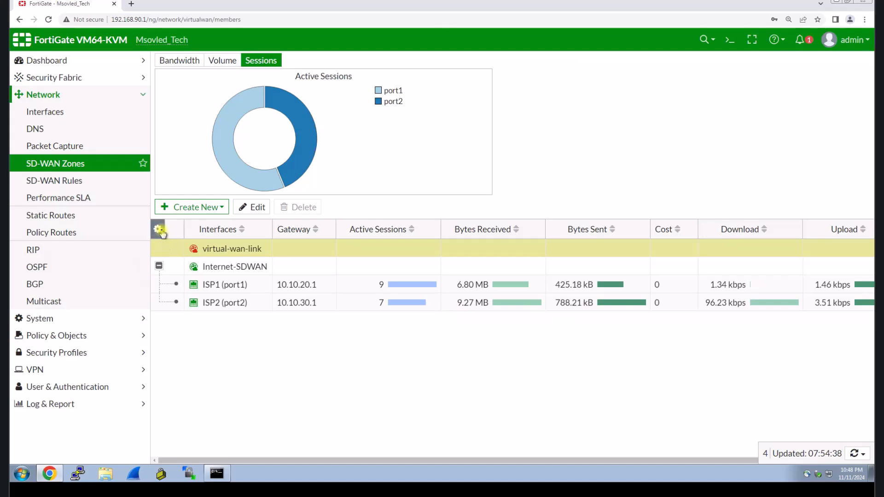
Step: Trim the zones table to only the Interfaces, Download and Upload columns
click(158, 229)
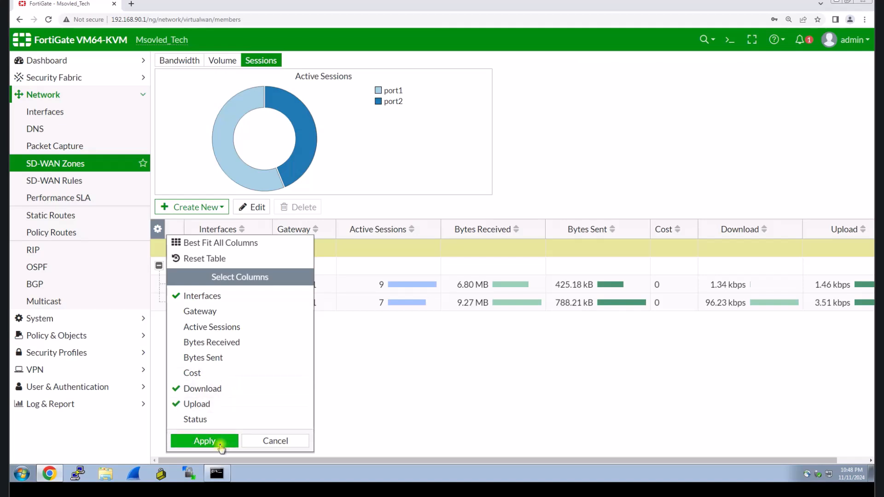
click(204, 441)
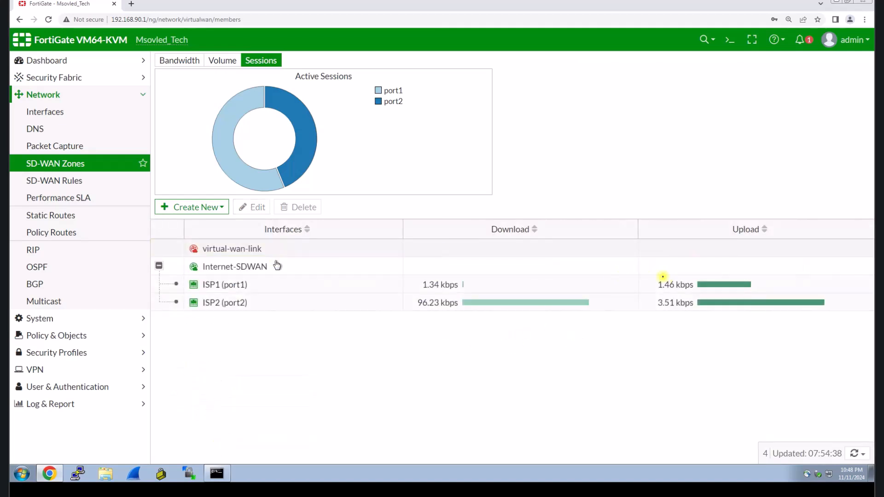
mouse_move(558, 265)
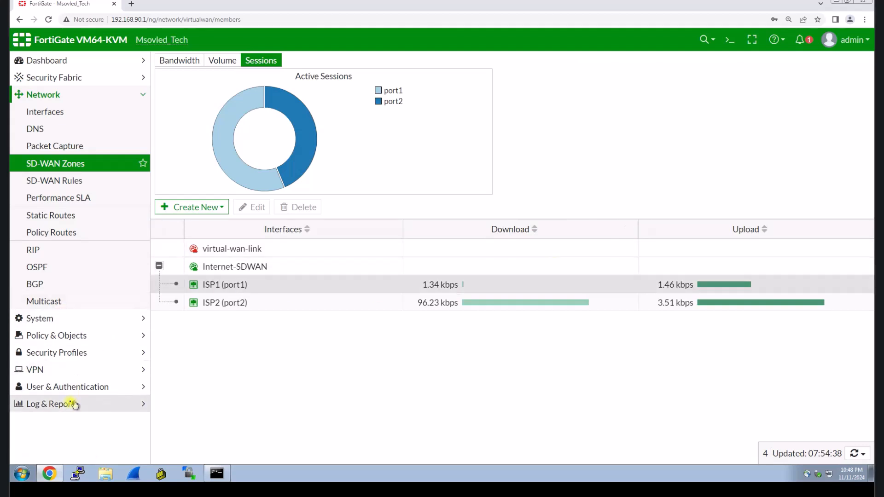
Step: Show the SD-WAN Events log under Log & Report > Events
click(49, 404)
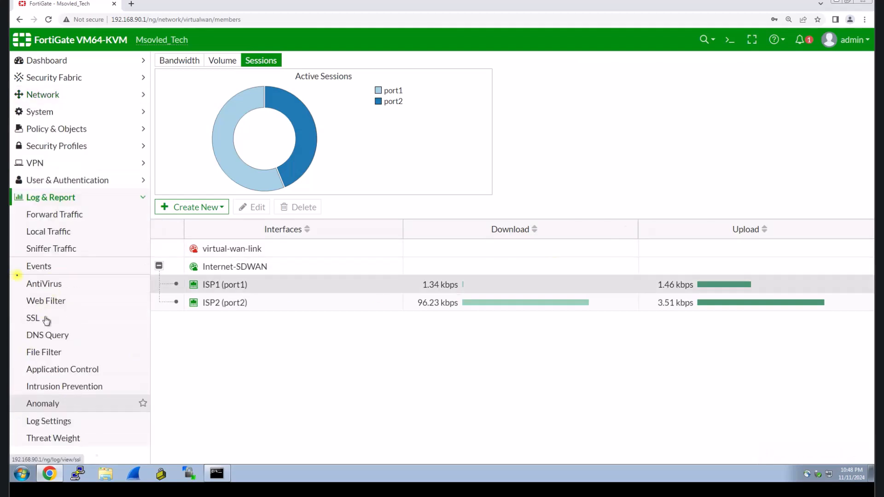
click(38, 266)
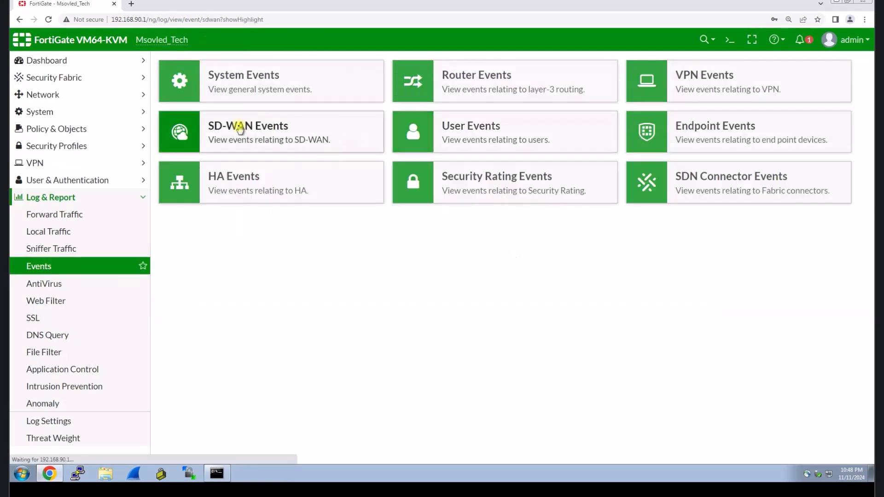
click(271, 132)
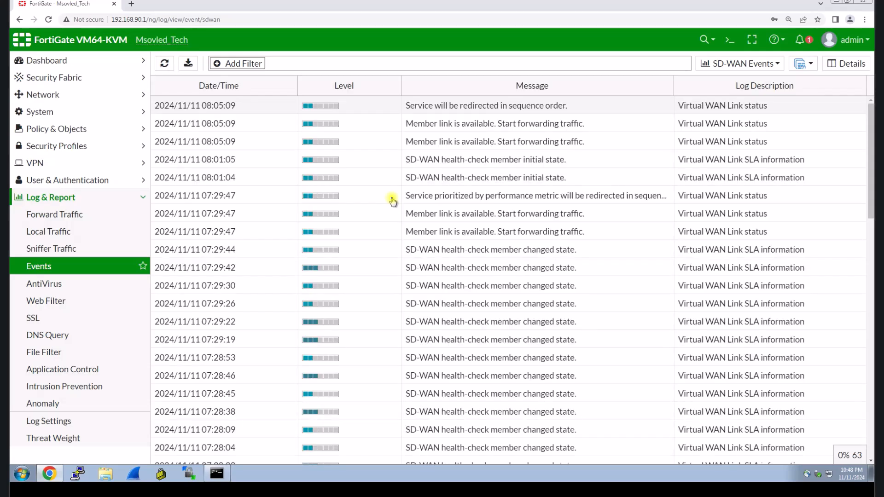
mouse_move(424, 191)
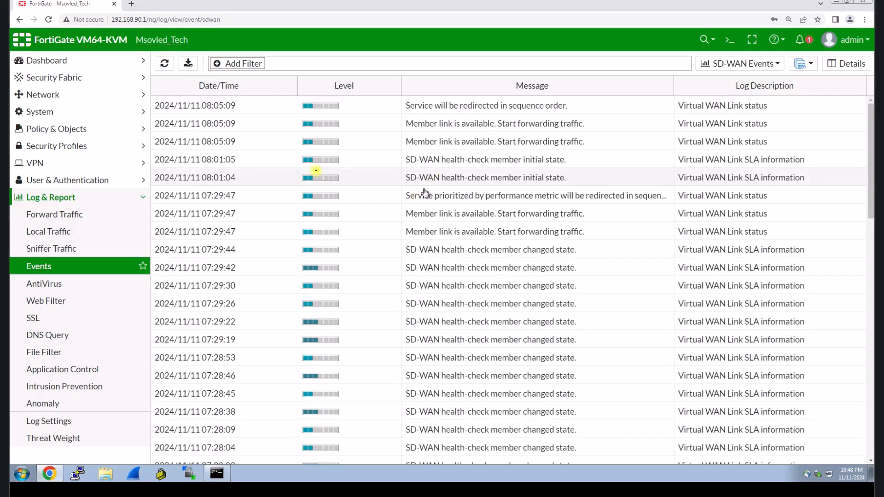
Step: Inspect an SD-WAN log entry and scroll through the link status and health-check messages
click(485, 195)
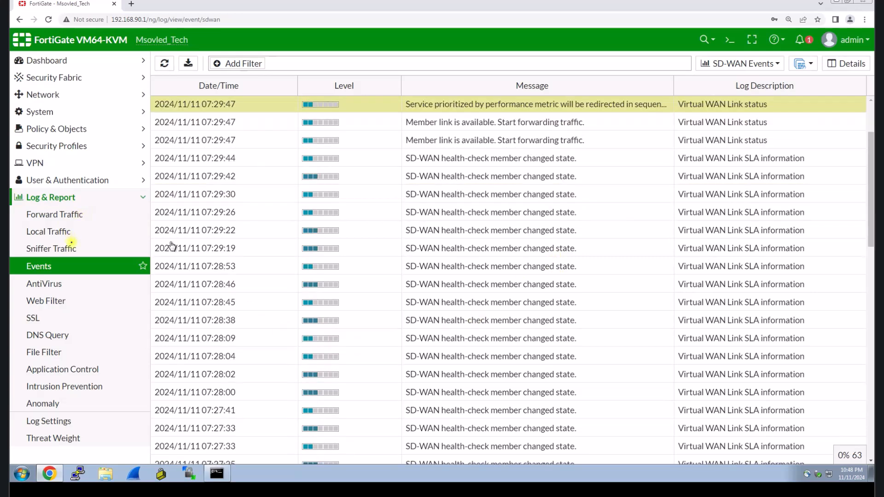
scroll(down, 3)
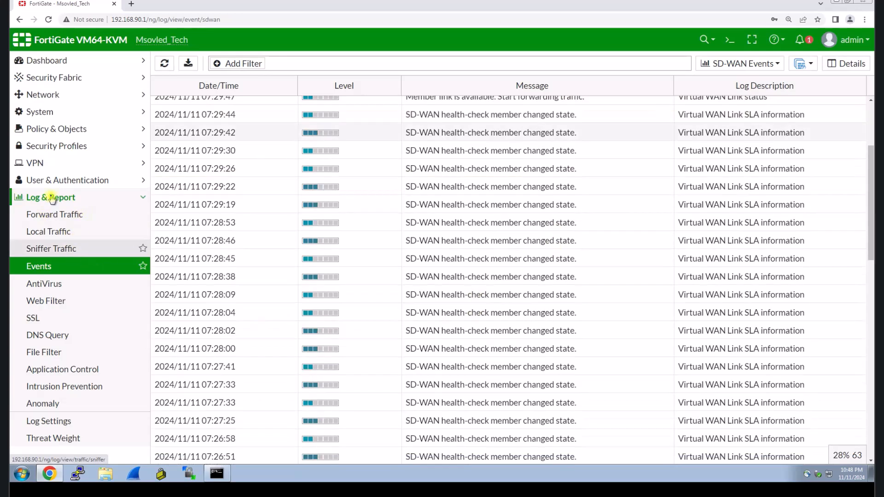
mouse_move(43, 94)
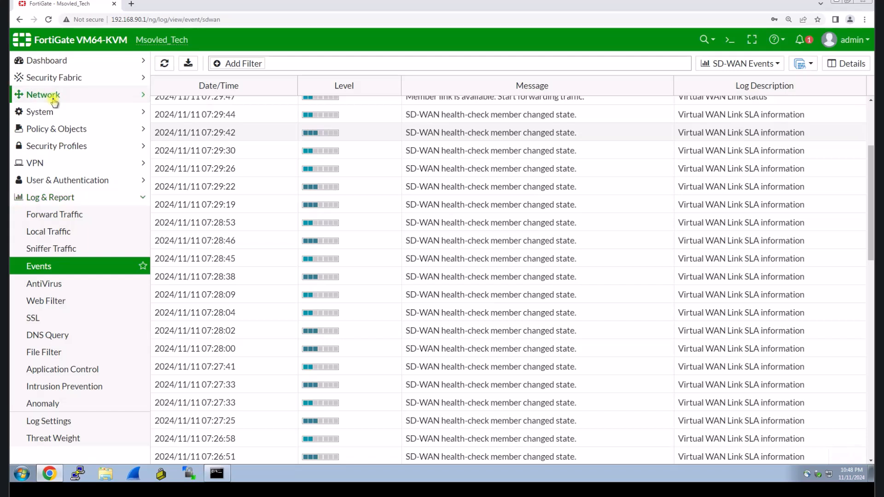
click(42, 93)
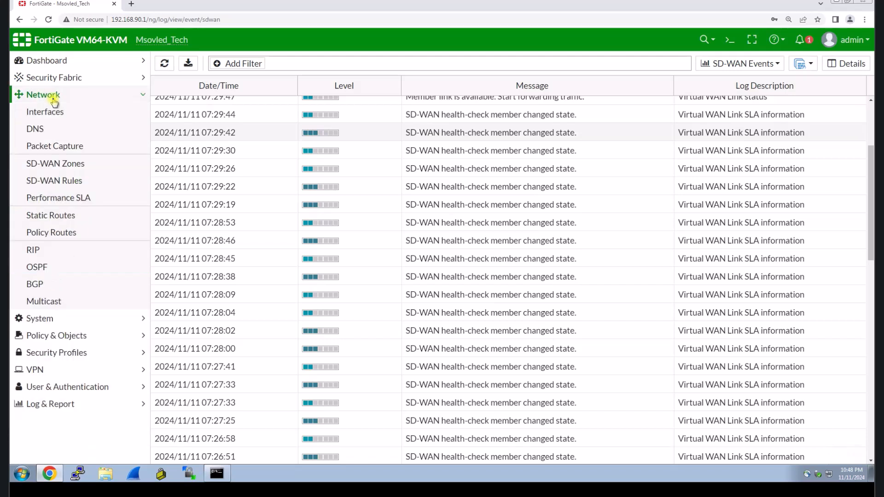
Step: Disable the ISP1 (port1) interface from the Network Interfaces list via Set Status
click(45, 112)
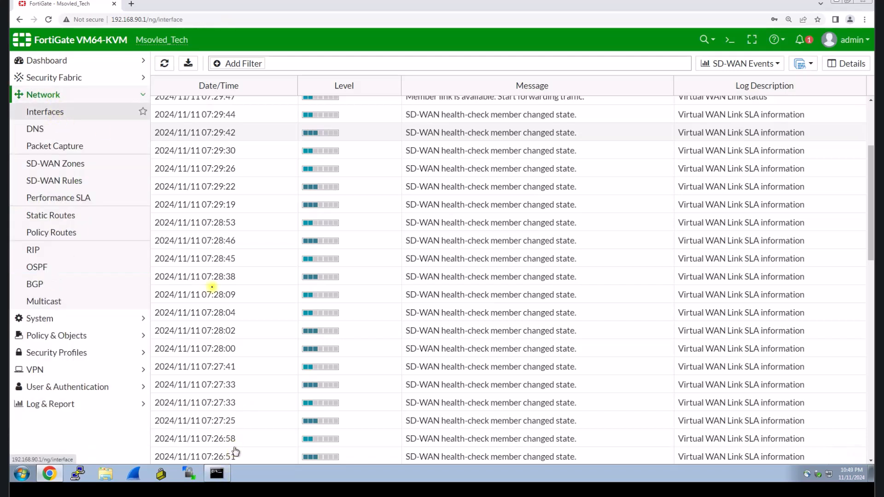
click(45, 111)
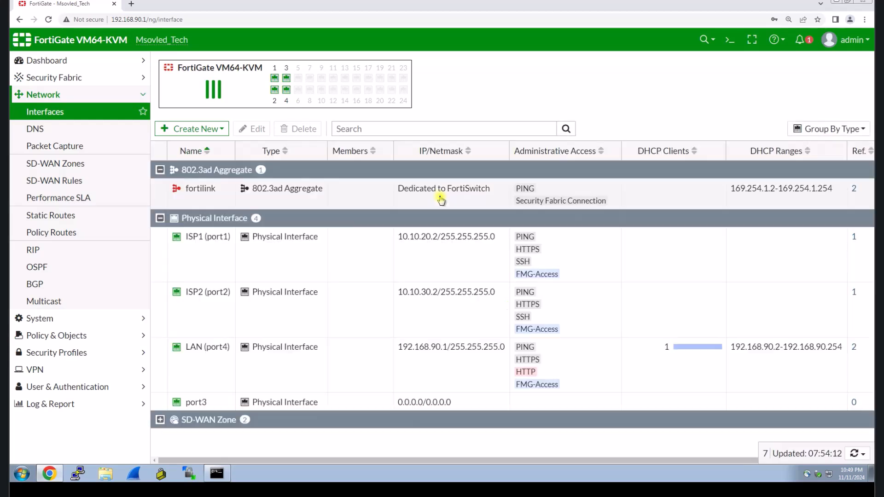
mouse_move(236, 298)
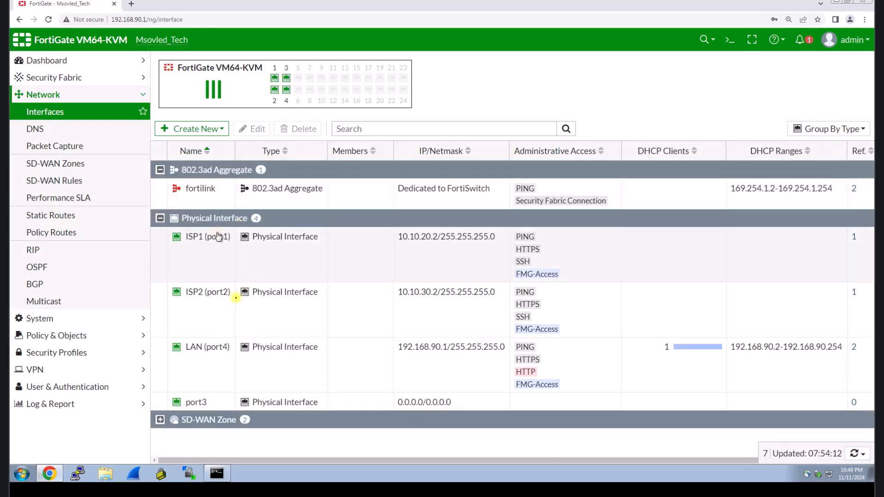
click(207, 236)
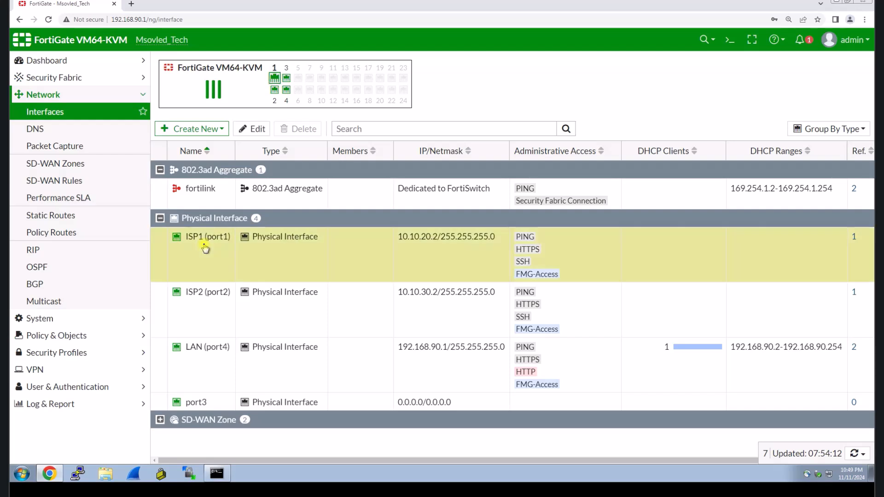
right_click(207, 236)
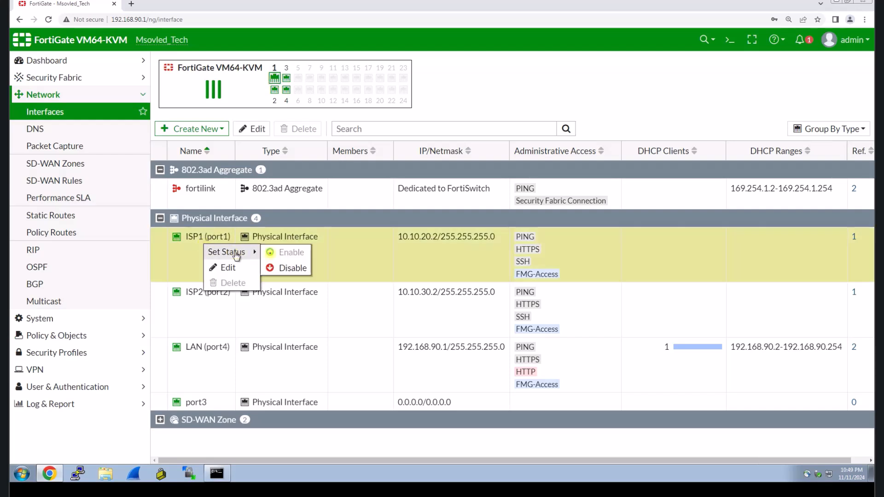
click(293, 268)
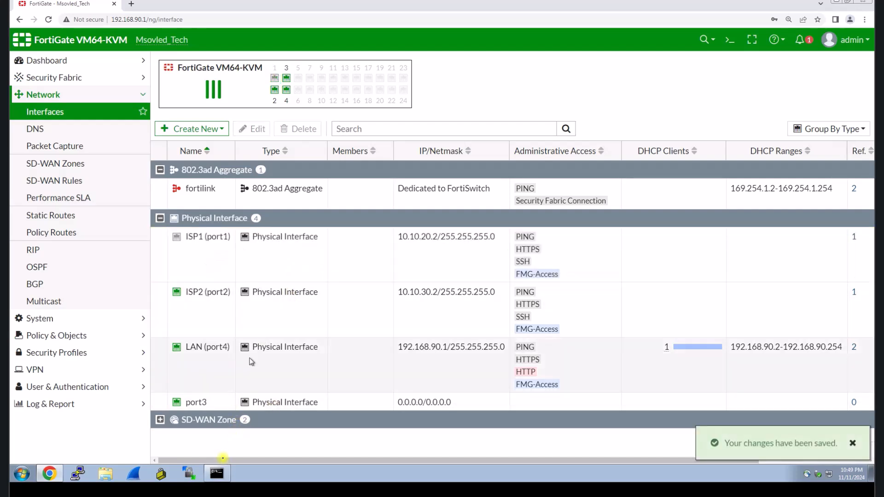
Step: Stop the running ping at 0% loss and start a continuous ping to google.com -t
click(215, 472)
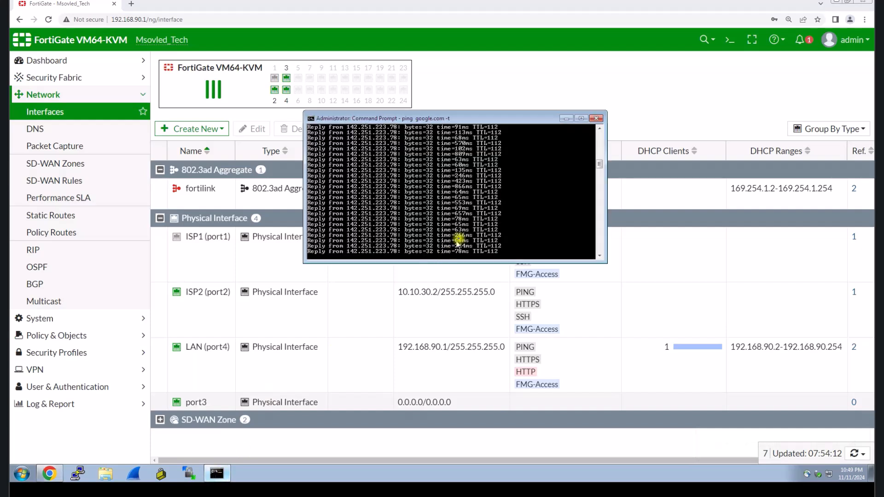
key(ctrl+c)
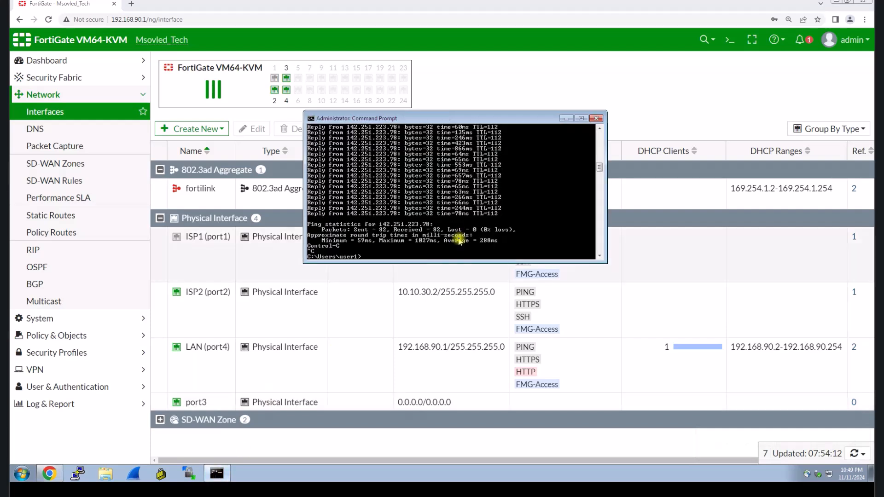
text(ping google.com -t)
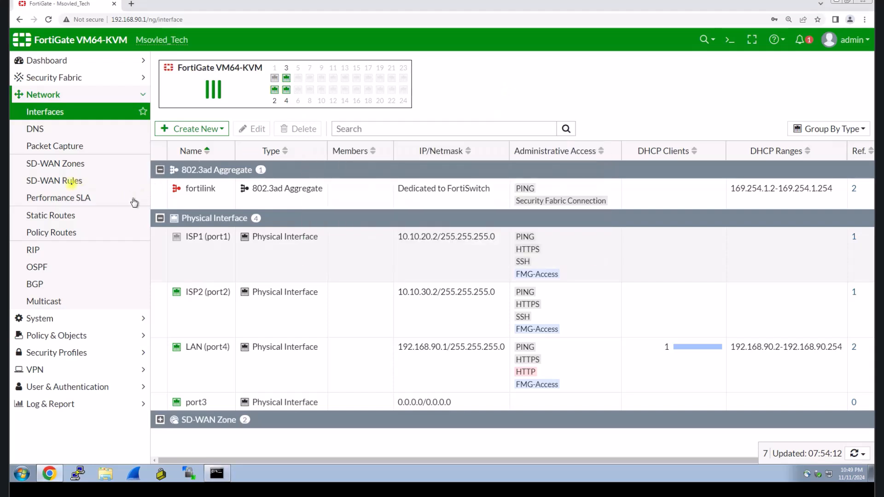
Step: Check Performance SLA showing Connection_Checking with ISP1 down and ISP2 up, then head to SD-WAN Rules
click(58, 197)
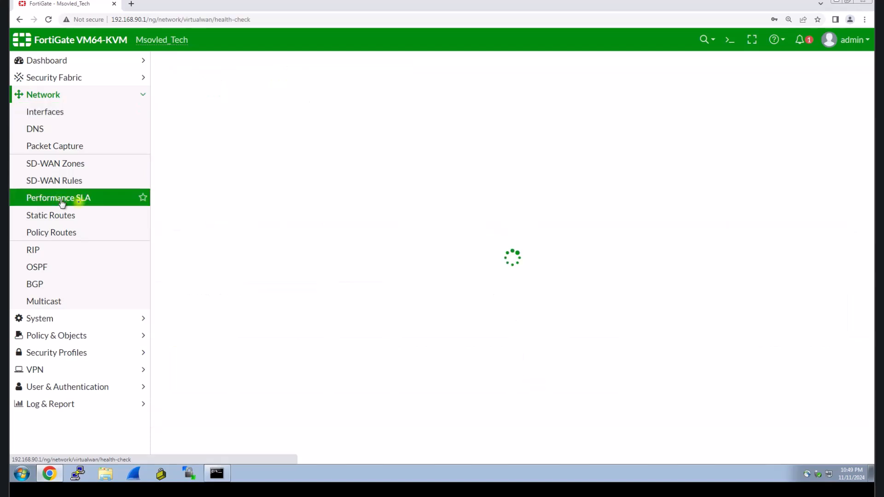
click(58, 197)
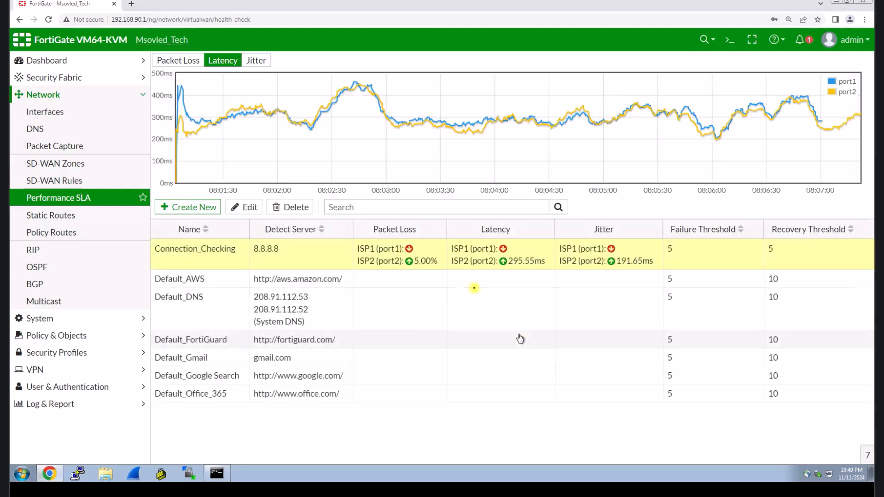
mouse_move(400, 256)
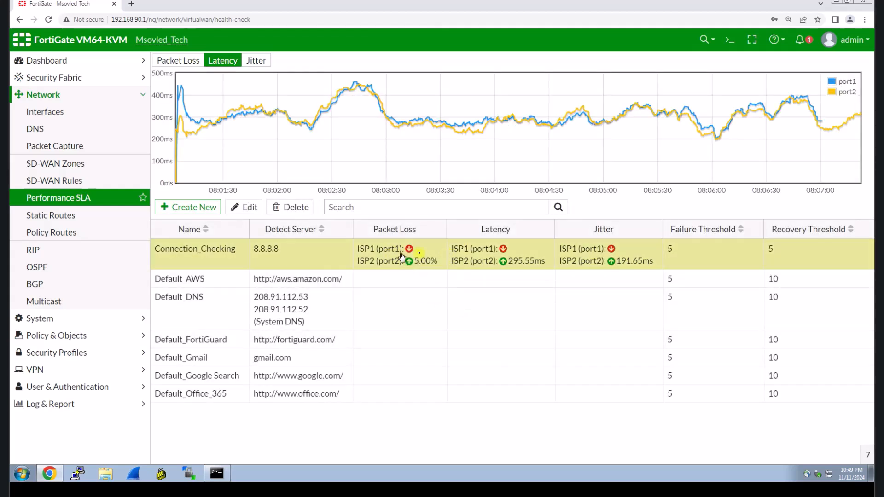
mouse_move(55, 181)
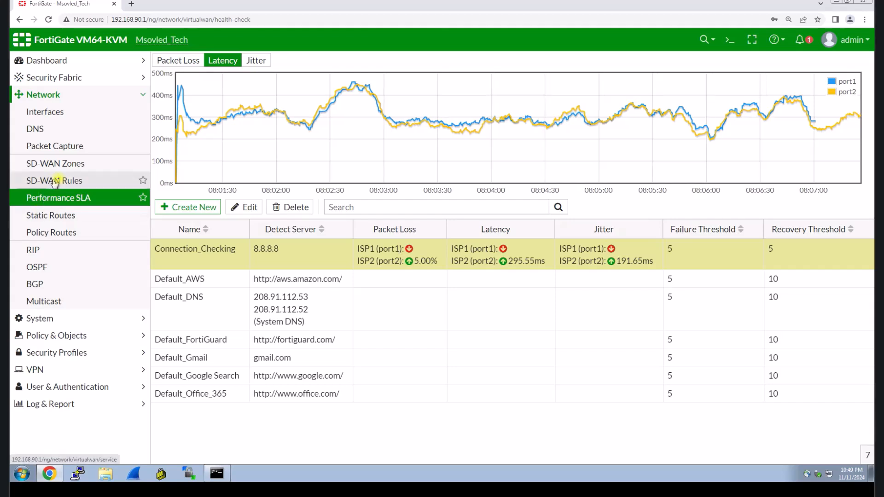
click(54, 180)
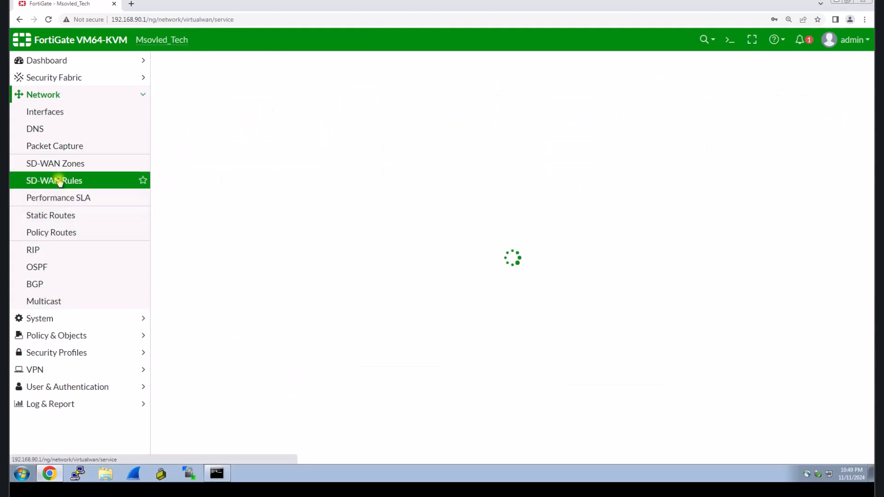
Step: Expand Internet-SDWAN in SD-WAN Zones to compare ISP1 and ISP2 member traffic, then return to the ping
click(55, 164)
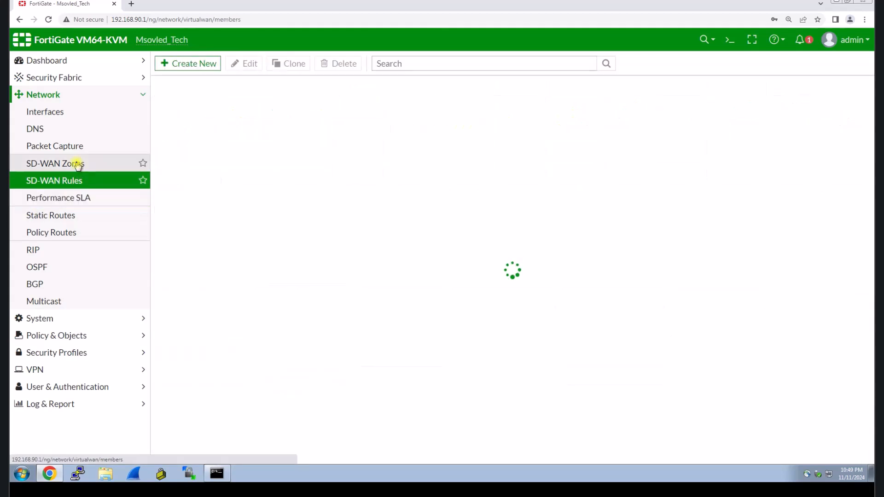
click(55, 164)
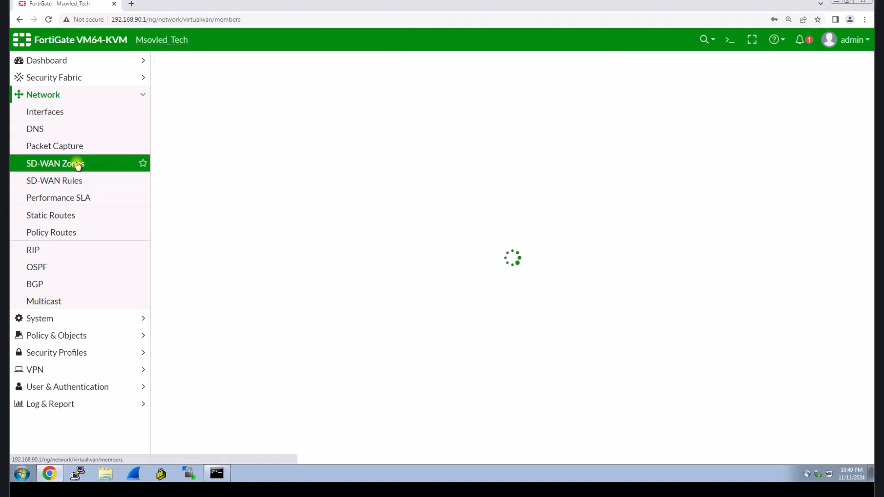
click(55, 163)
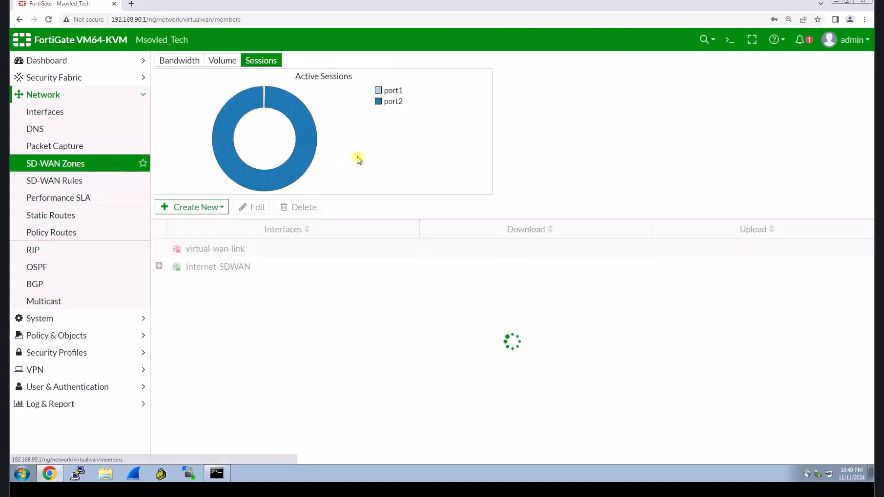
click(159, 266)
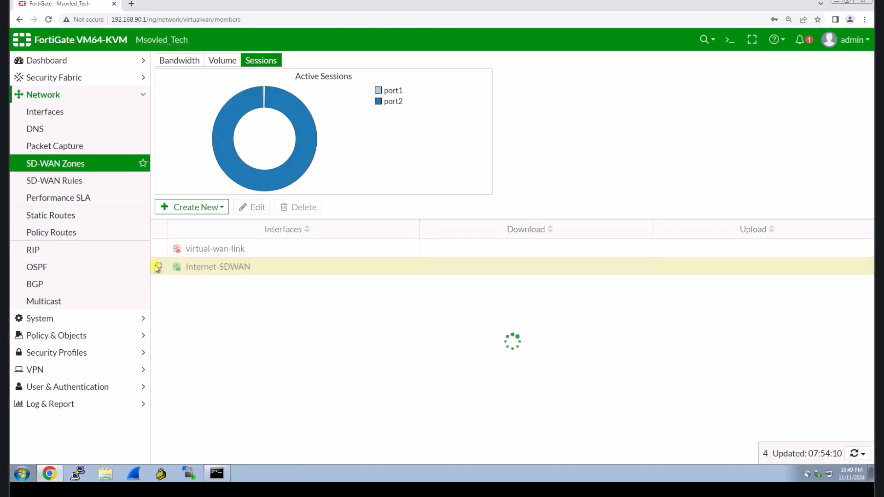
click(158, 267)
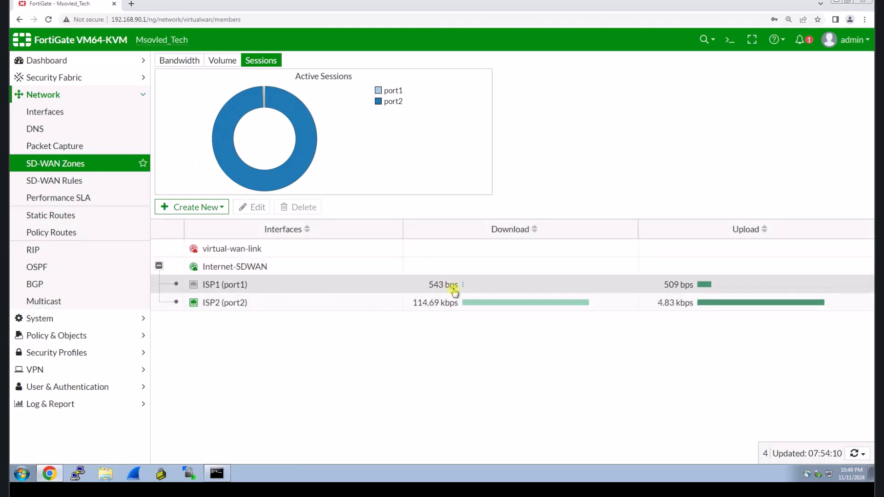
click(224, 284)
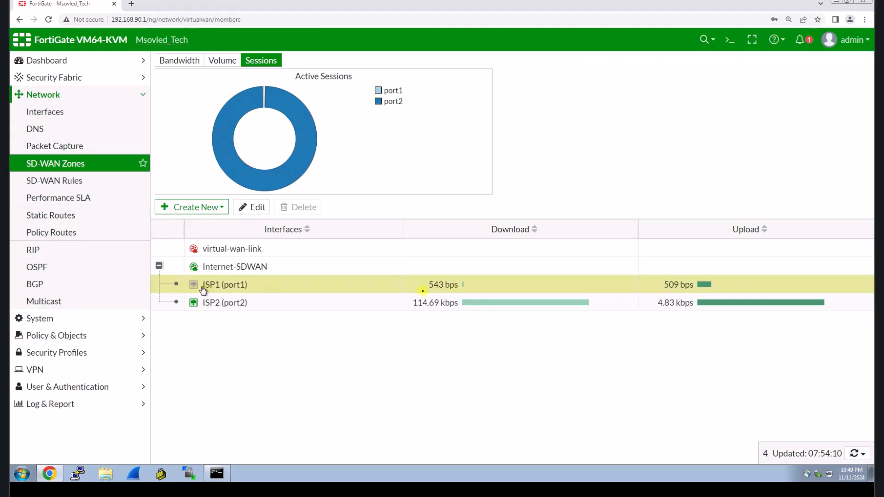
mouse_move(460, 290)
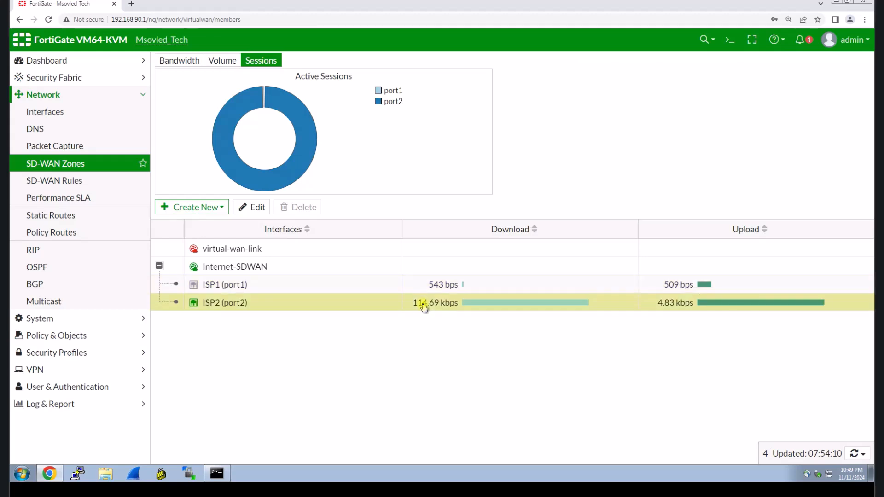
click(216, 472)
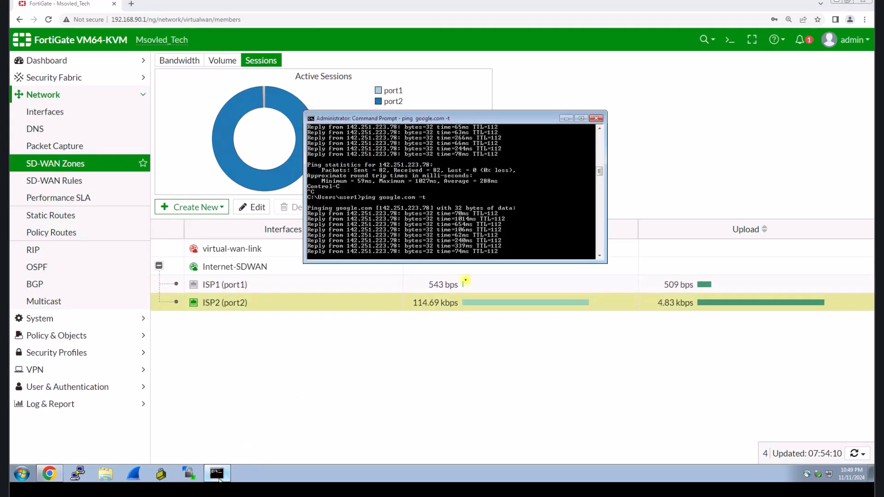
mouse_move(479, 268)
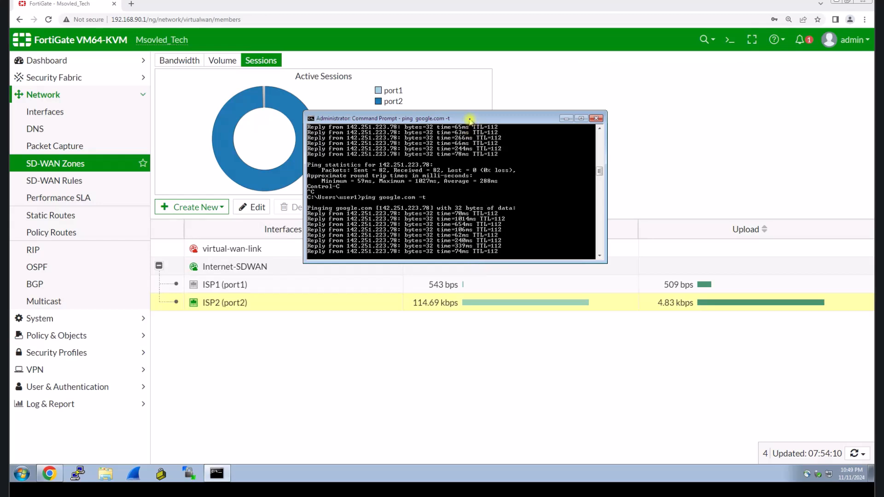
mouse_move(380, 82)
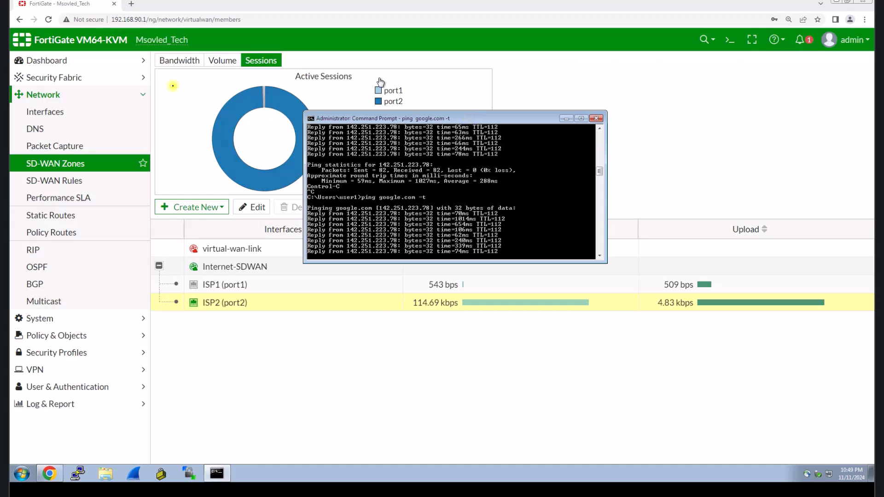
mouse_move(56, 163)
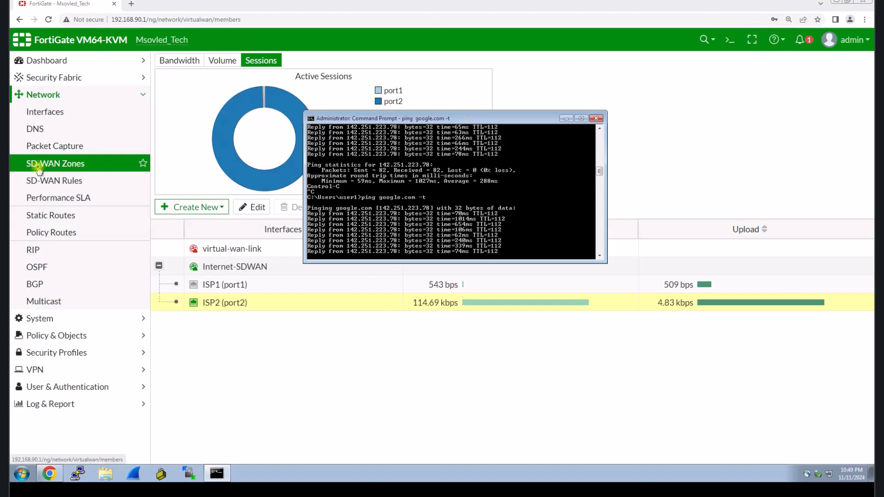